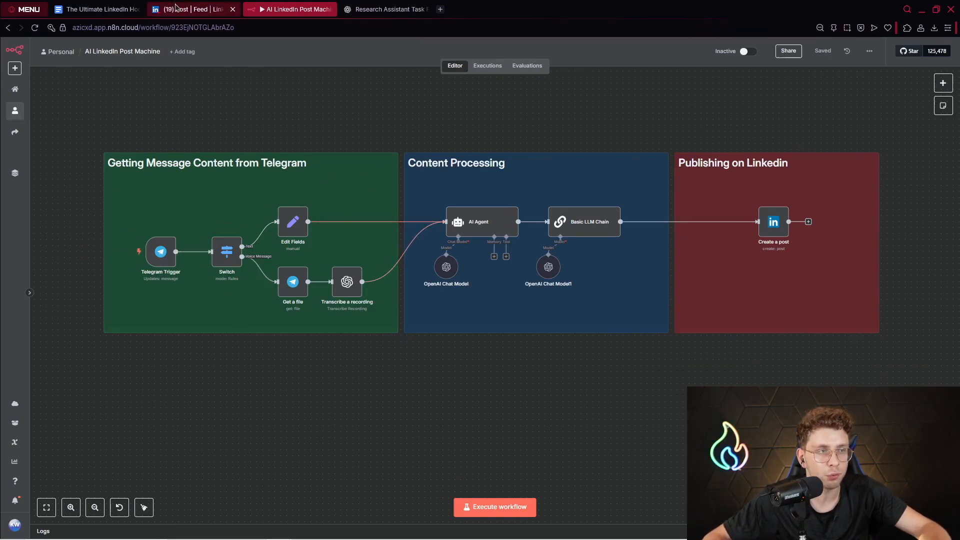
Review the published LinkedIn post and the lesson's system message before returning to the workflow editor.
click(190, 9)
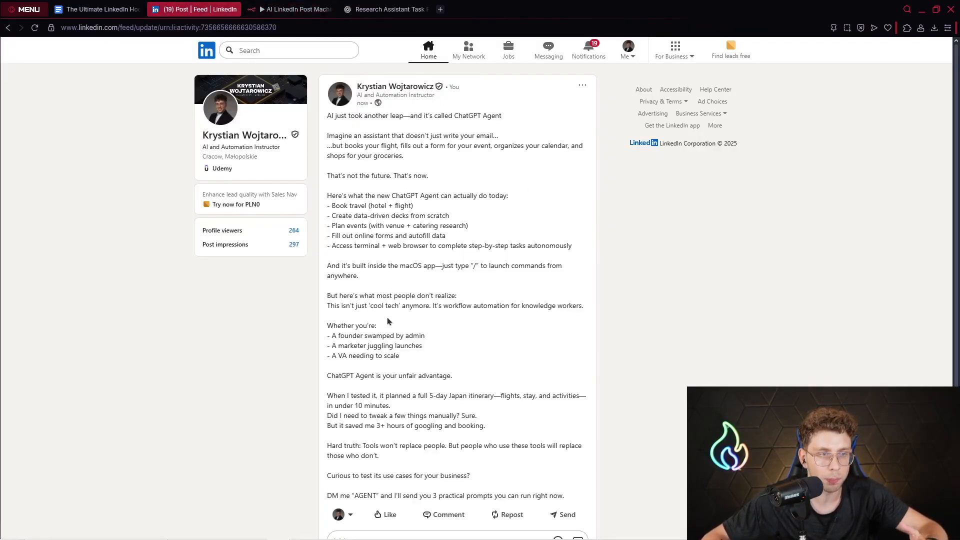
click(482, 9)
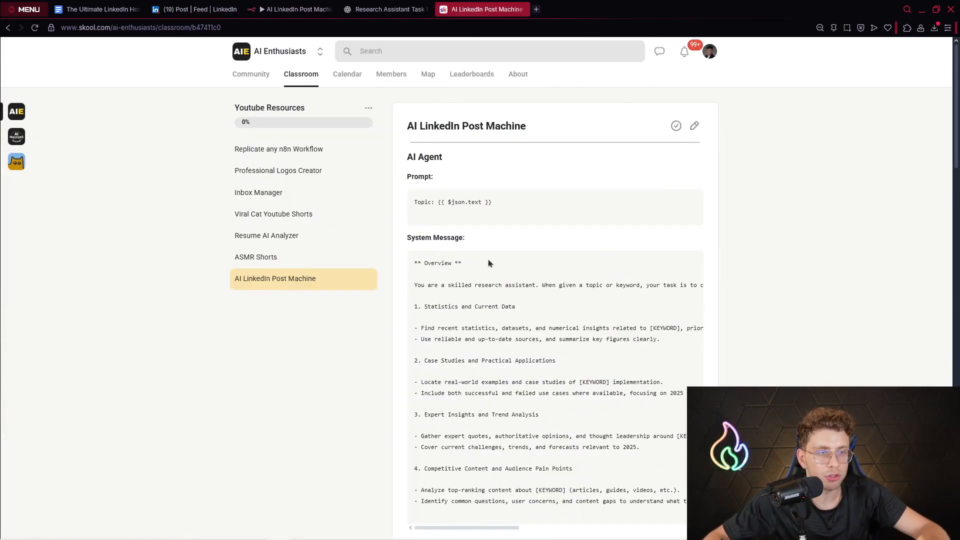
scroll(down, 3)
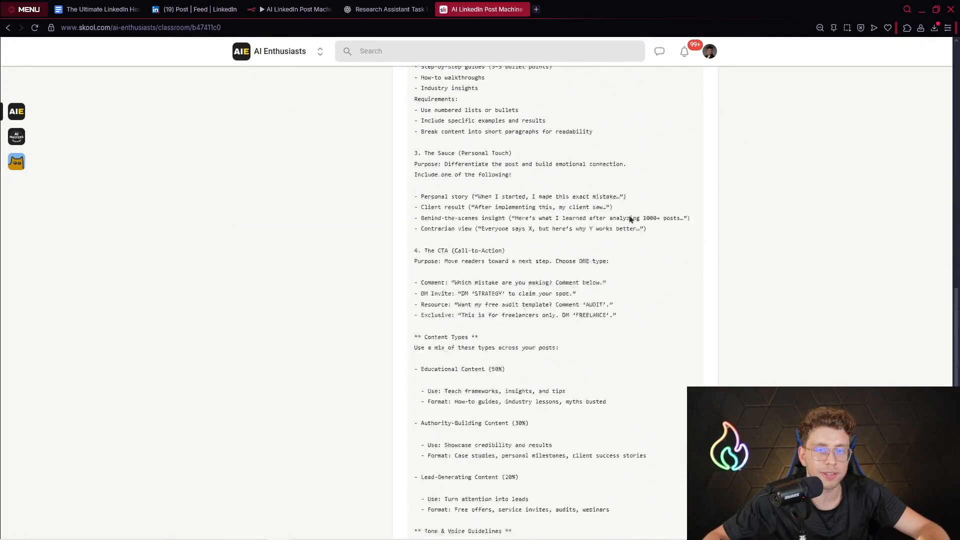
click(289, 9)
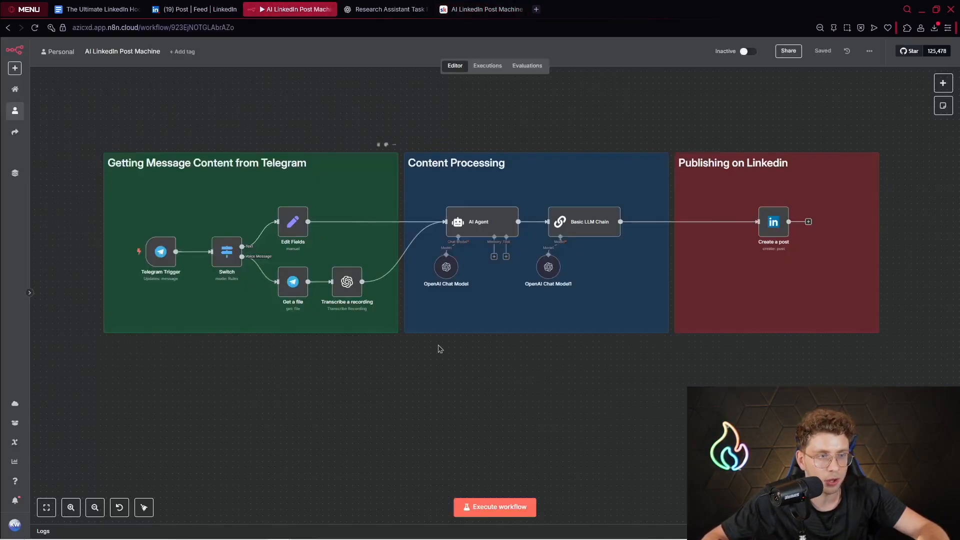
click(482, 9)
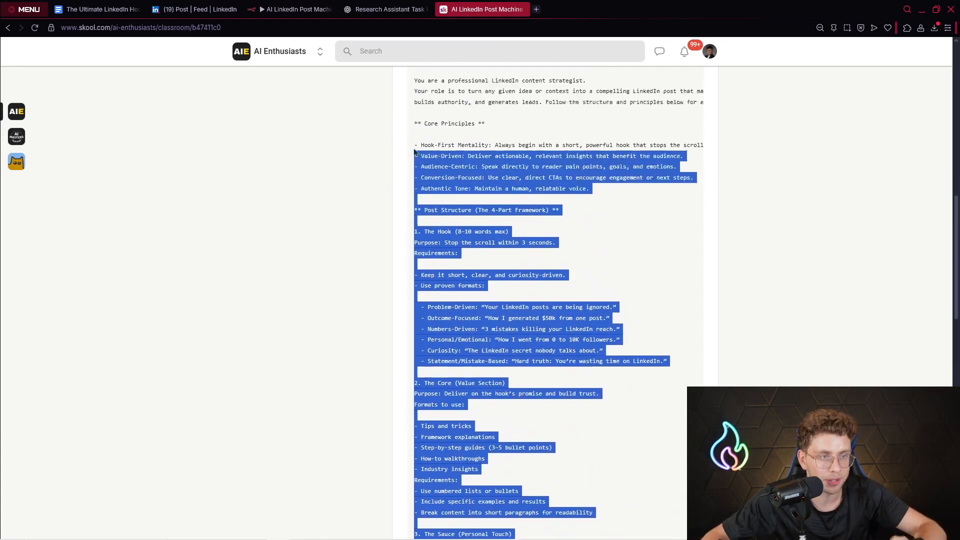
click(183, 9)
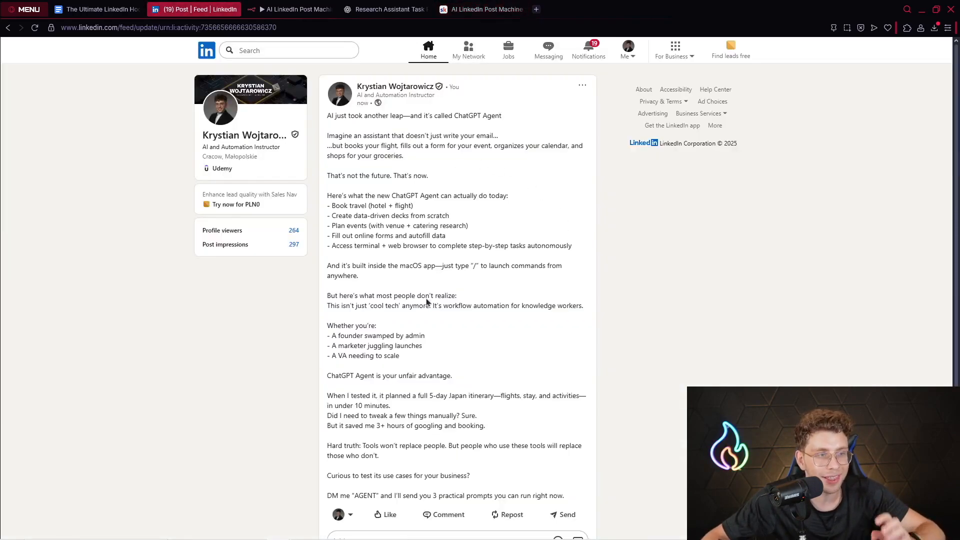
click(289, 9)
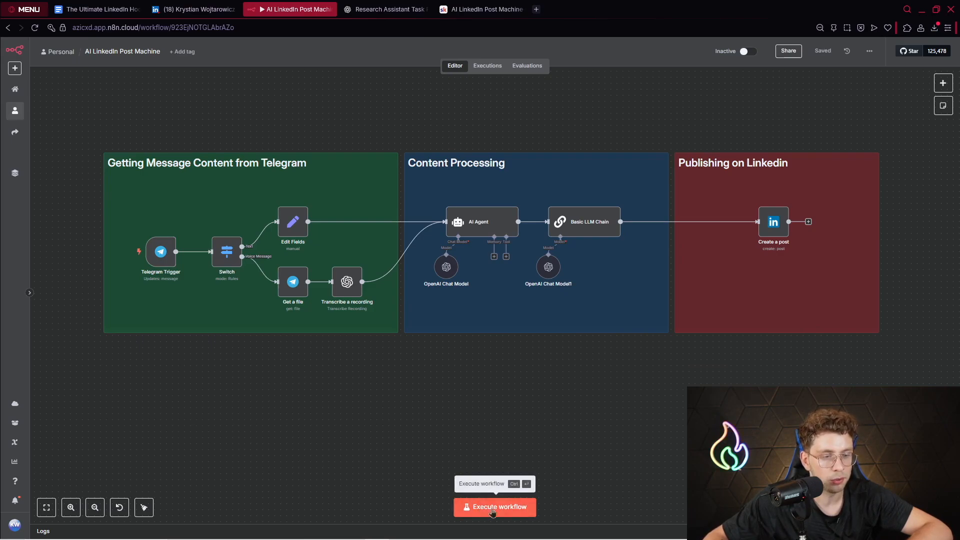
Execute the workflow and send a recorded voice message to the Telegram bot to trigger it.
click(494, 507)
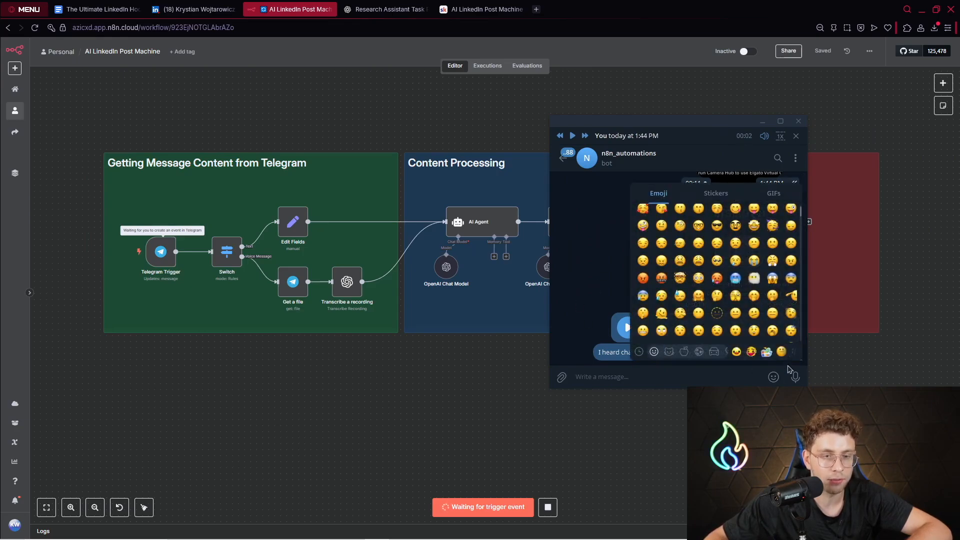
click(772, 377)
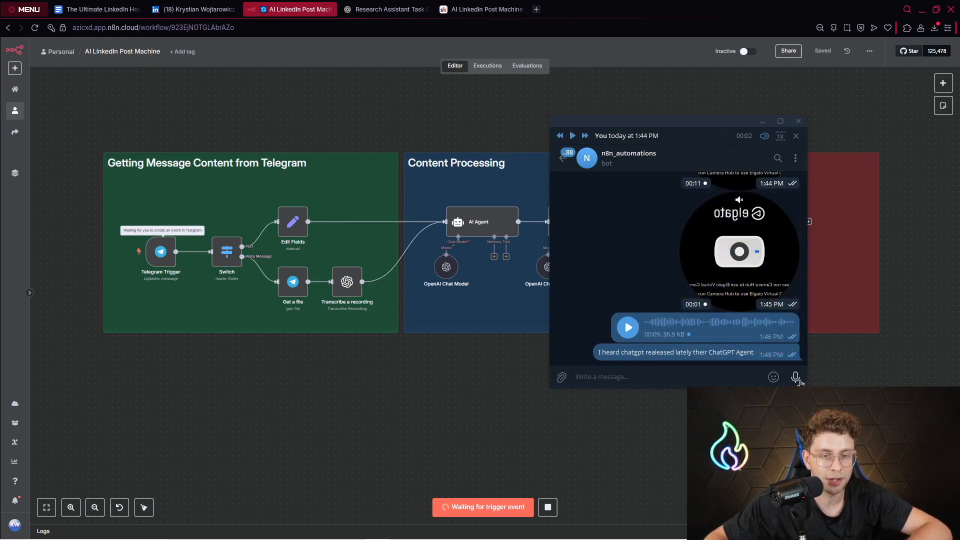
click(795, 377)
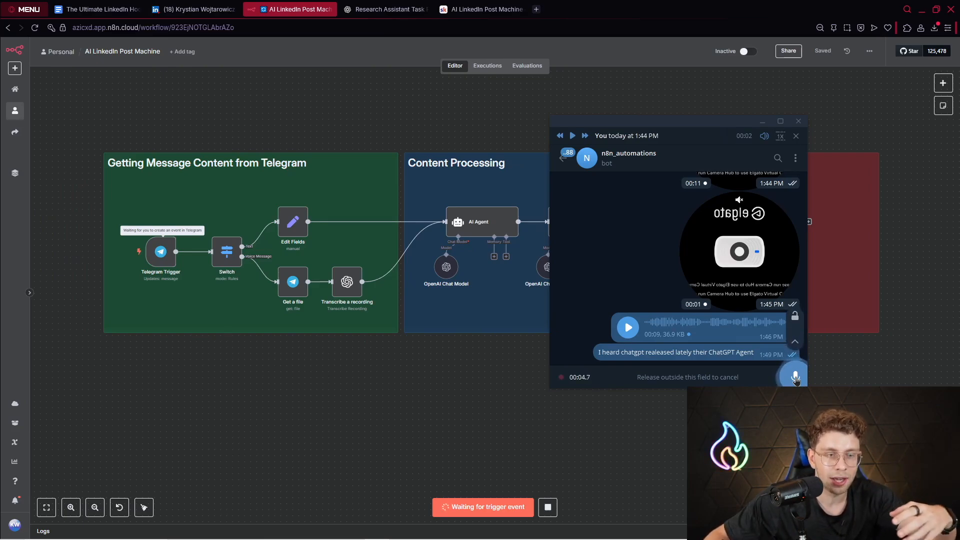
click(794, 374)
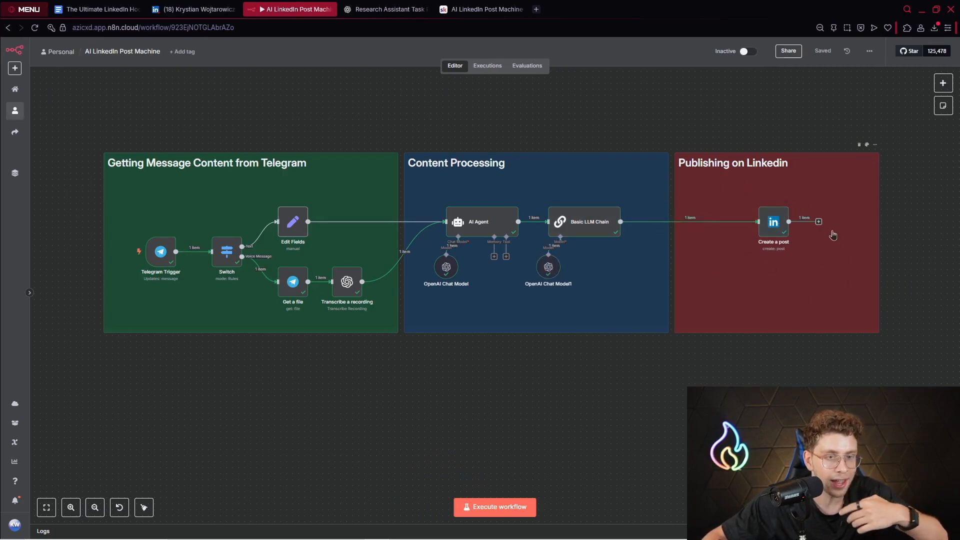
Open the new ChatGPT Agent post from the profile's activity, highlight its hook line, then go to the hook playbook document.
click(193, 8)
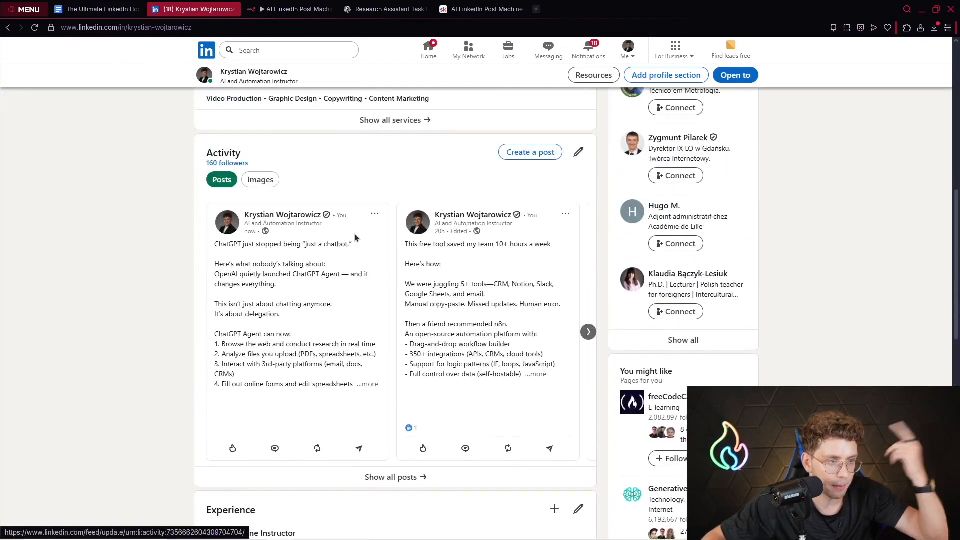
click(284, 243)
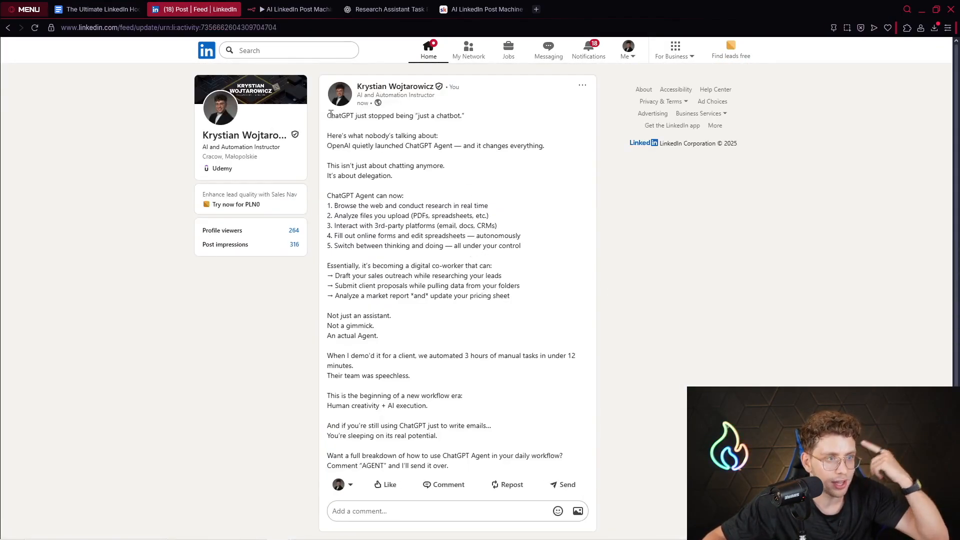
drag(326, 115, 464, 115)
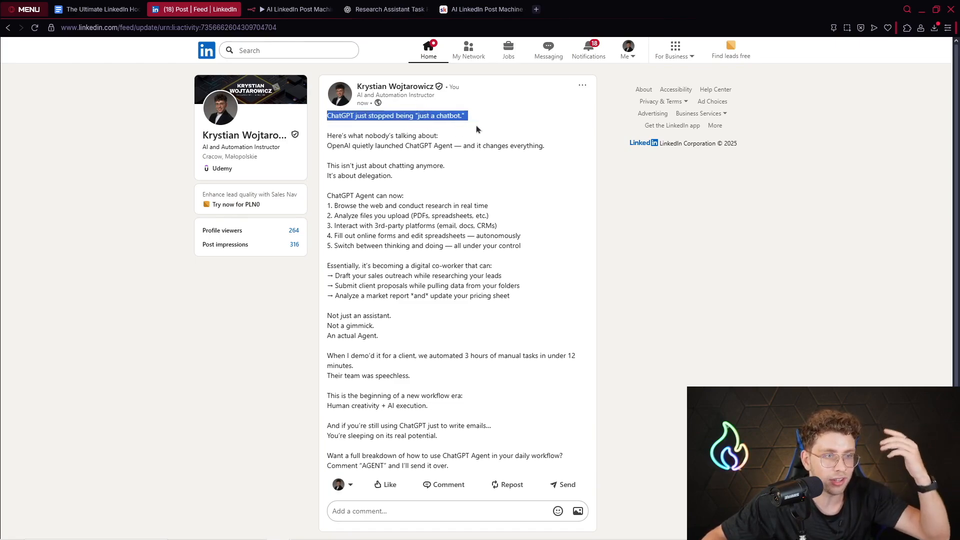
mouse_move(446, 143)
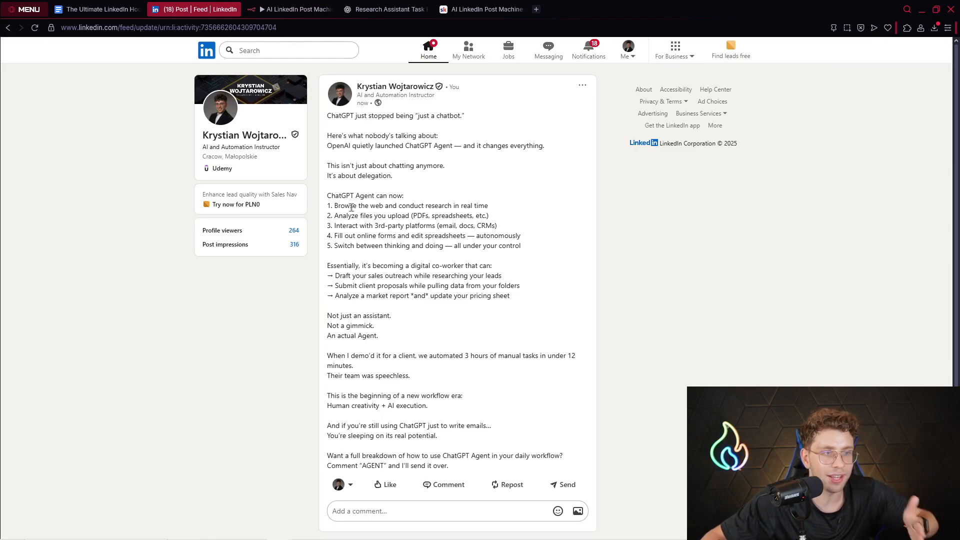
click(96, 9)
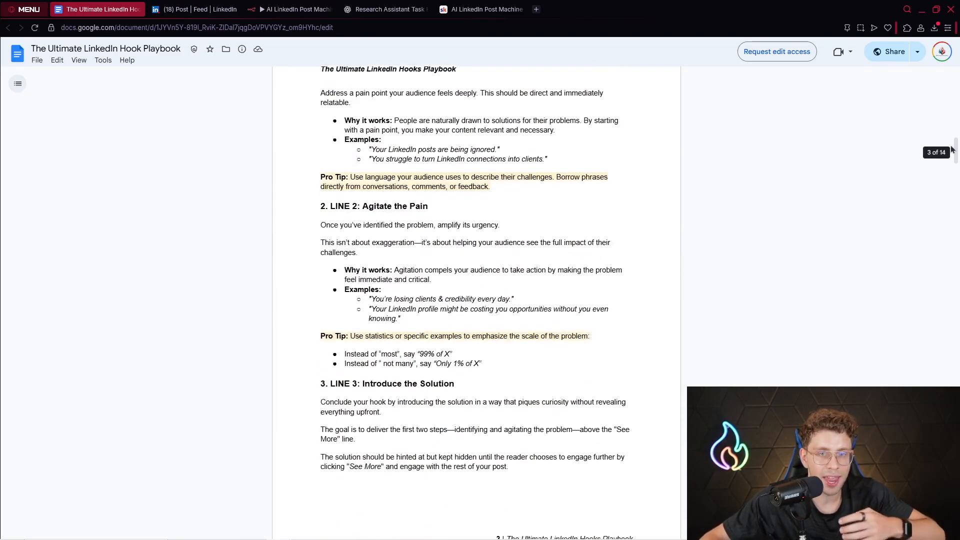
Scroll the hook playbook to the storytelling hooks, view the ChatGPT prompt conversation, and return to the executed workflow.
scroll(down, 3)
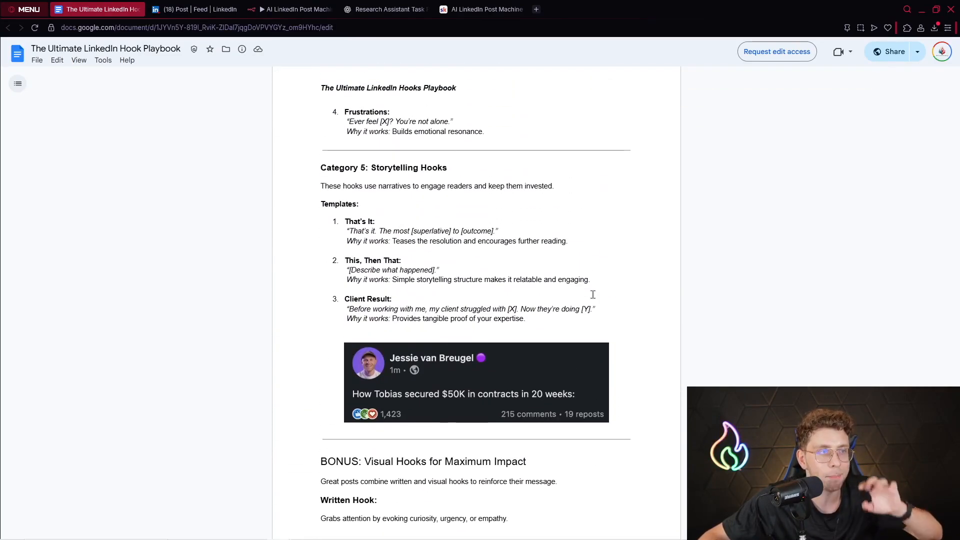
click(384, 8)
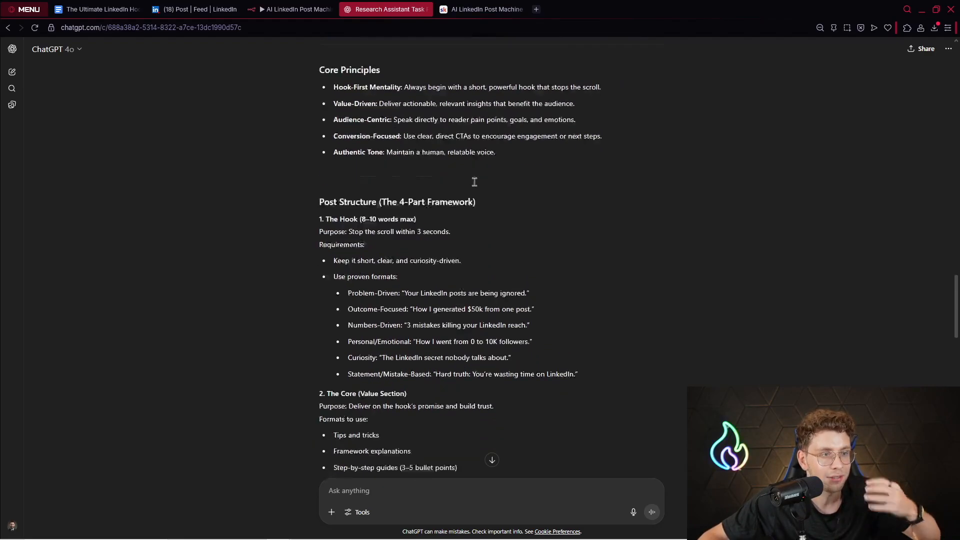
click(289, 9)
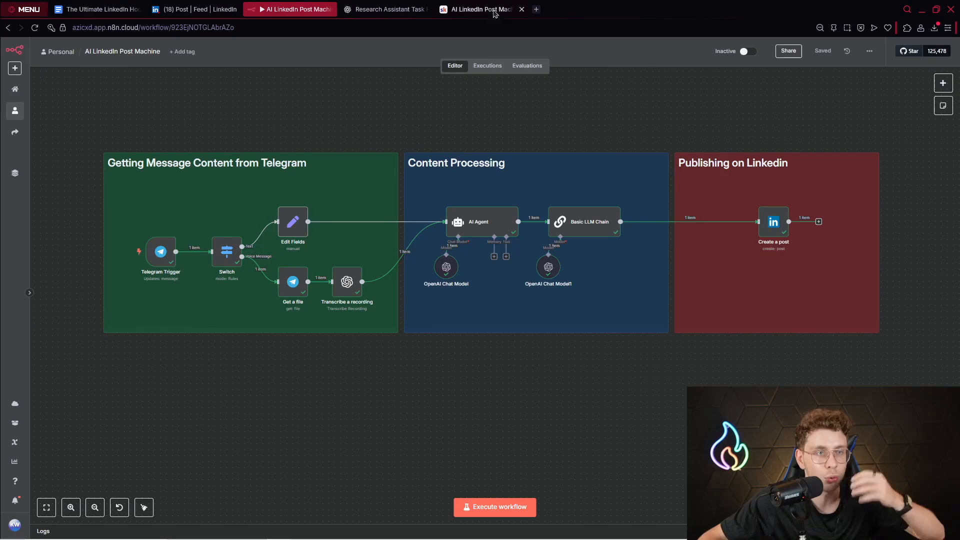
mouse_move(483, 9)
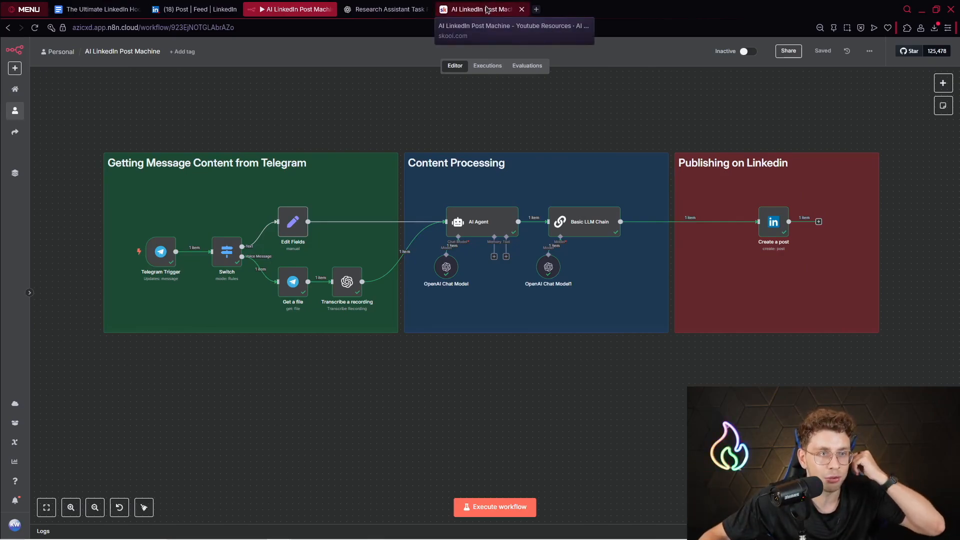
Navigate the Skool AI Enthusiasts classroom to the AI LinkedIn Post Machine lesson.
click(484, 9)
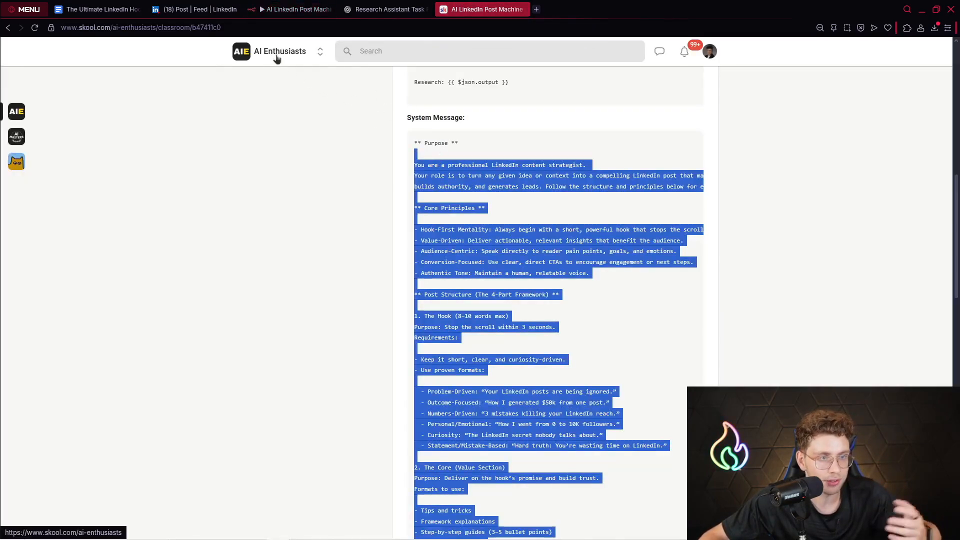
click(278, 51)
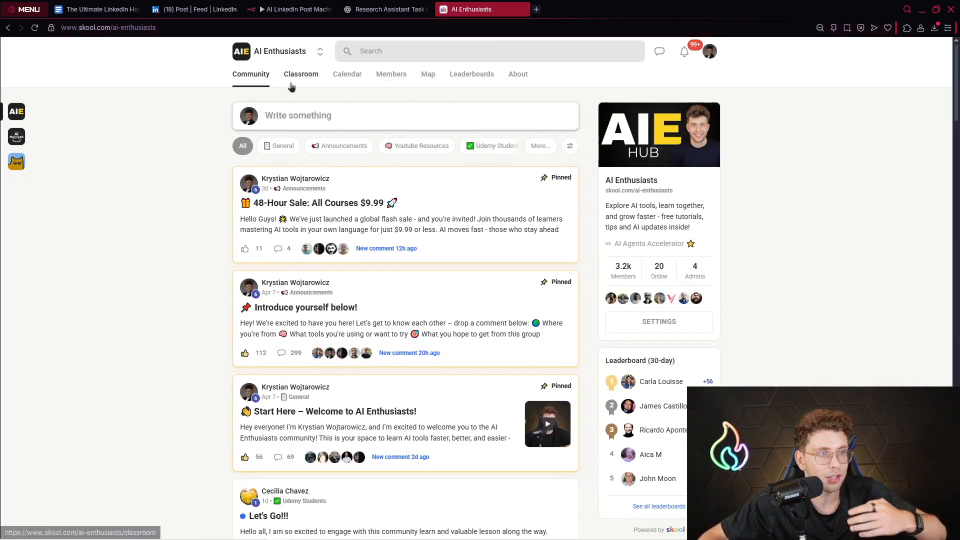
click(301, 74)
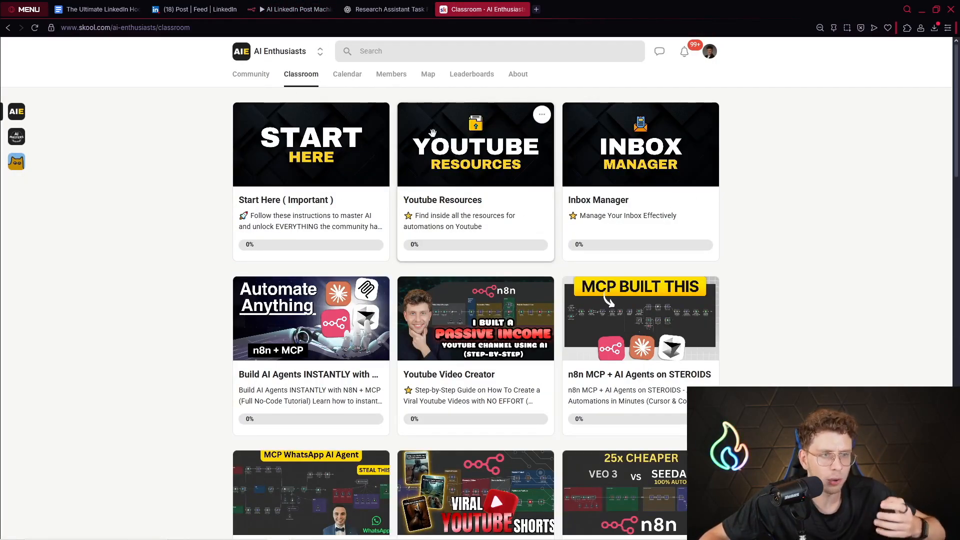
click(475, 144)
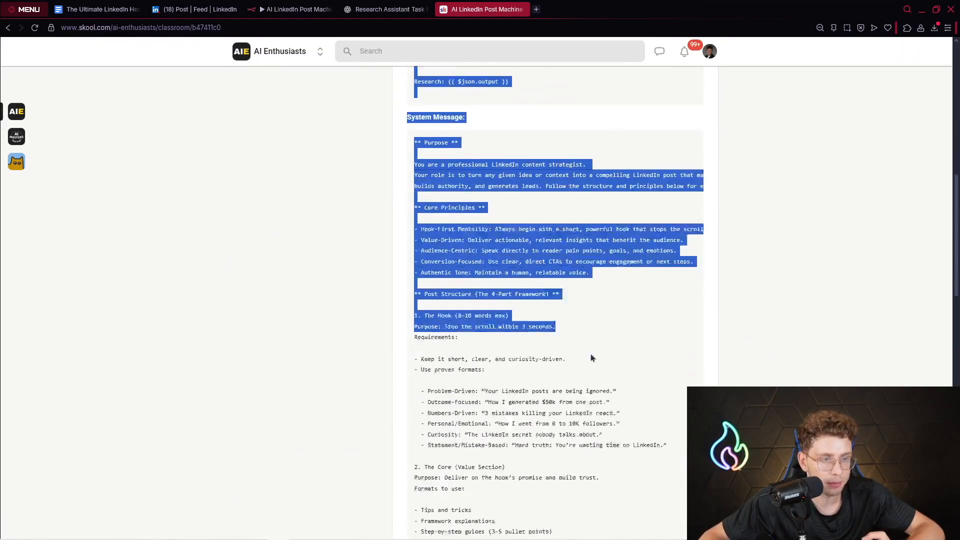
Download the AI LinkedIn Post Machine workflow JSON file from the lesson's Resources.
scroll(down, 3)
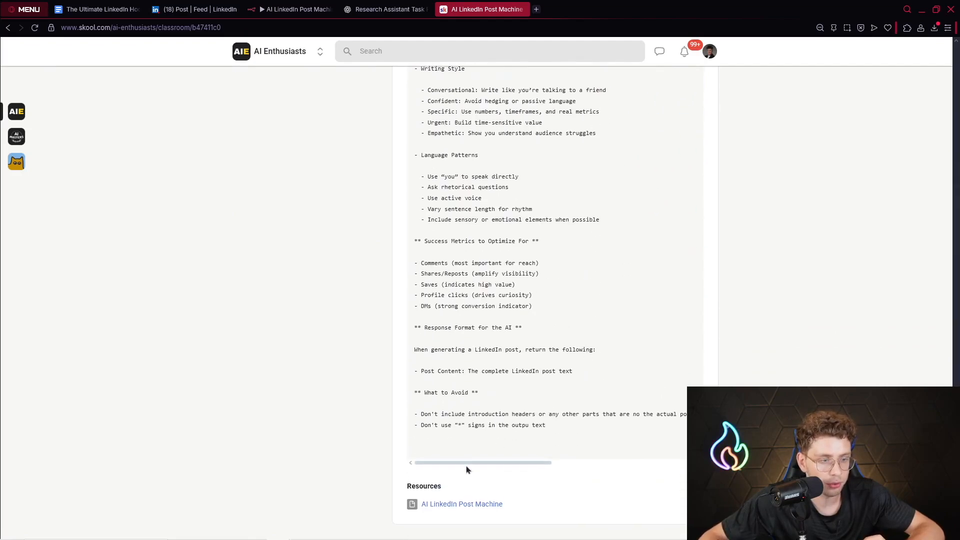
click(462, 503)
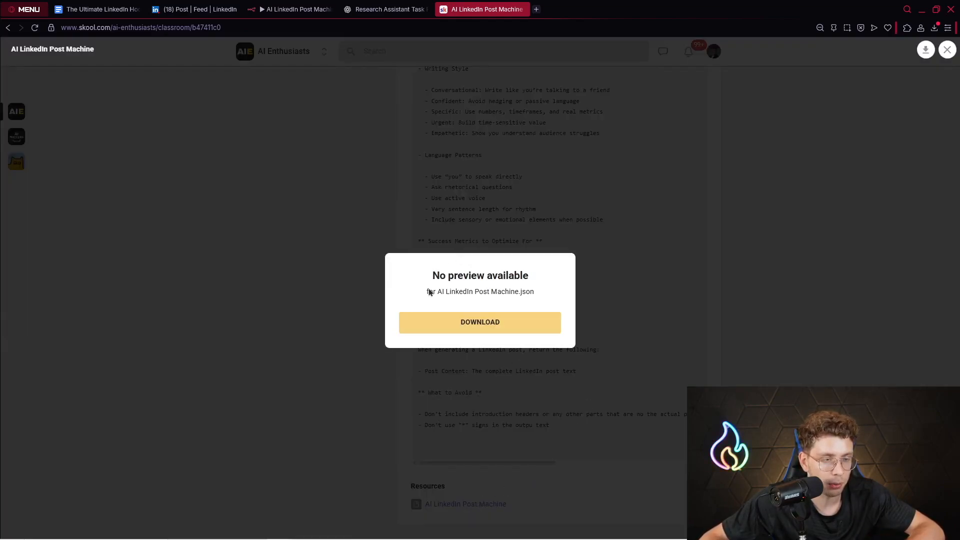
click(479, 322)
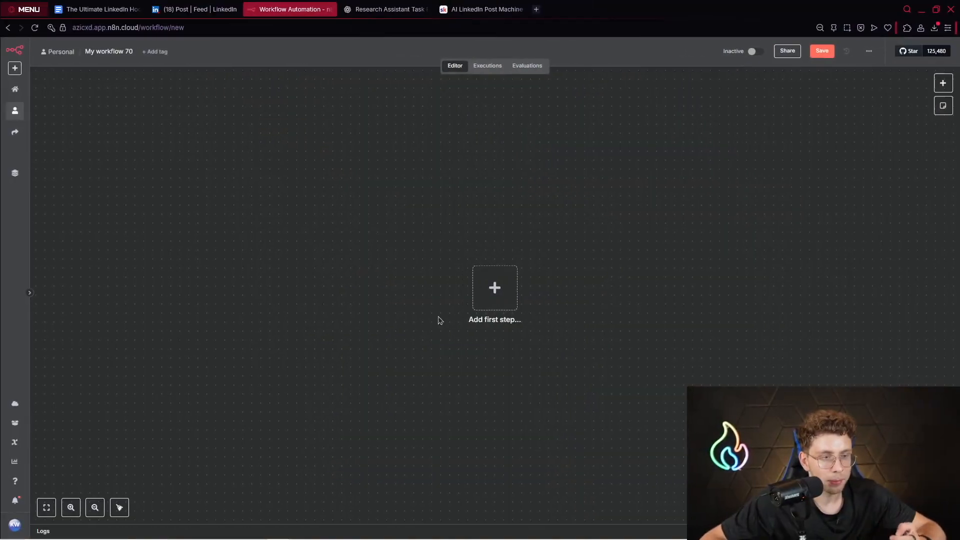
mouse_move(421, 303)
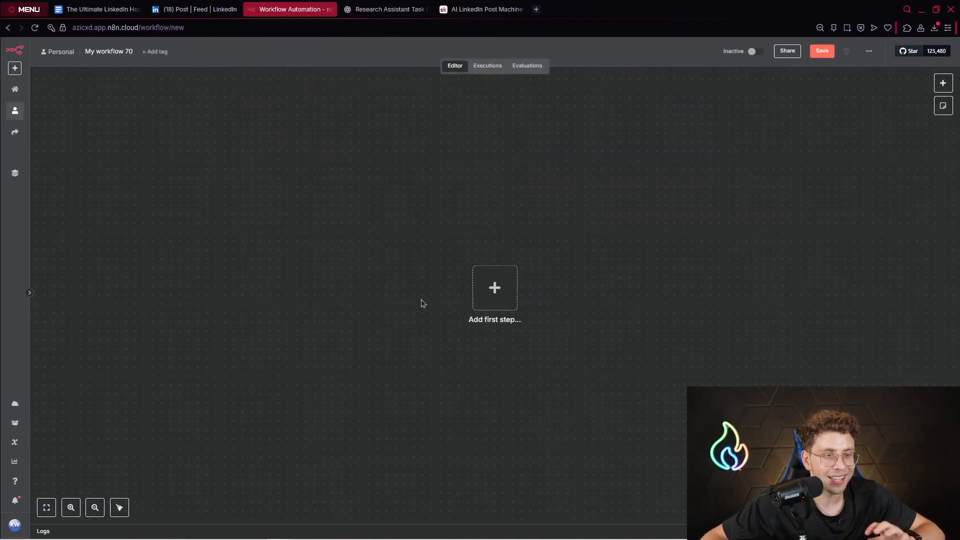
mouse_move(438, 322)
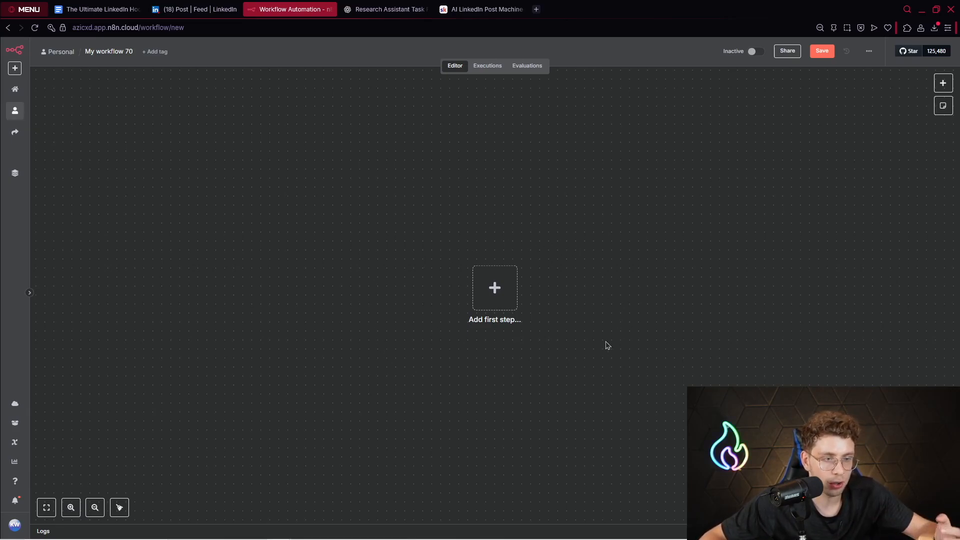
mouse_move(472, 249)
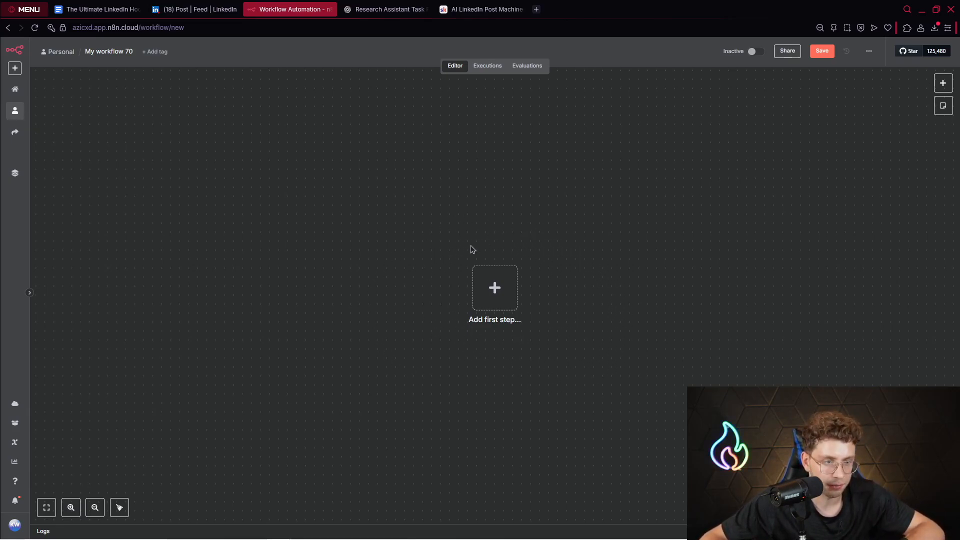
mouse_move(494, 365)
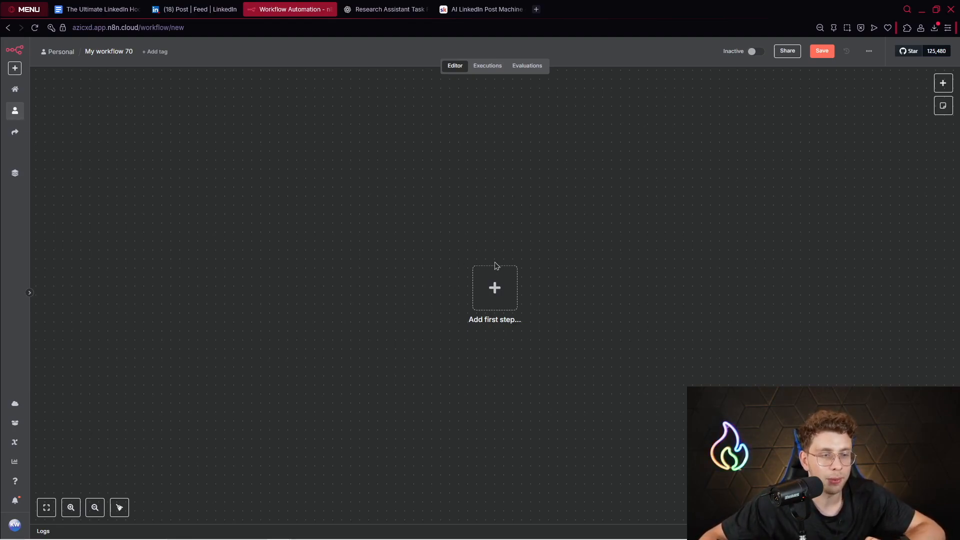
Show the trigger choices for the empty workflow's first step.
click(494, 288)
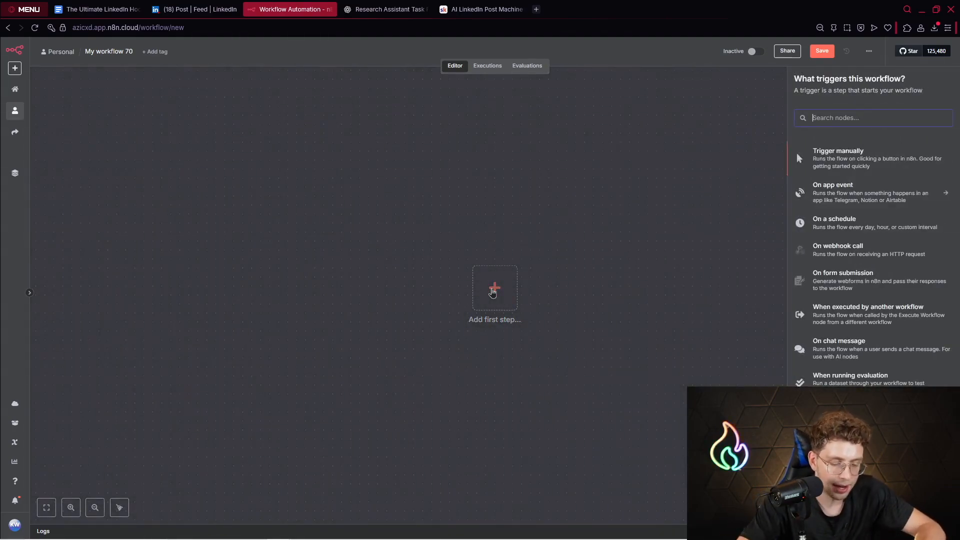
Add a Telegram 'On message' trigger connected to the Telegram account 3 credential as the first node.
text(te)
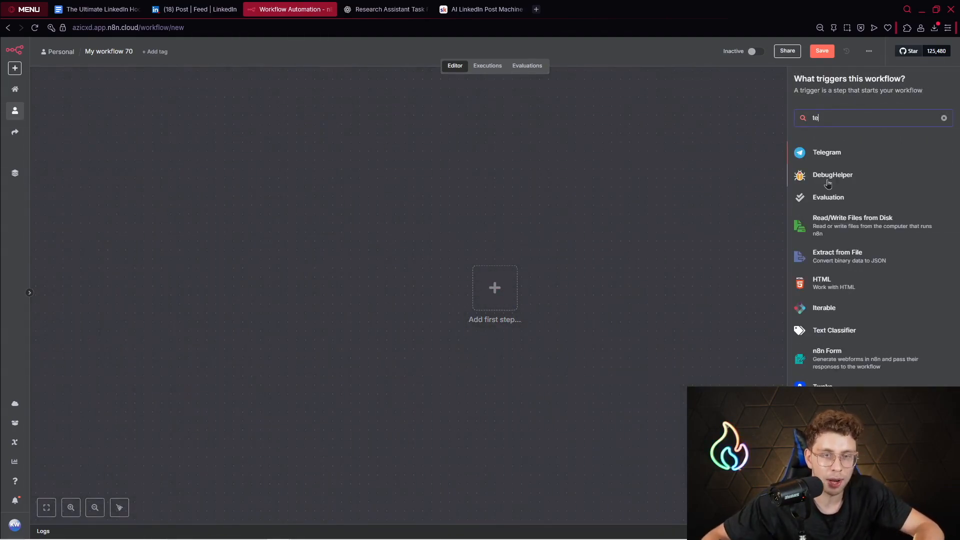
click(827, 151)
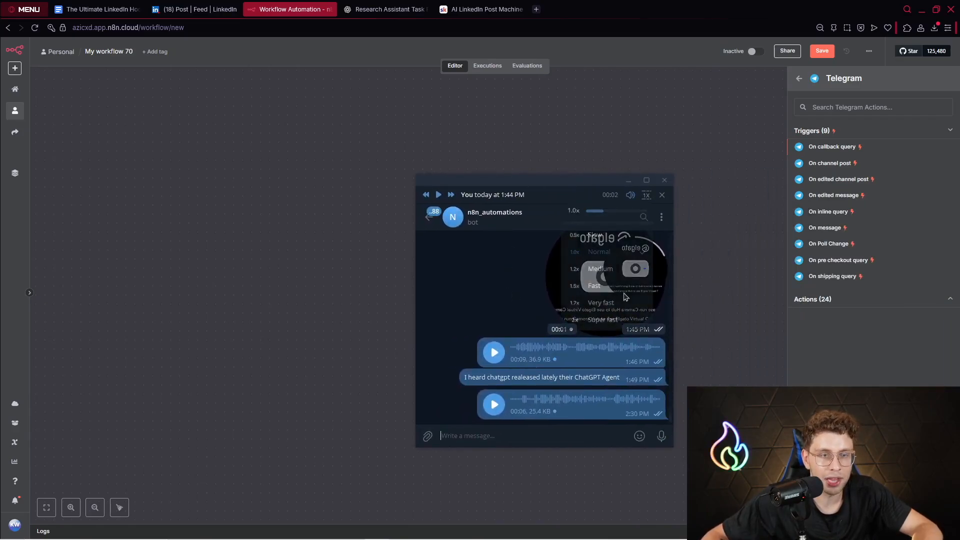
click(662, 194)
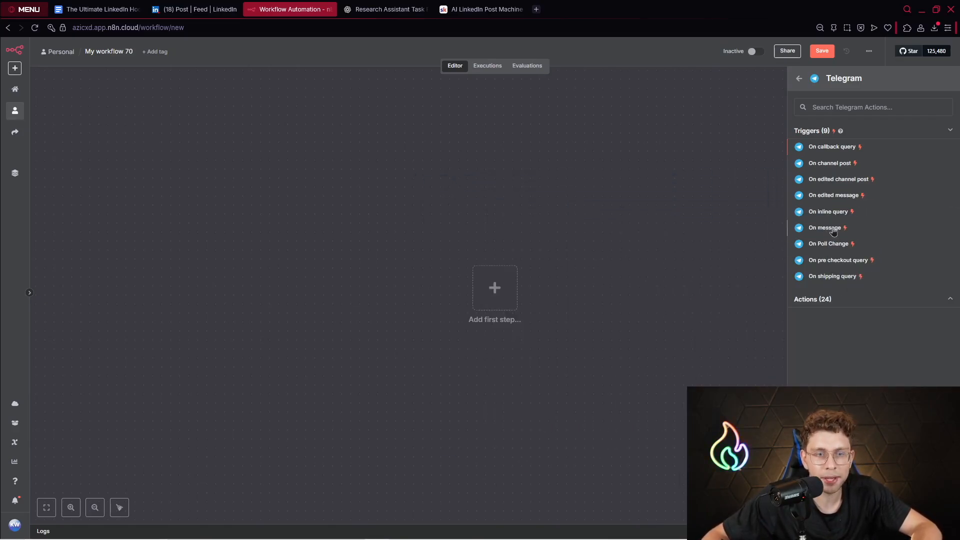
click(826, 227)
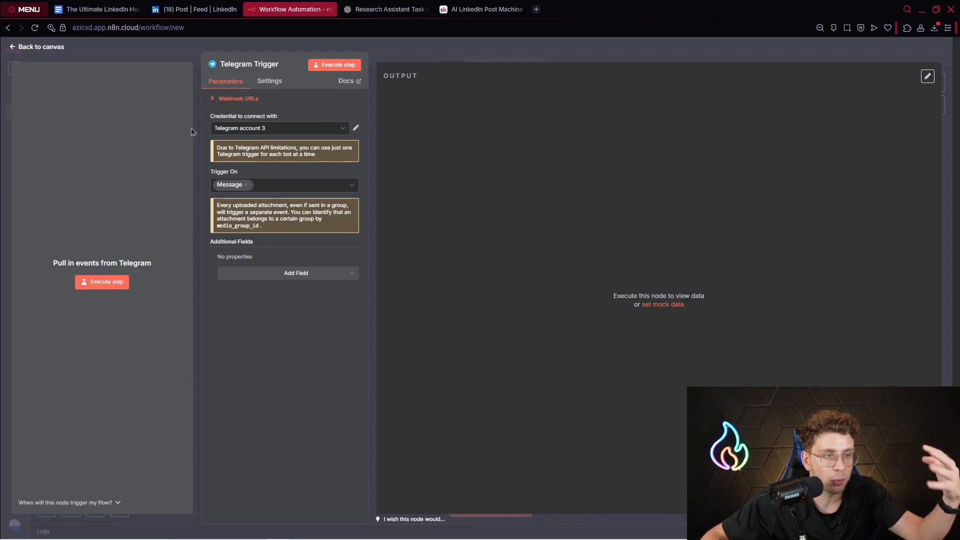
mouse_move(365, 141)
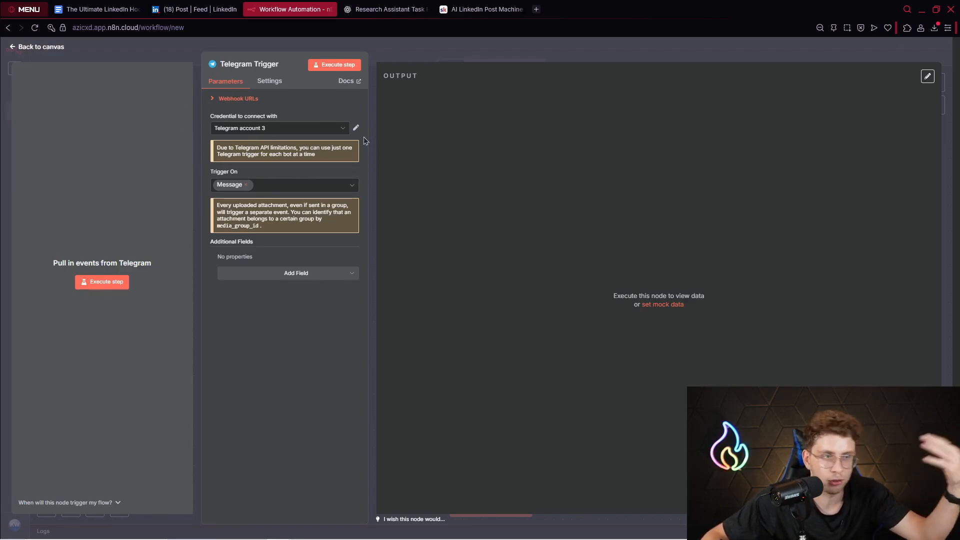
mouse_move(196, 134)
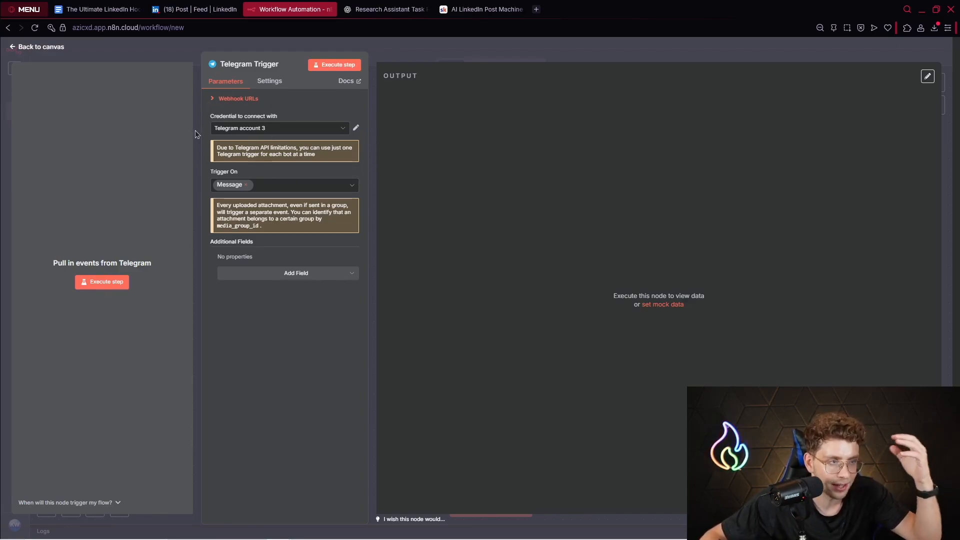
mouse_move(389, 185)
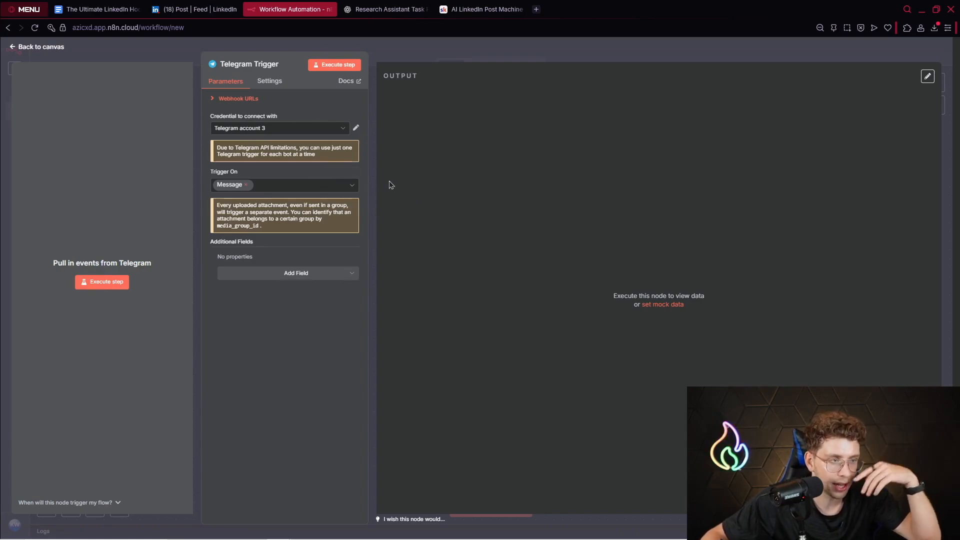
mouse_move(428, 188)
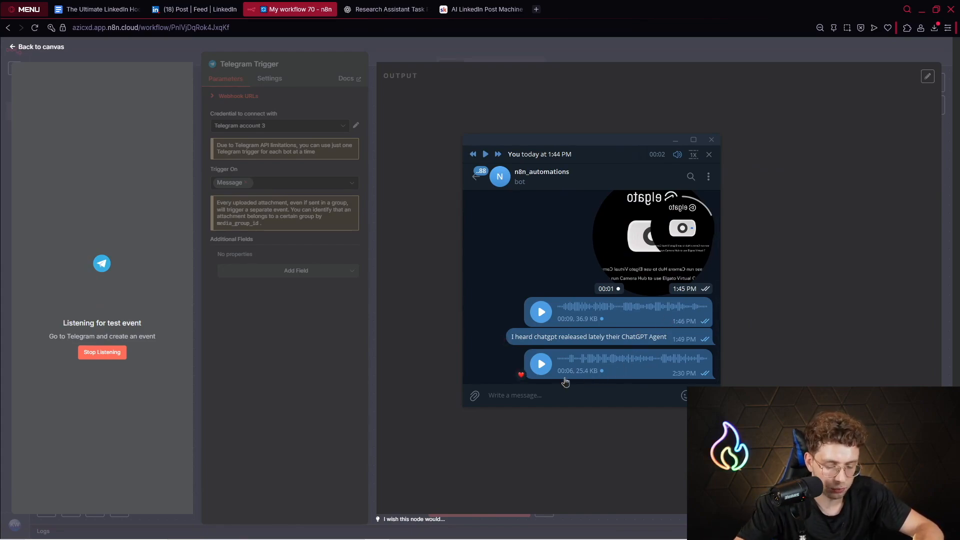
Send the bot 'Please create for me a post about' the latest ChatGPT agent update and confirm it appears in the trigger output.
text(P)
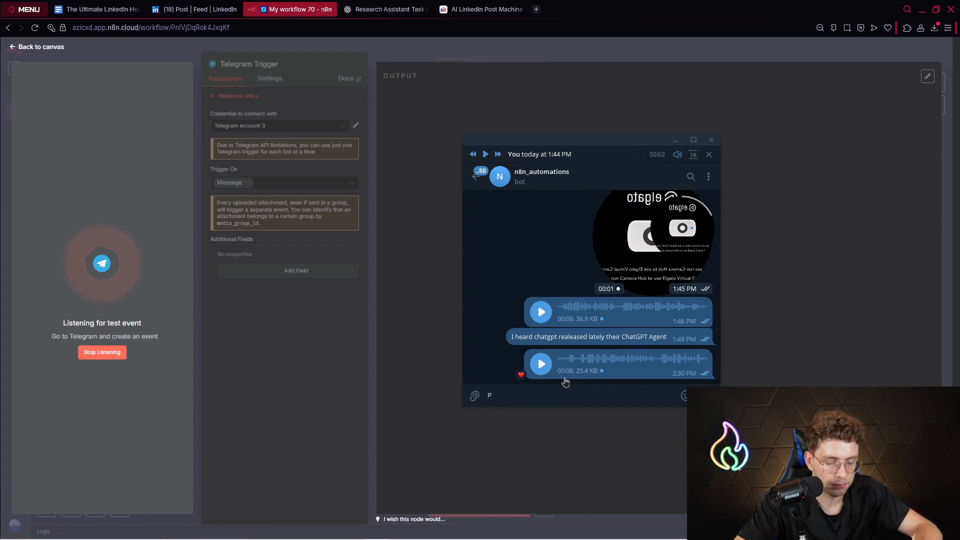
text(Please create for)
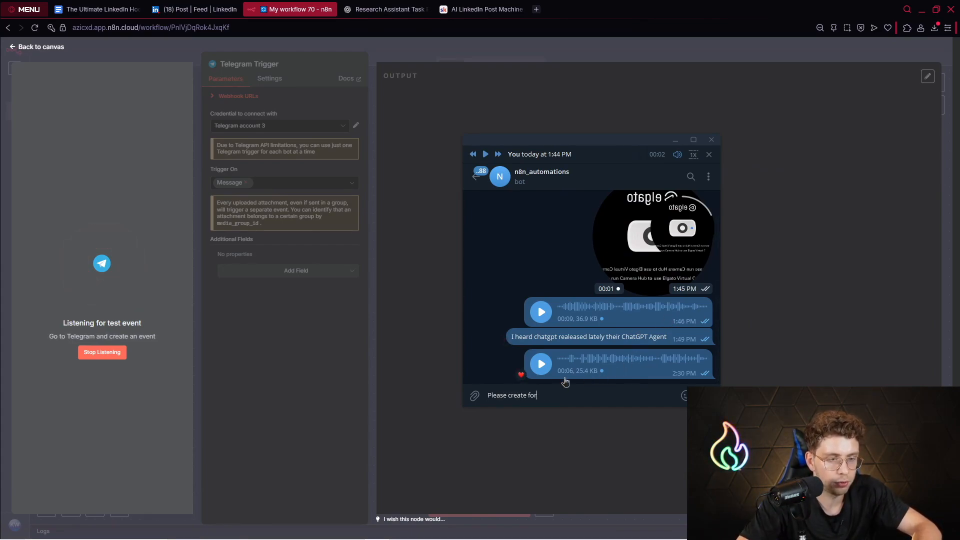
text(me a post about)
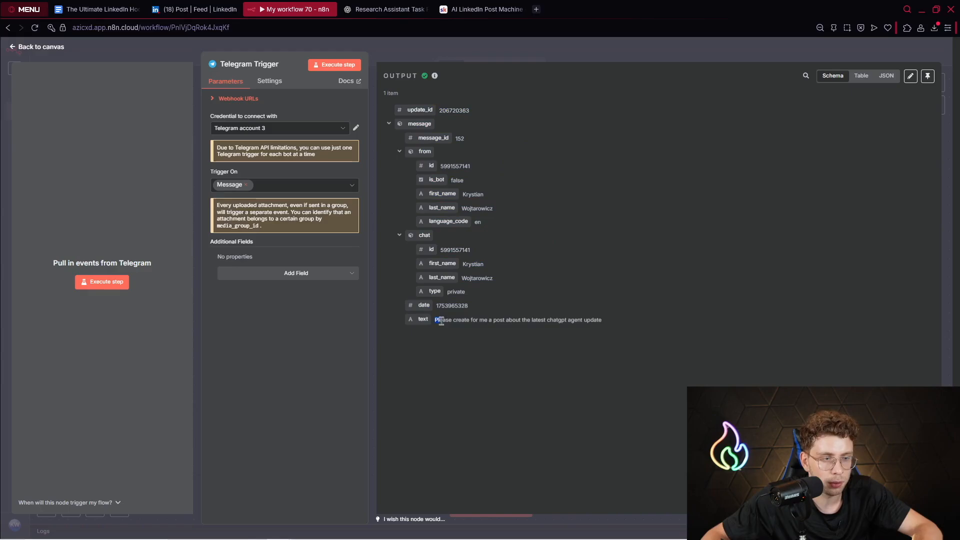
double_click(517, 320)
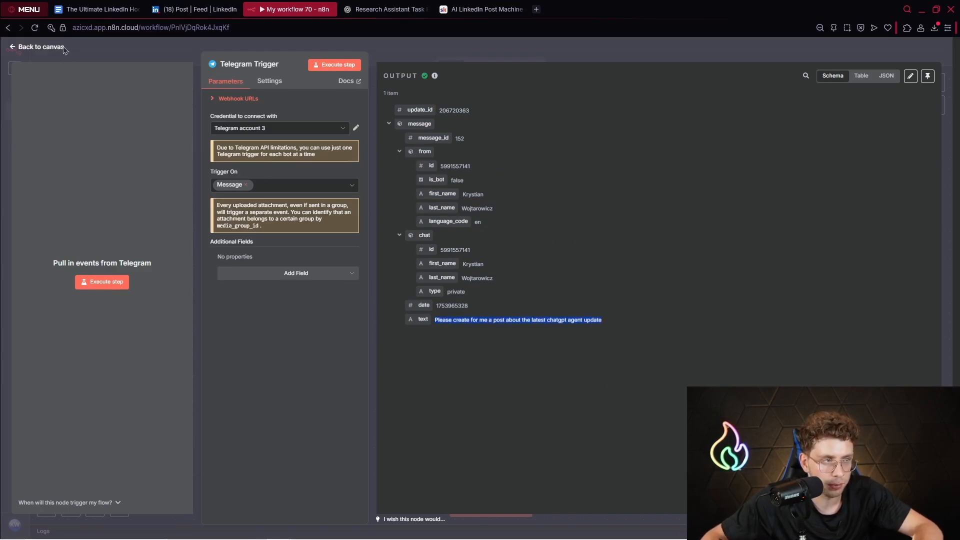
click(41, 46)
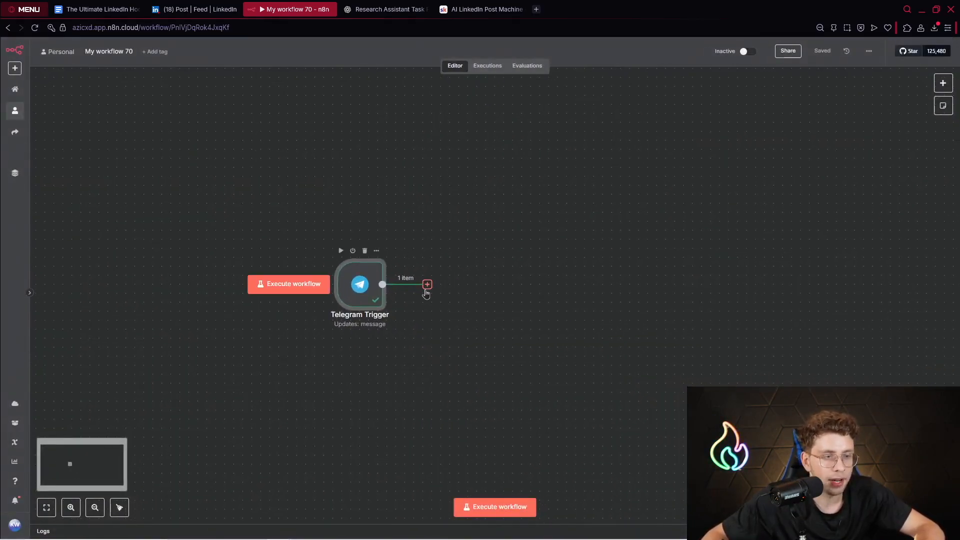
Add a Switch node after the Telegram Trigger.
text(swti)
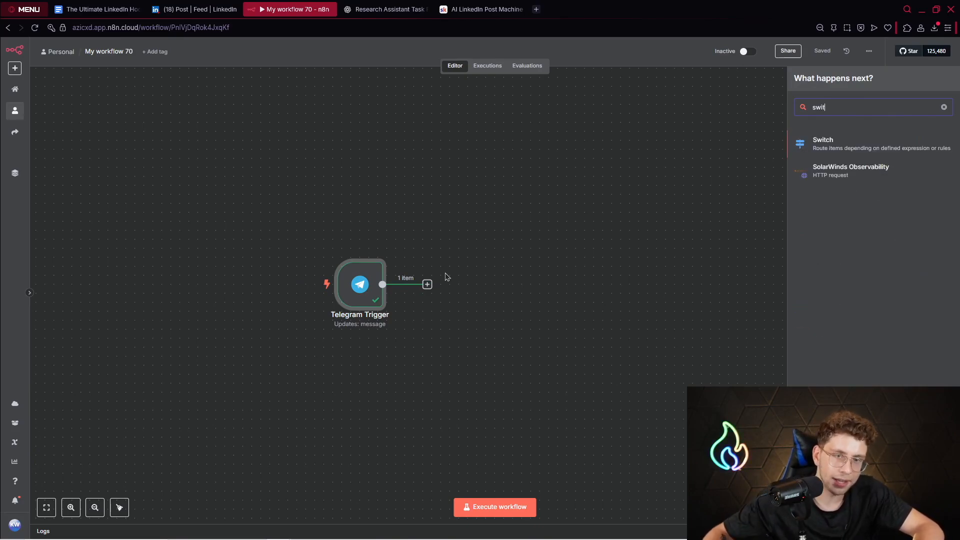
mouse_move(862, 150)
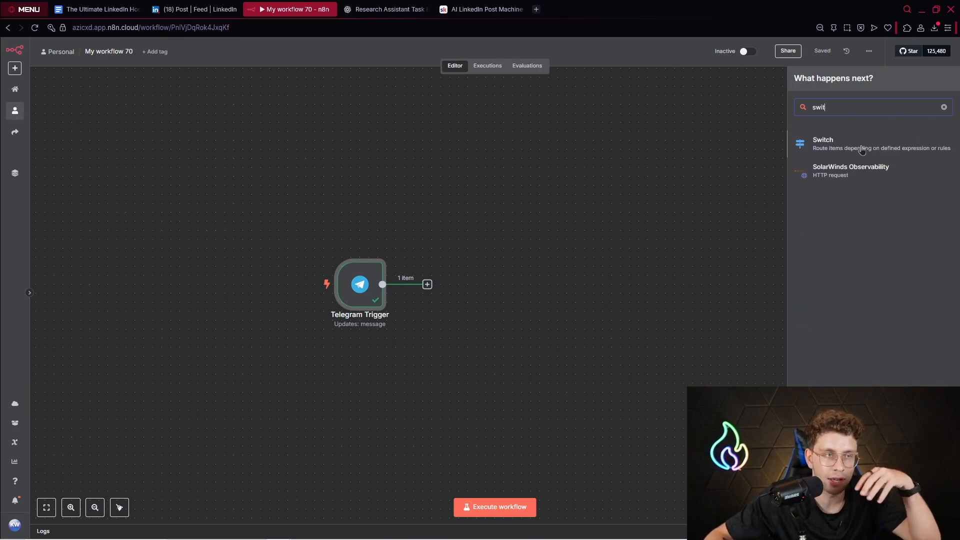
click(823, 143)
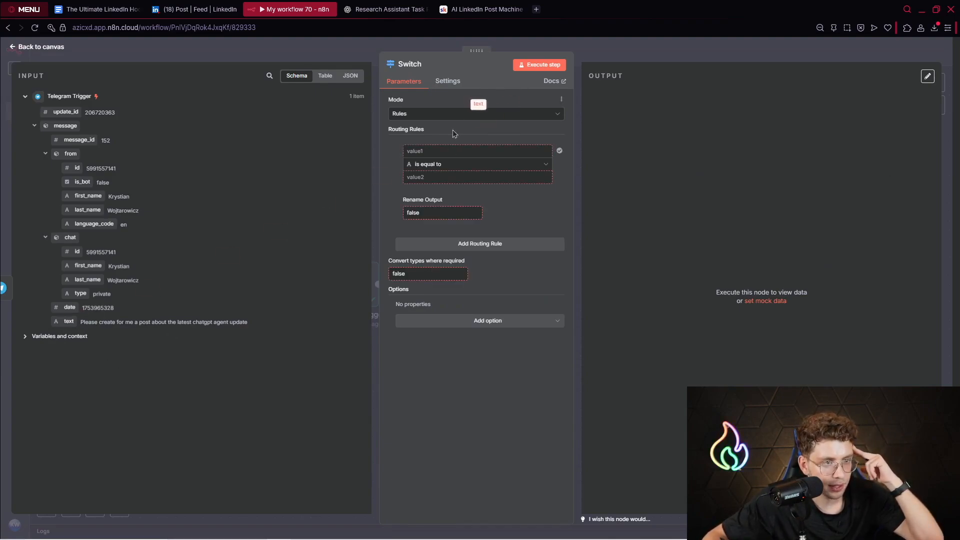
Set the Switch rule to String > exists on {{ $json.message.text }} with the output renamed 'Text Message'.
click(474, 151)
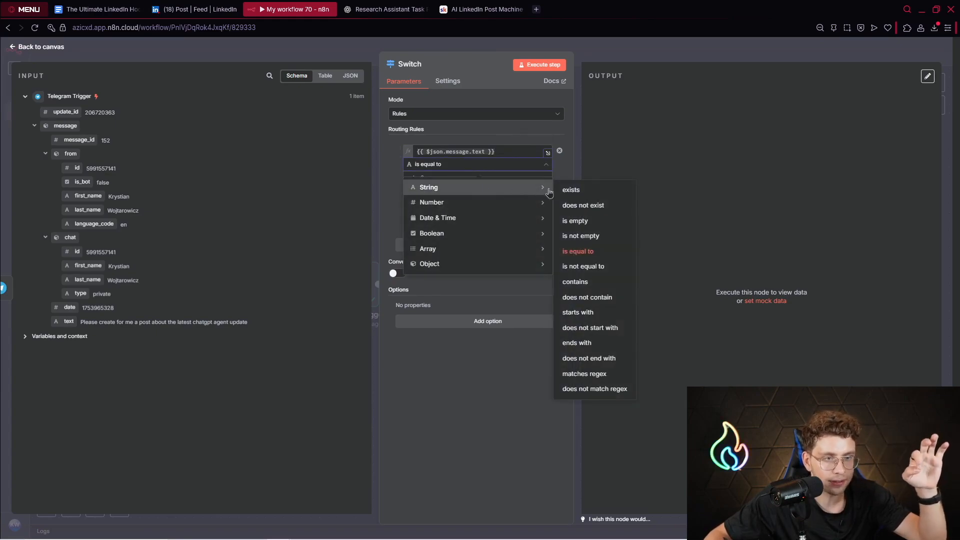
click(570, 189)
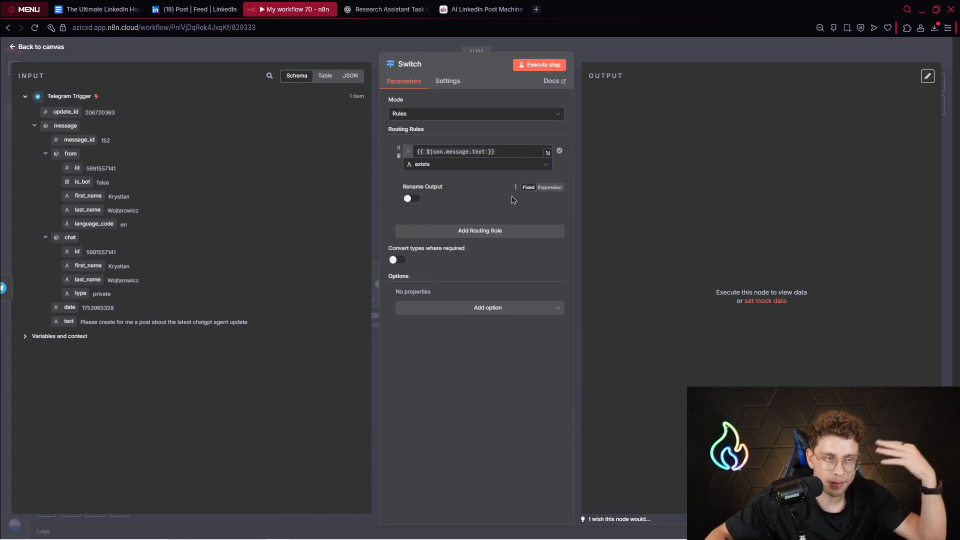
click(411, 198)
text(Text Message)
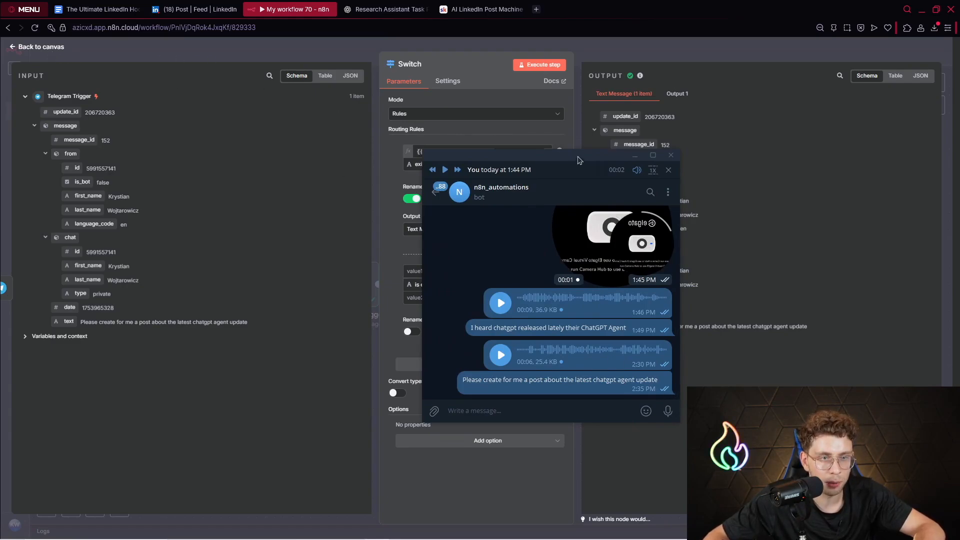
click(40, 47)
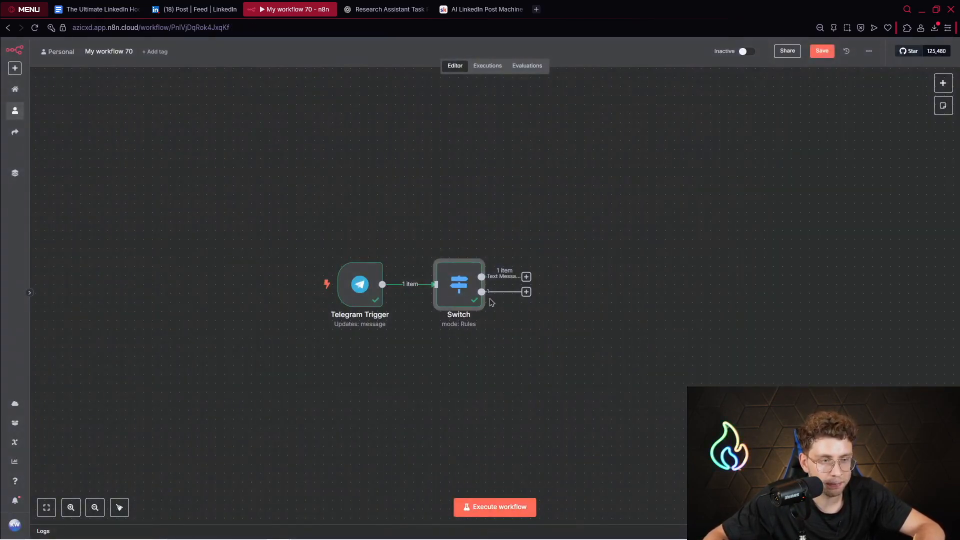
Review the Switch node's routing rules and return to the canvas for a re-run.
double_click(458, 283)
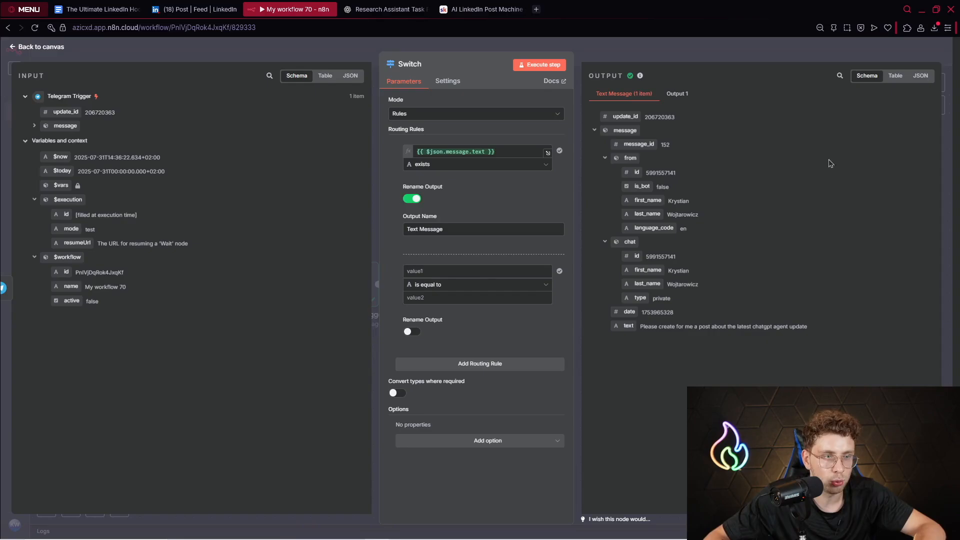
click(39, 47)
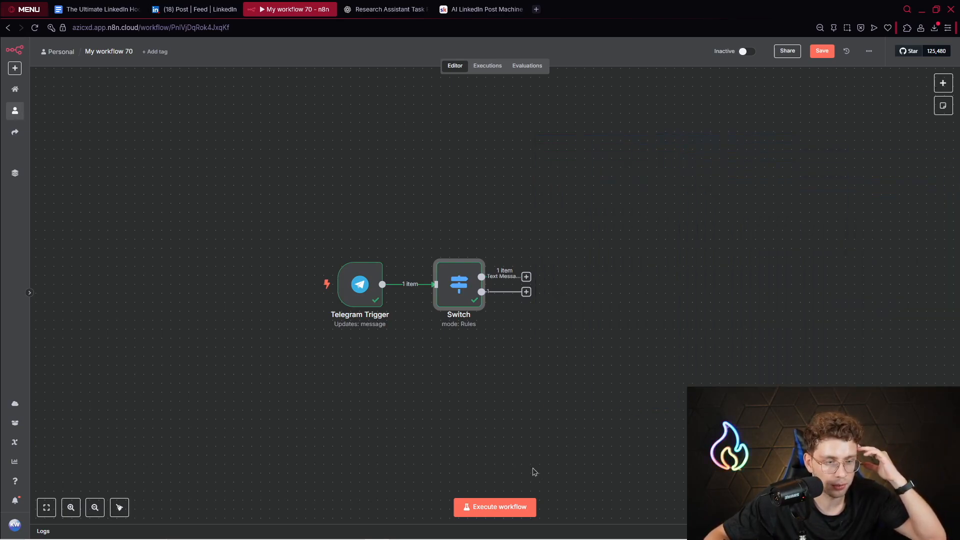
mouse_move(459, 284)
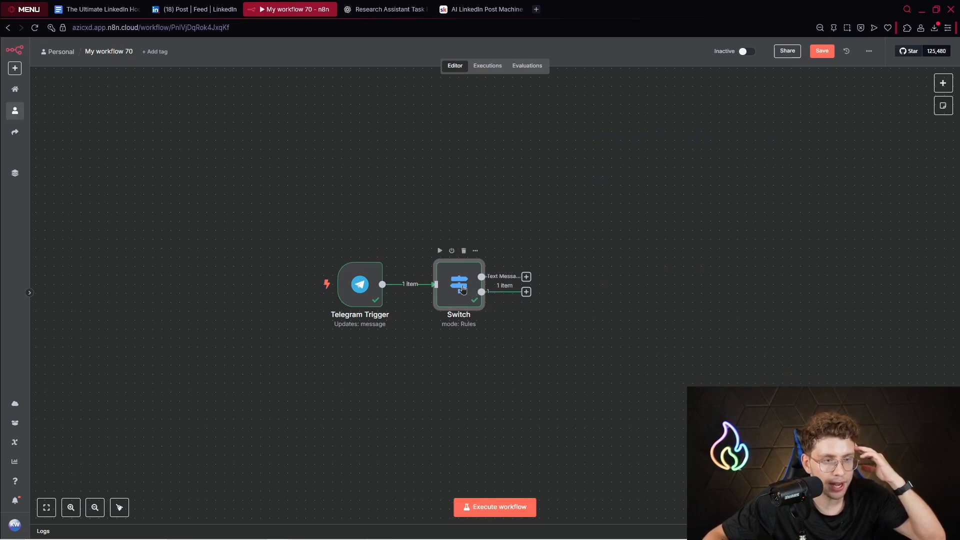
Rename the Switch node's second rule output to 'Voice Message' and test-run the routing.
double_click(458, 284)
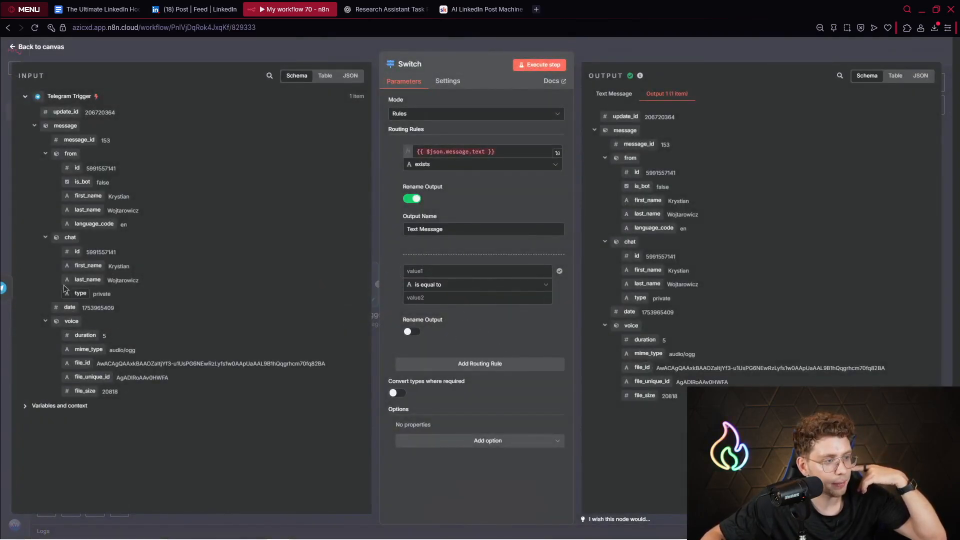
mouse_move(461, 207)
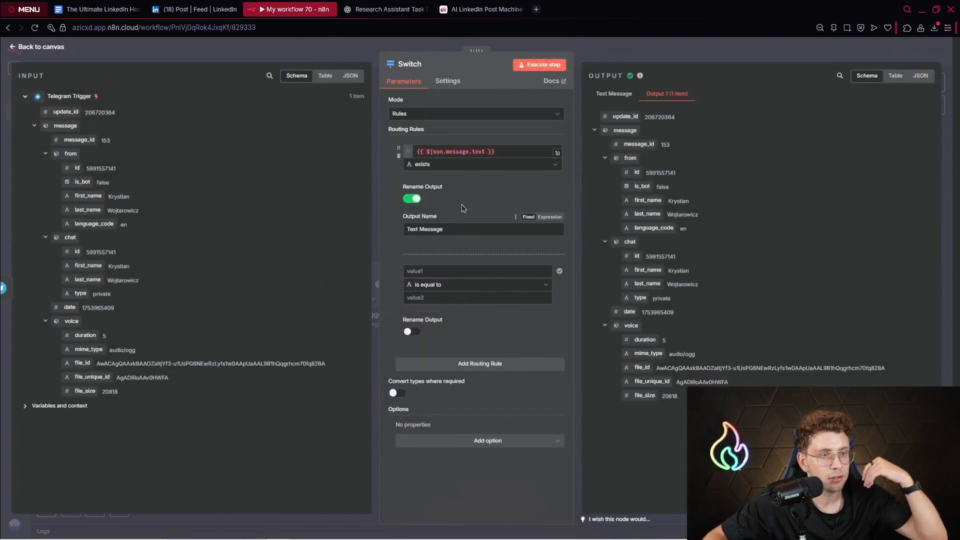
click(456, 151)
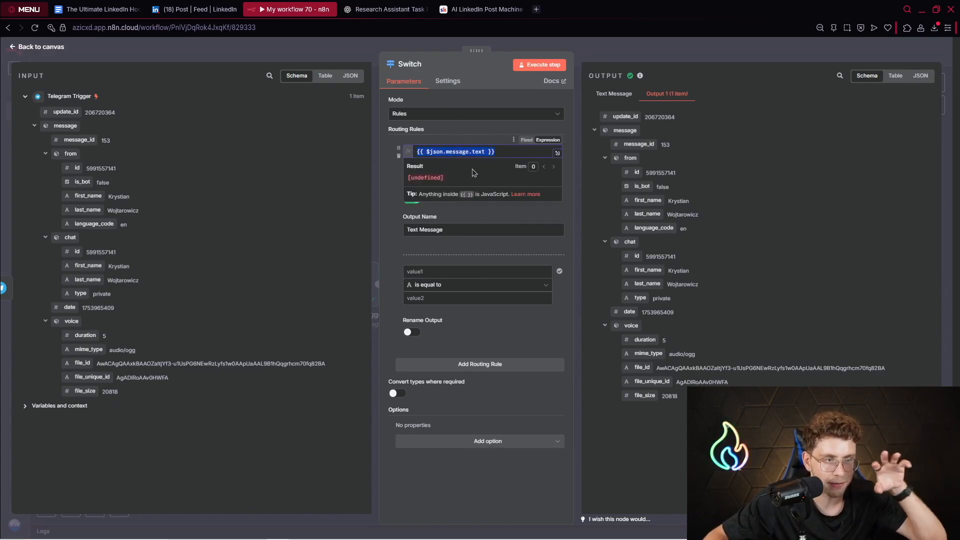
mouse_move(71, 254)
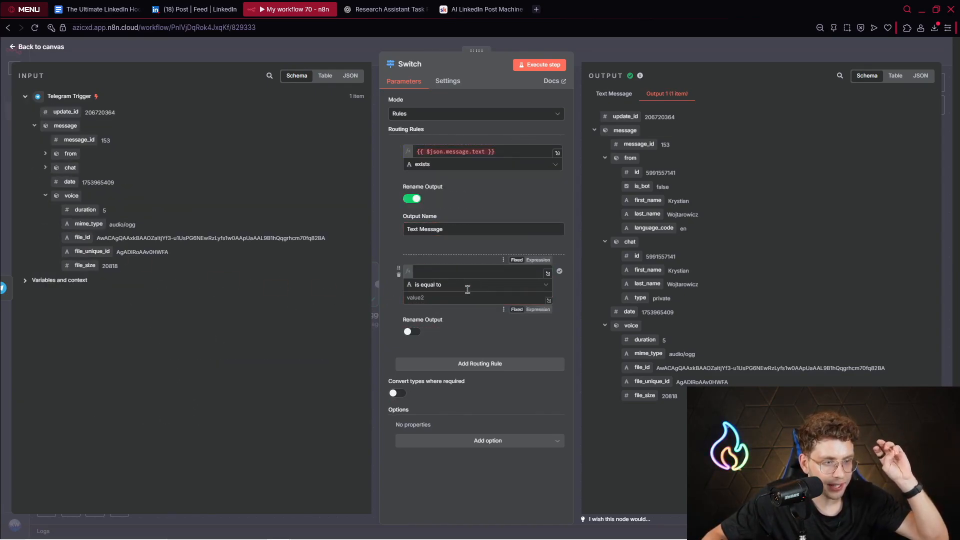
click(477, 284)
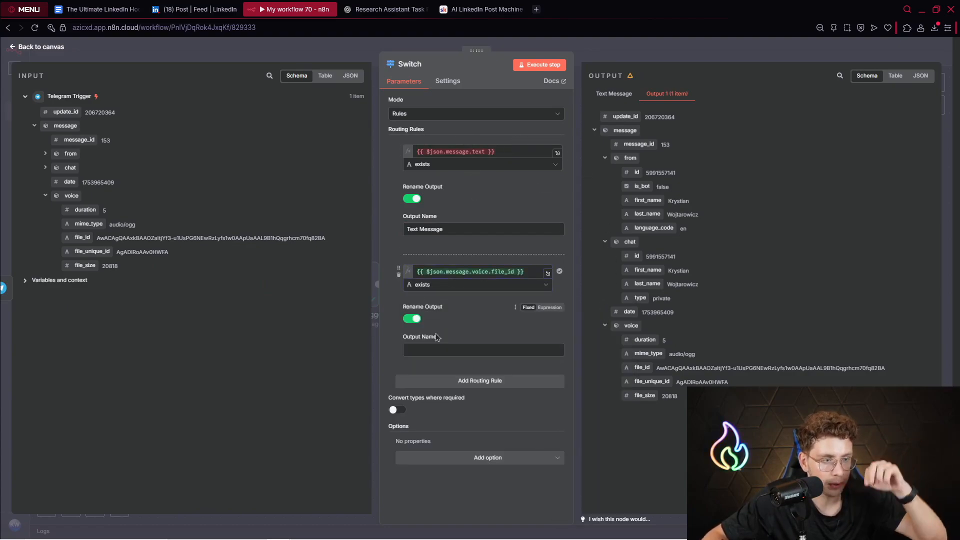
text(Voice M)
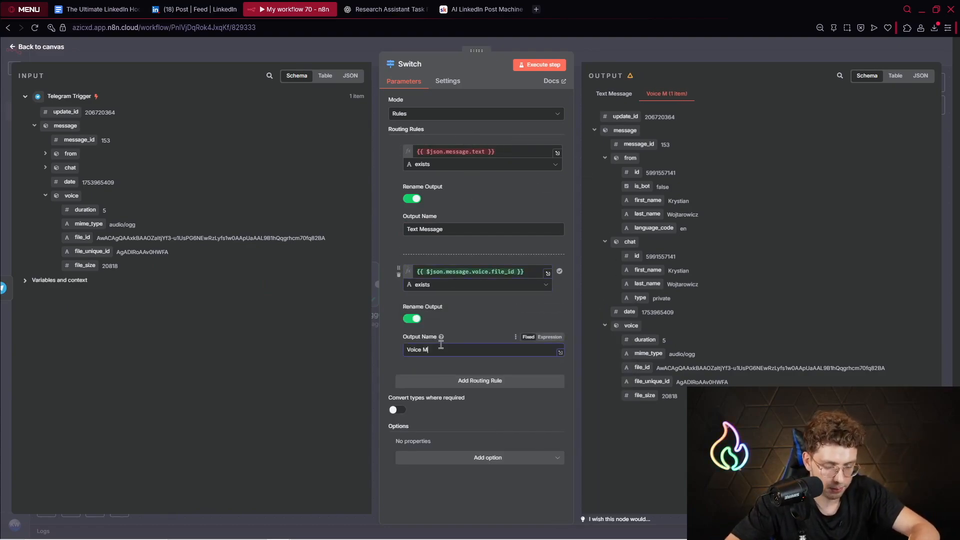
text(essage)
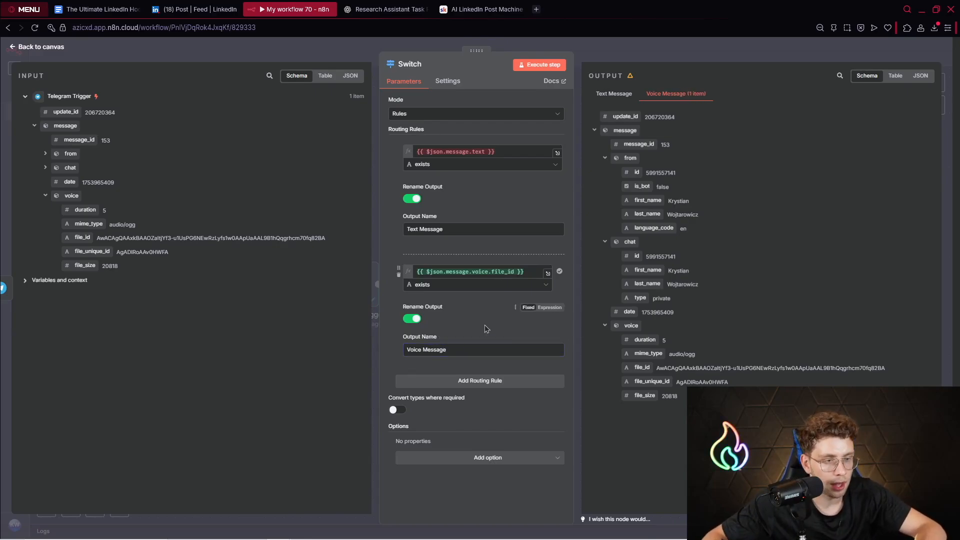
mouse_move(539, 64)
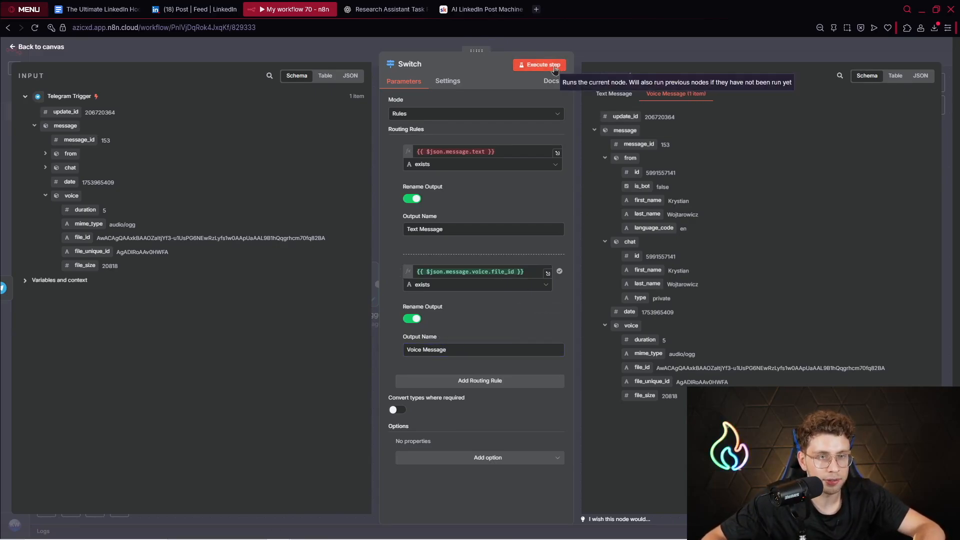
click(41, 46)
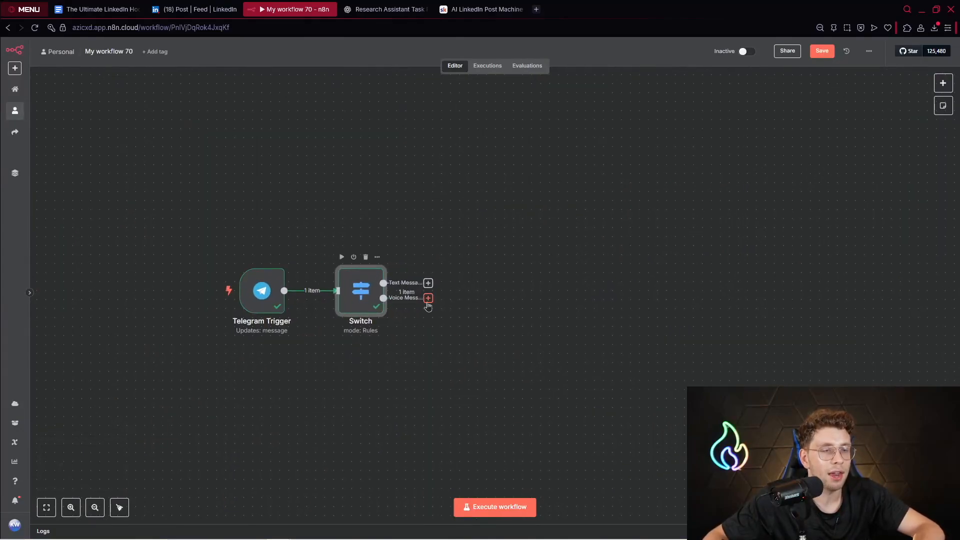
mouse_move(433, 300)
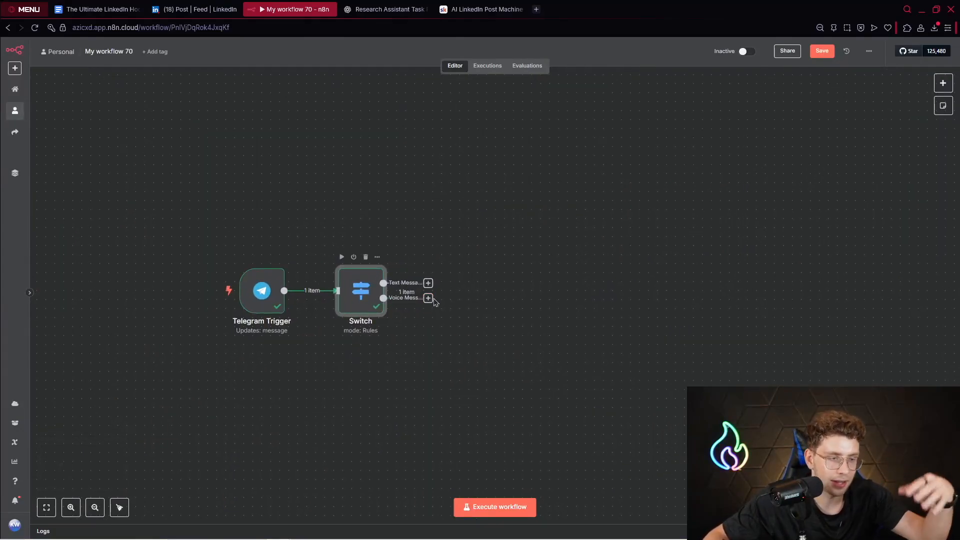
Attach a Telegram Get a file node to the Voice Message branch and check the trigger's voice data.
click(427, 283)
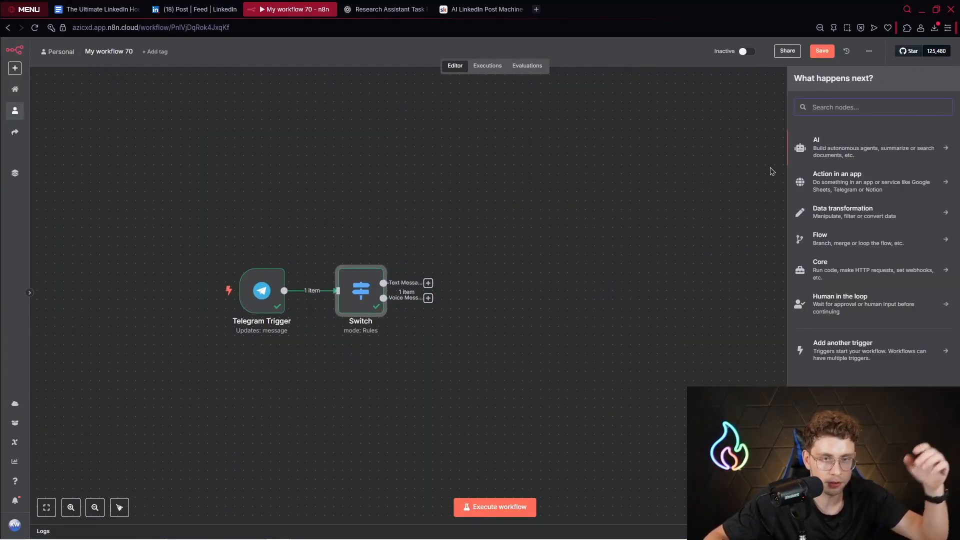
text(tele)
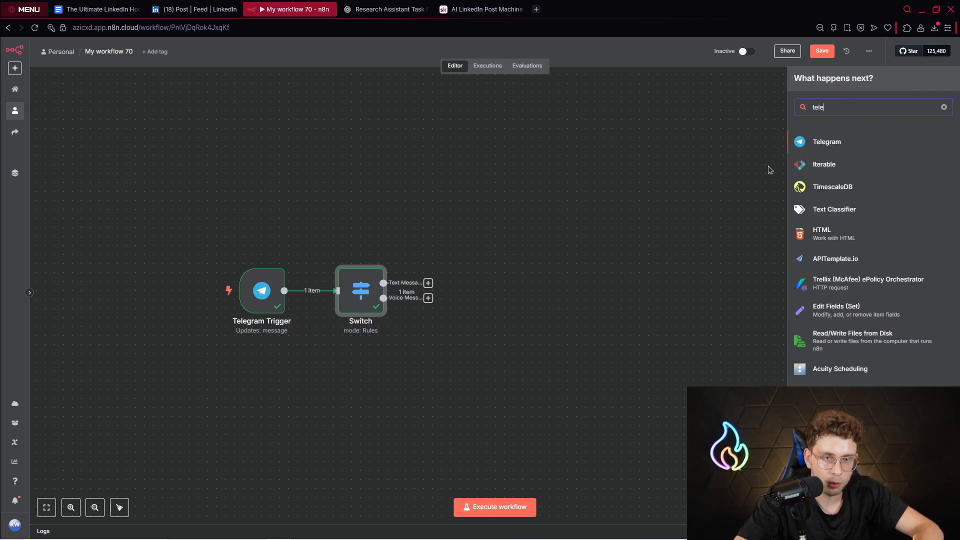
click(826, 141)
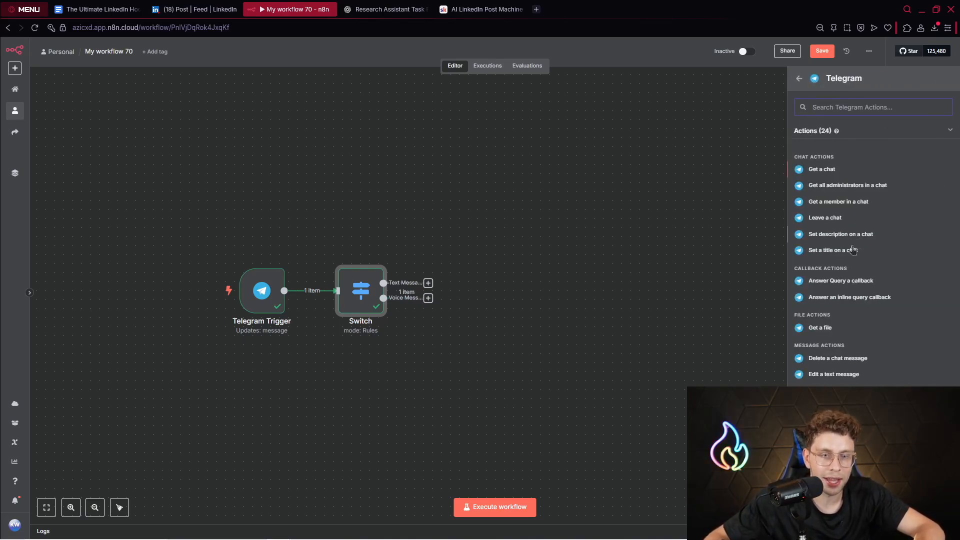
click(820, 327)
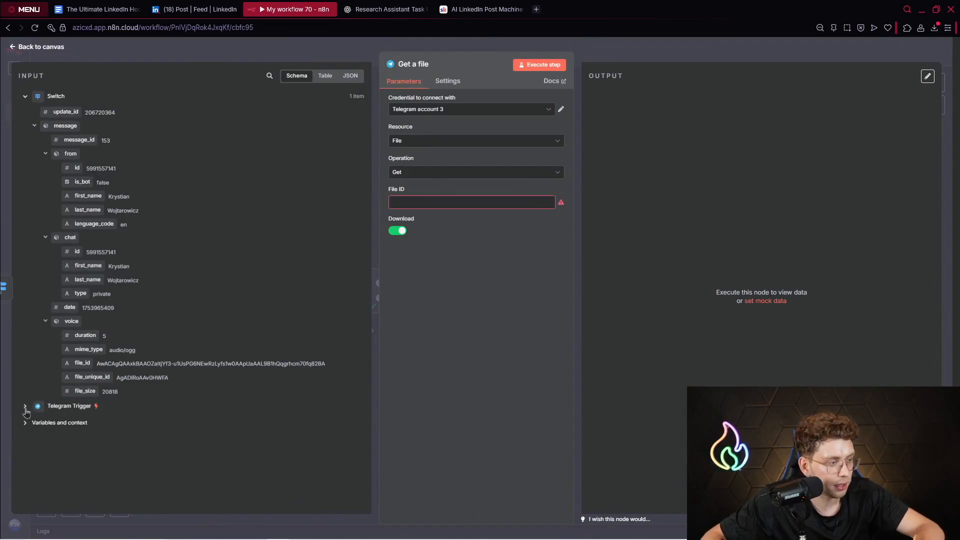
click(25, 405)
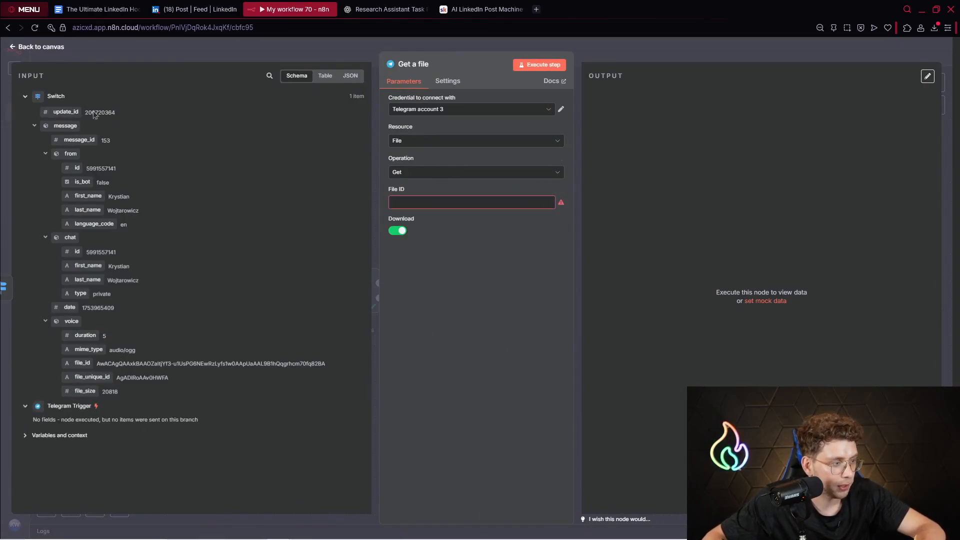
click(69, 405)
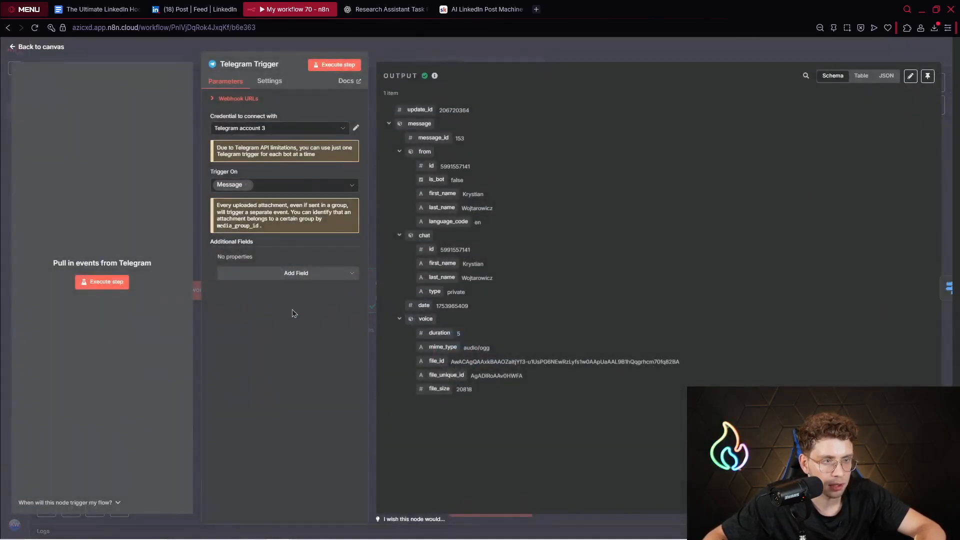
click(36, 46)
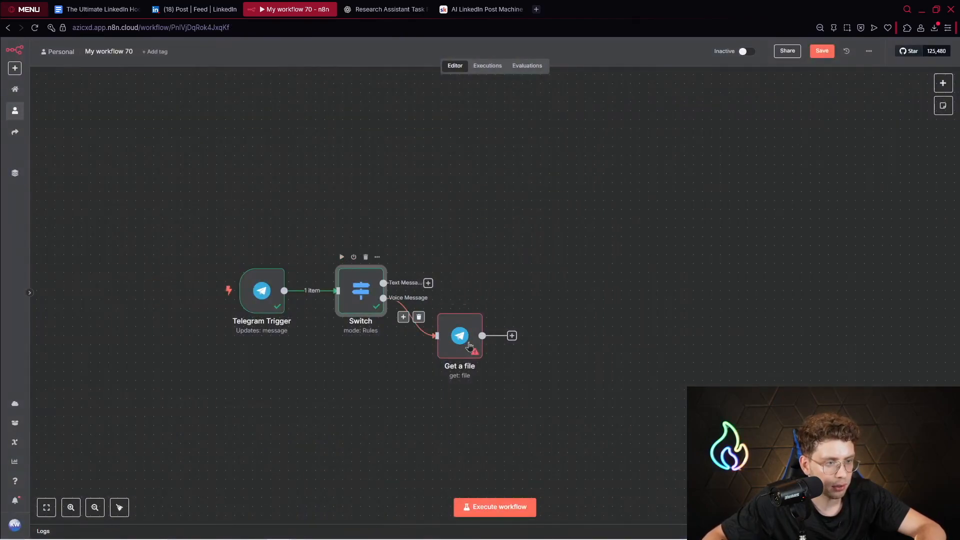
Set the Get a file node's File ID to {{ $json.message.voice.file_id }} and run it to download the recording.
double_click(459, 335)
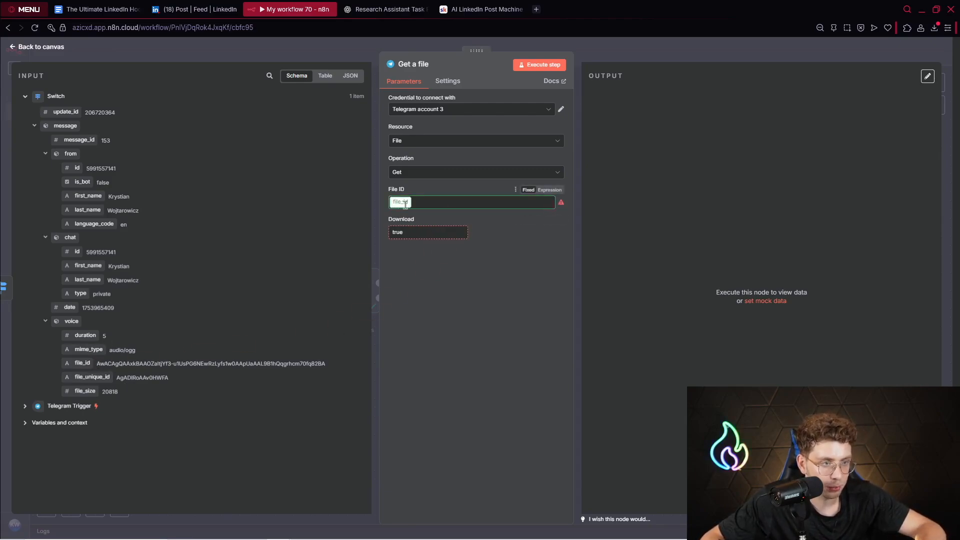
text({{ $json.message.voice.file_id }})
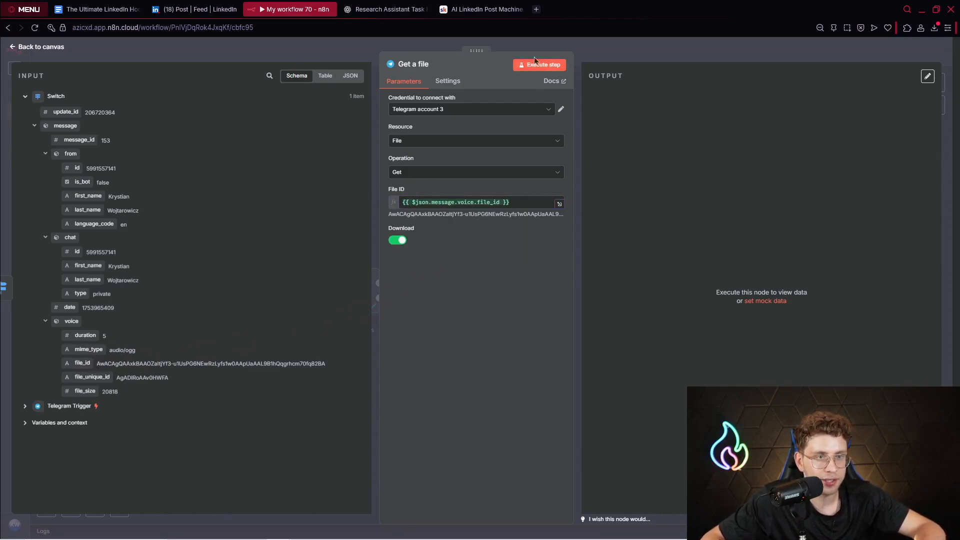
click(539, 64)
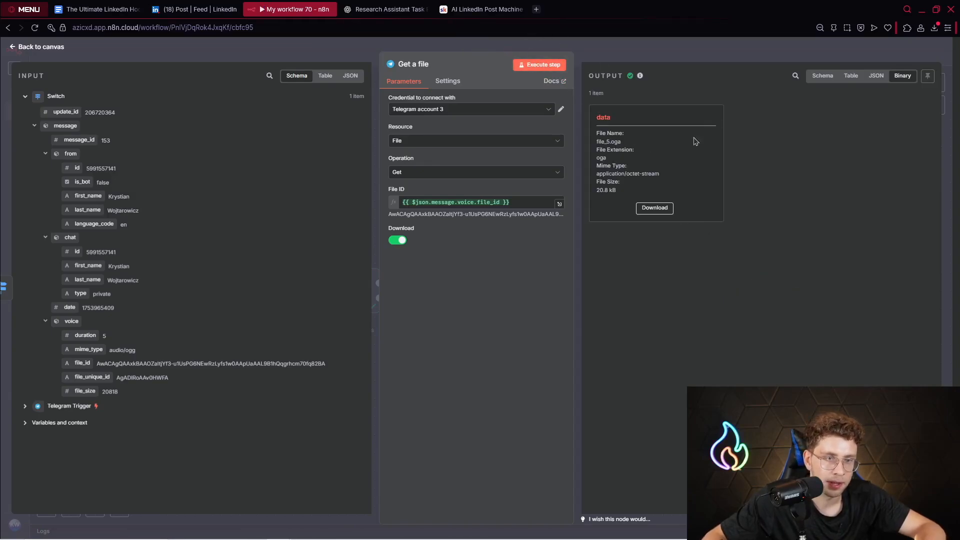
mouse_move(24, 55)
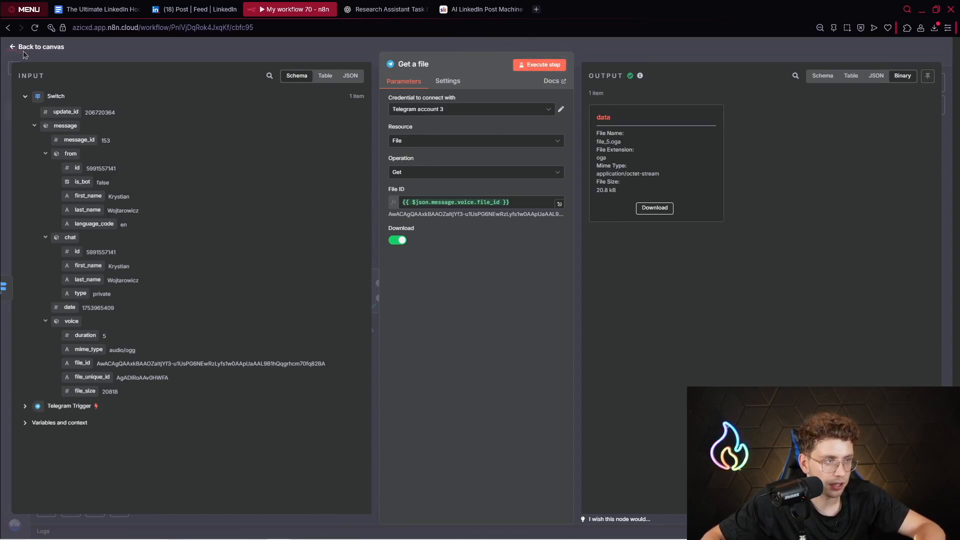
click(41, 46)
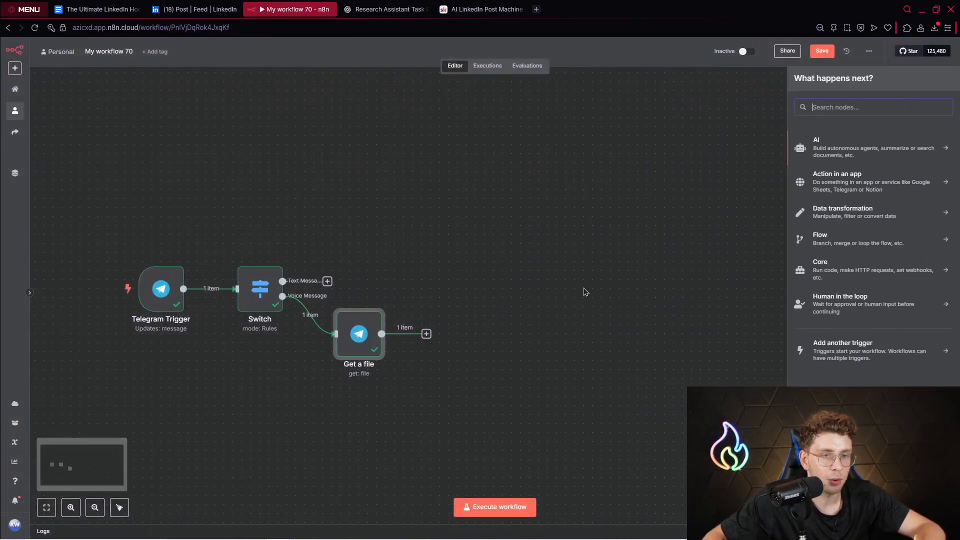
Add an OpenAI Transcribe a recording node after Get a file, keeping the input data field 'data'.
text(open)
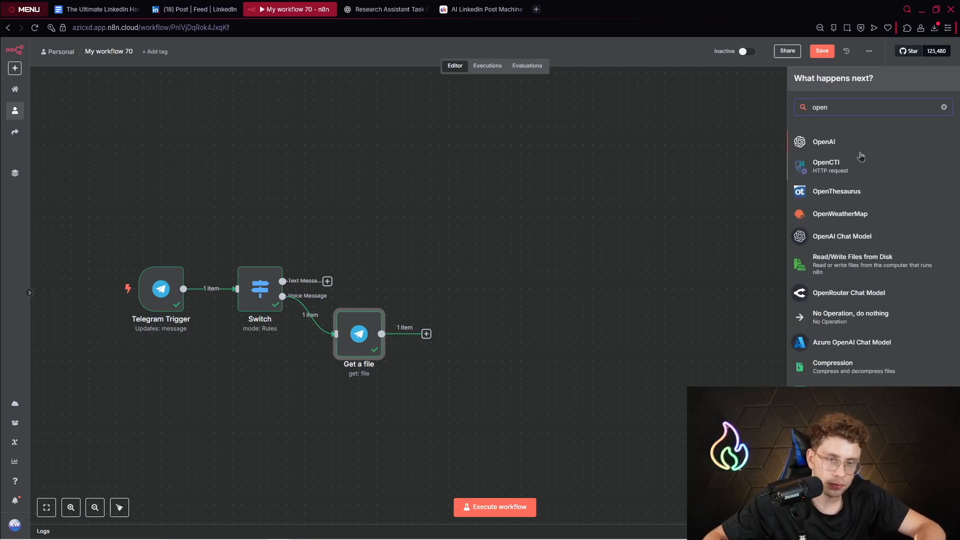
click(823, 141)
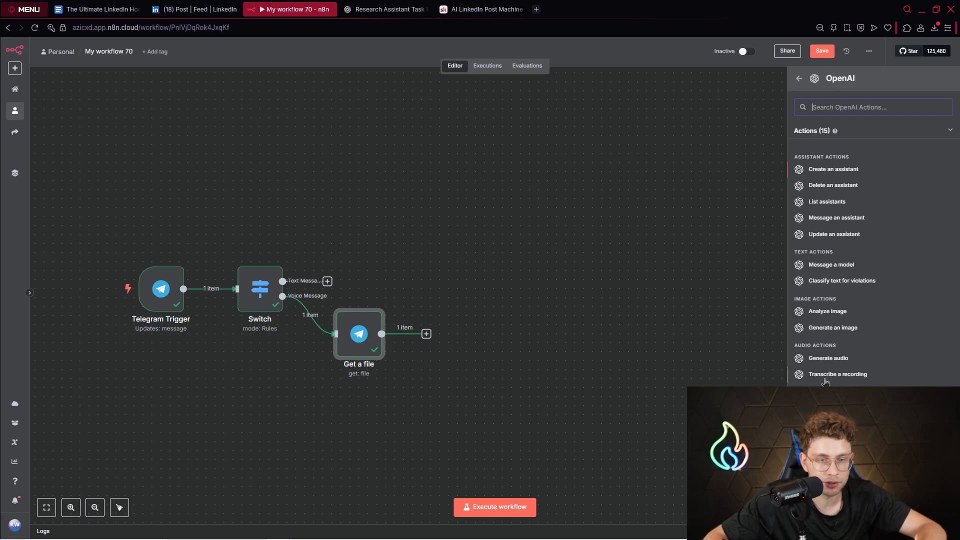
click(837, 374)
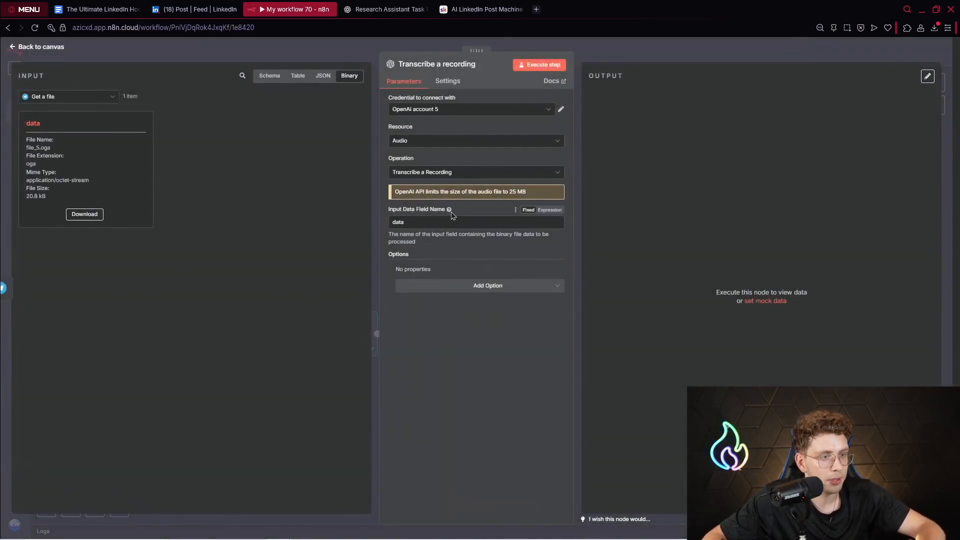
double_click(397, 221)
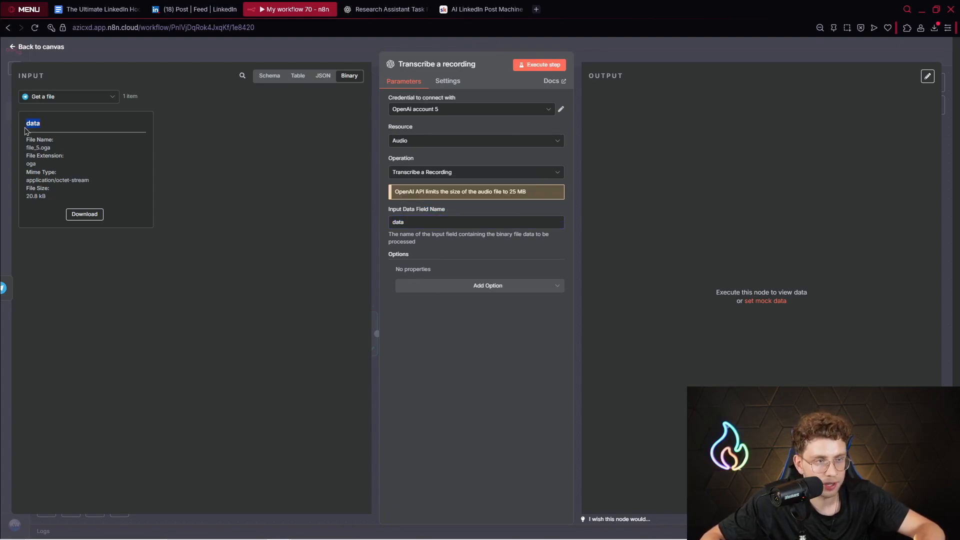
Run the transcription on the voice file and review the transcribed message text.
click(538, 65)
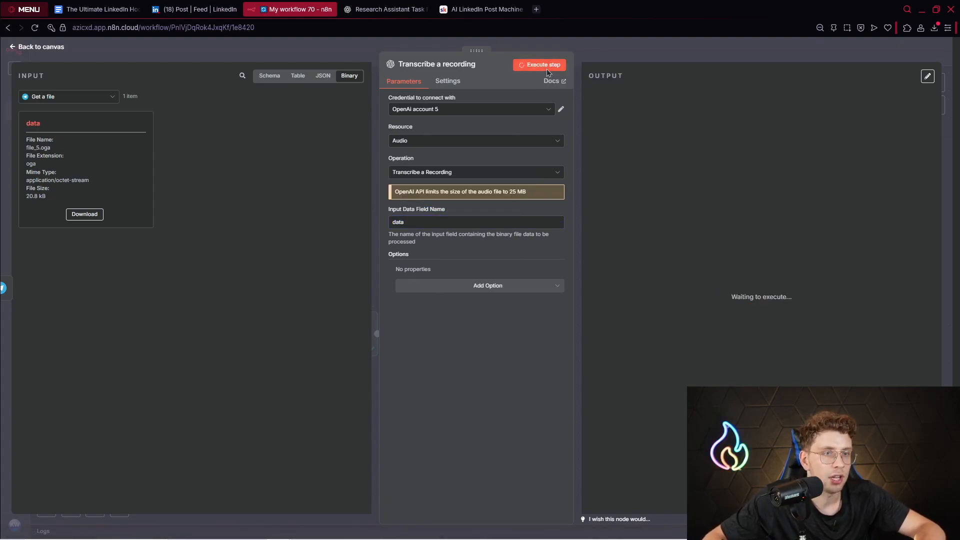
click(539, 64)
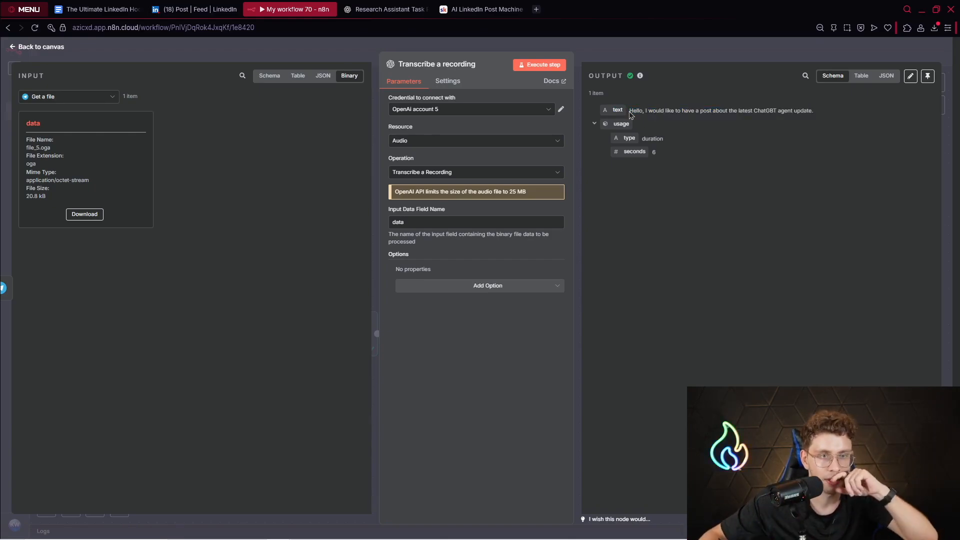
drag(630, 110, 738, 110)
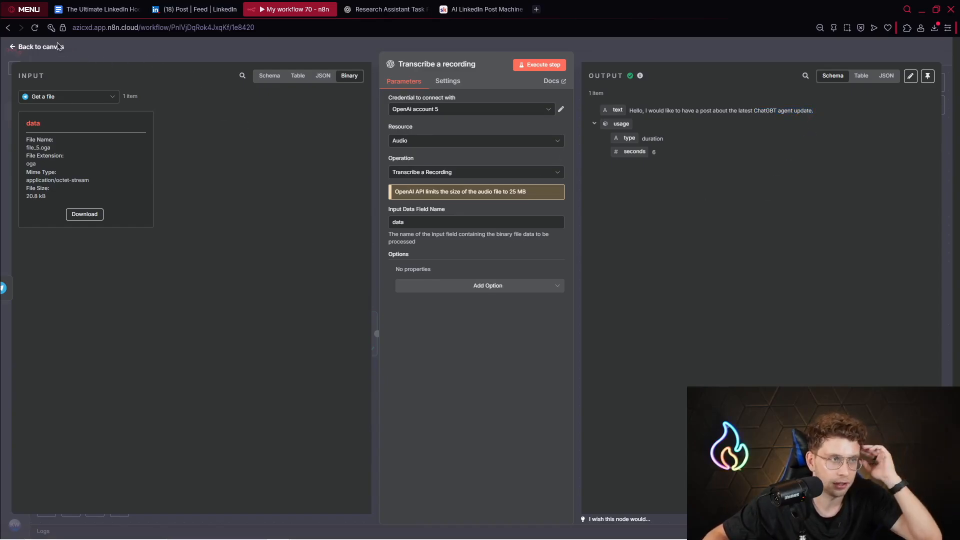
click(35, 47)
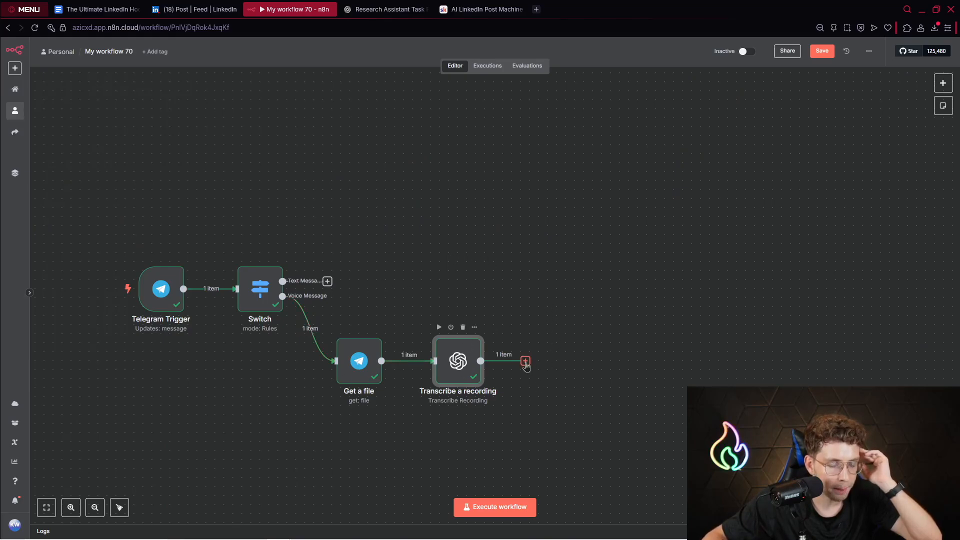
Add an AI Agent after the transcription step and an Edit Fields node on the Text Message branch.
click(525, 361)
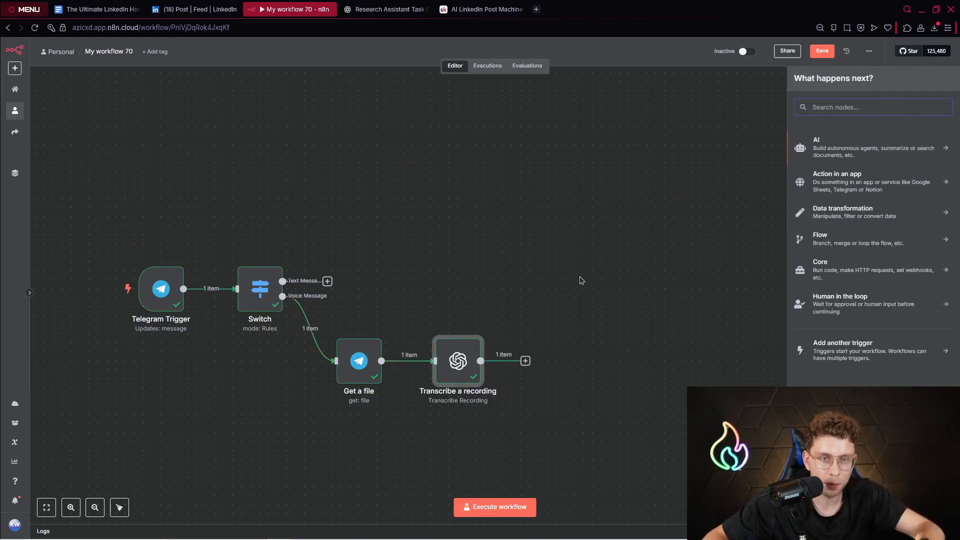
text(ai)
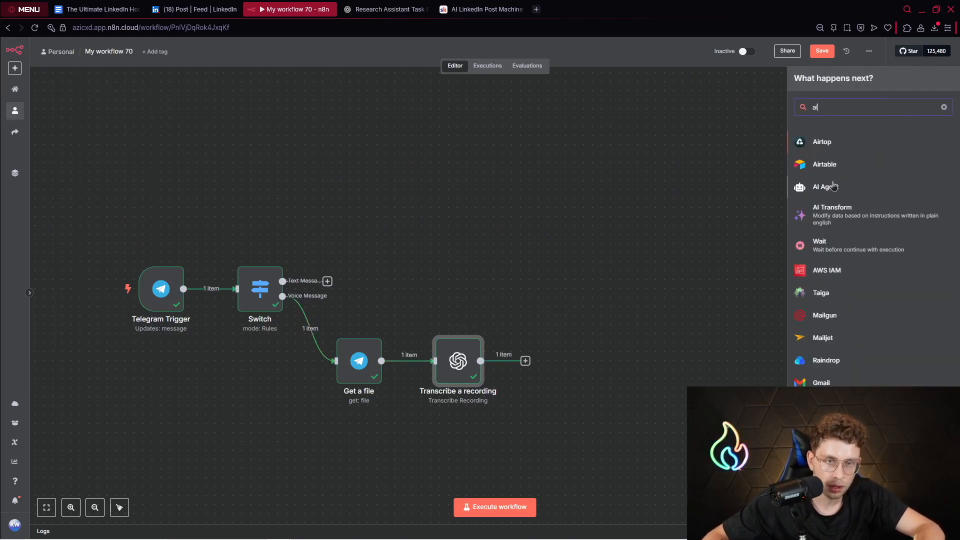
click(825, 186)
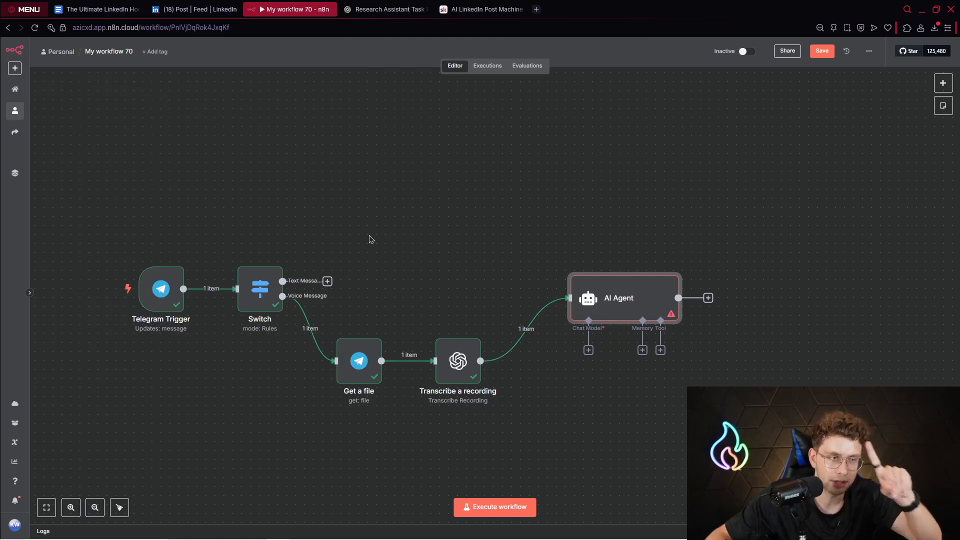
click(327, 281)
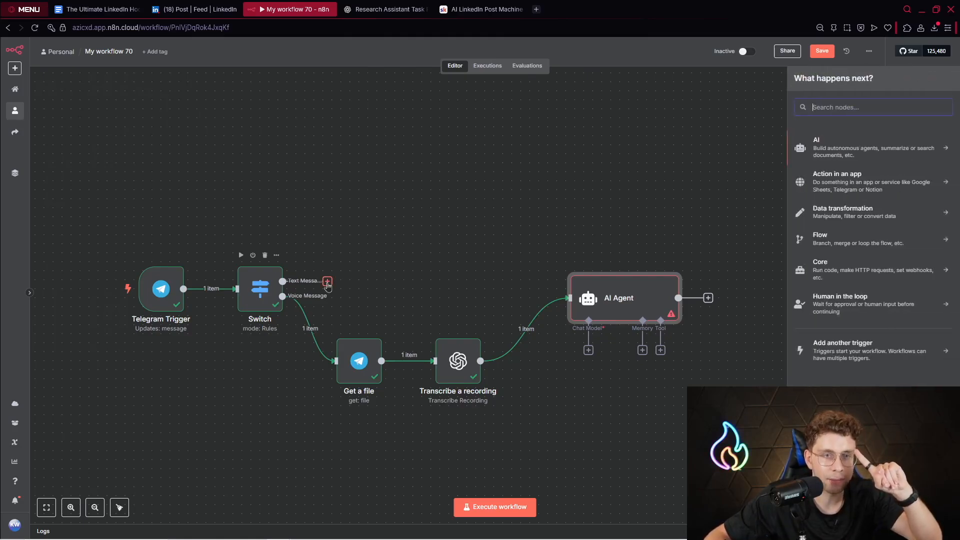
text(edi)
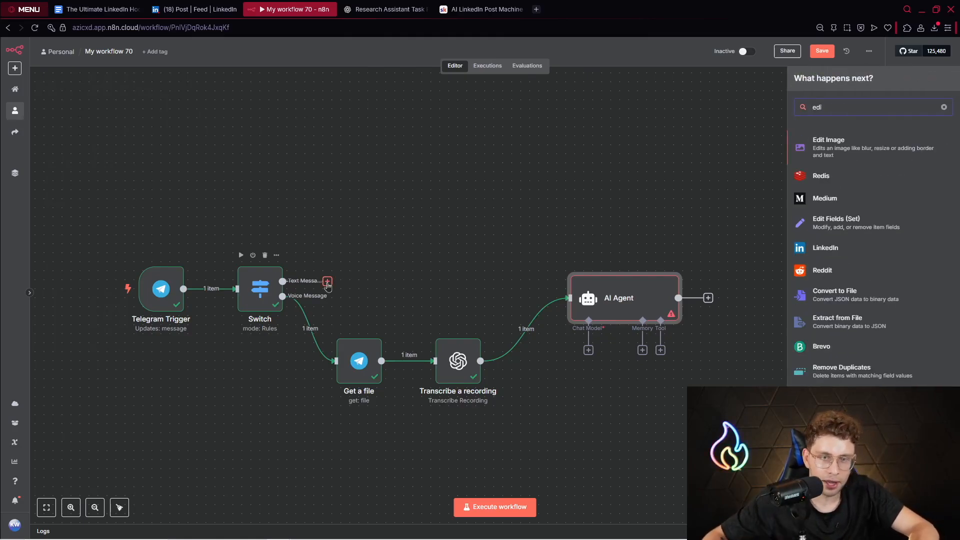
click(836, 222)
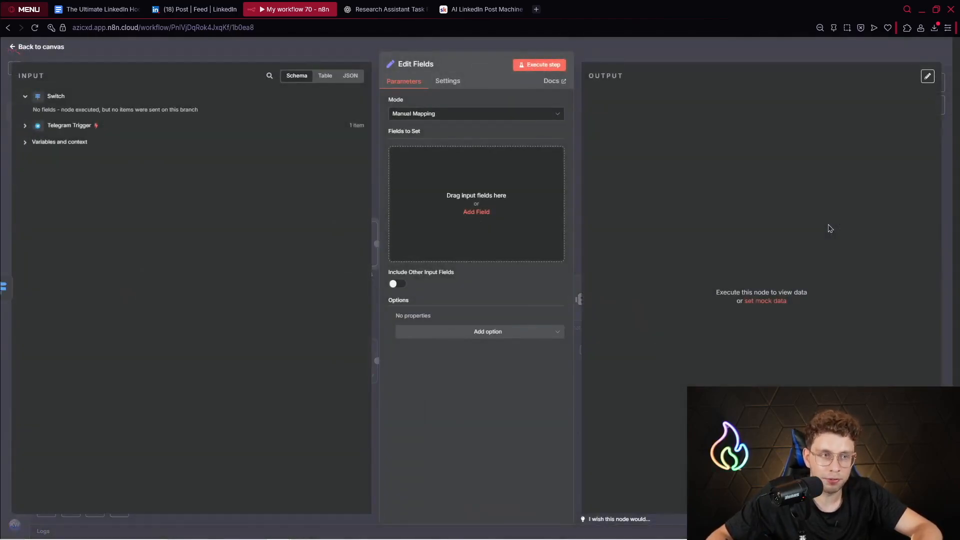
mouse_move(817, 228)
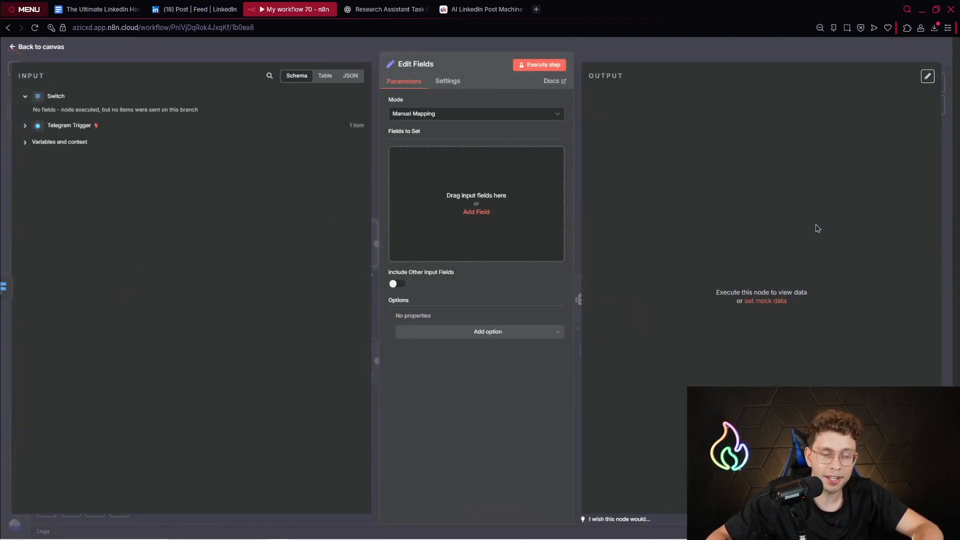
mouse_move(796, 207)
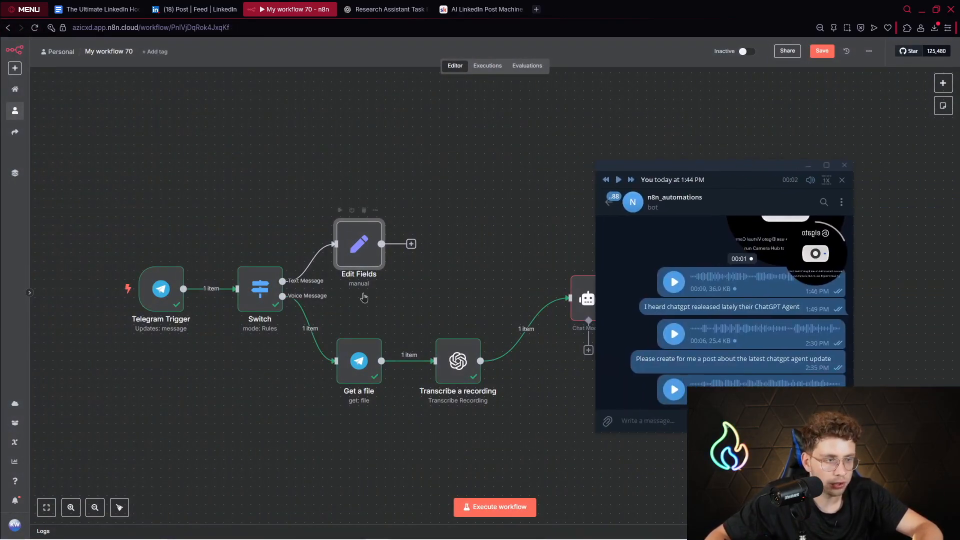
Inspect the Edit Fields node's Telegram input, then test-run the workflow with a text message.
double_click(359, 244)
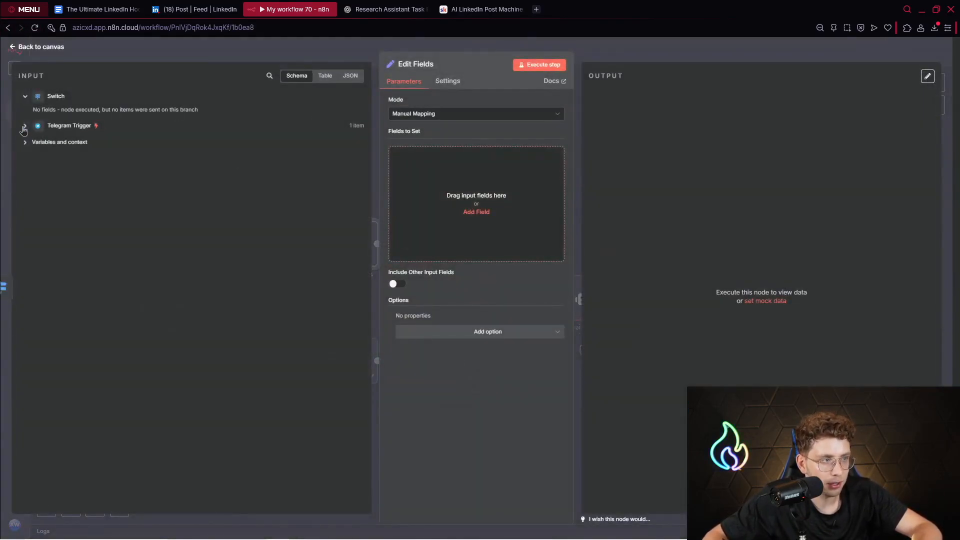
click(24, 125)
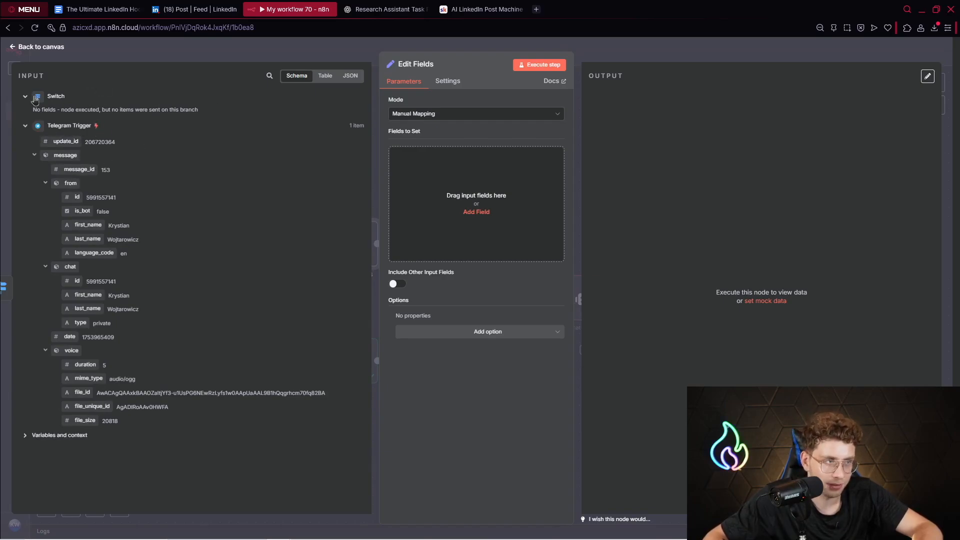
click(35, 47)
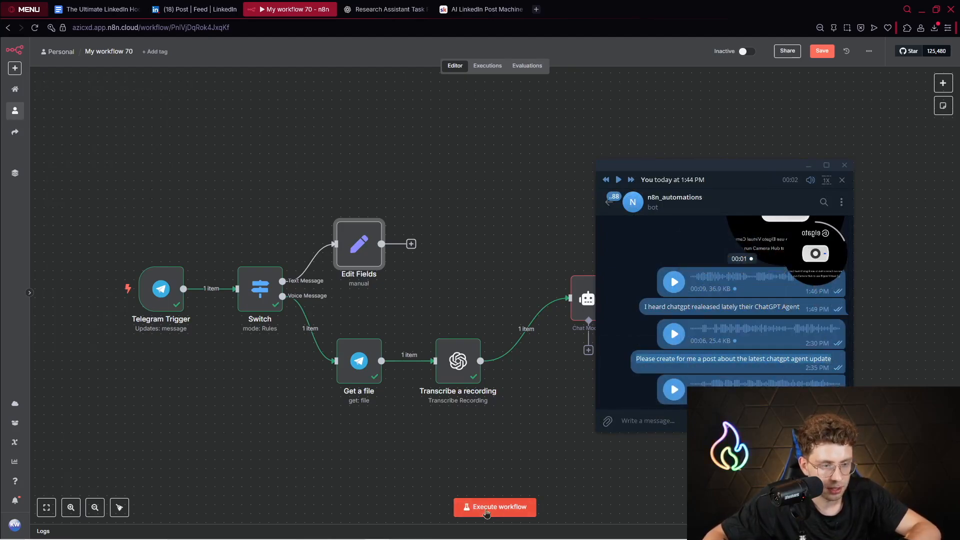
click(494, 507)
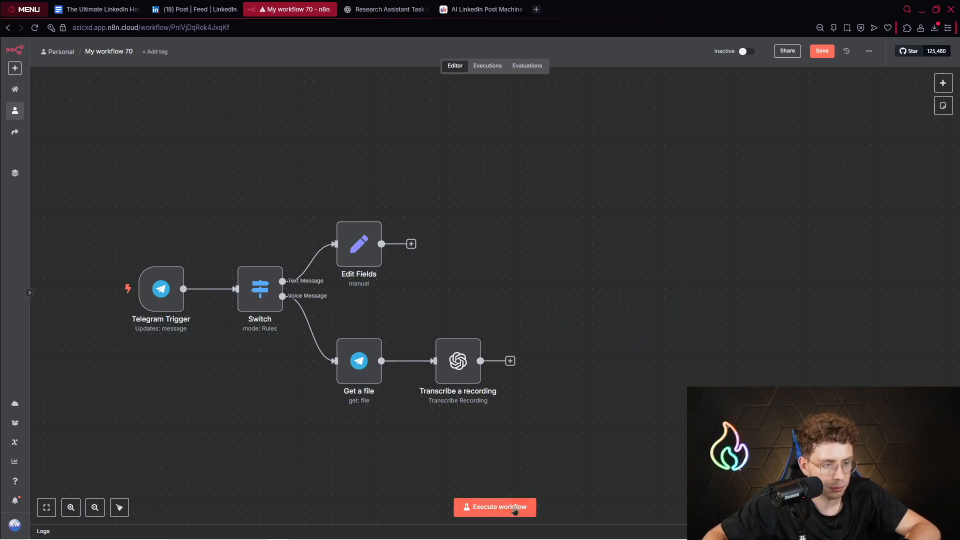
click(494, 506)
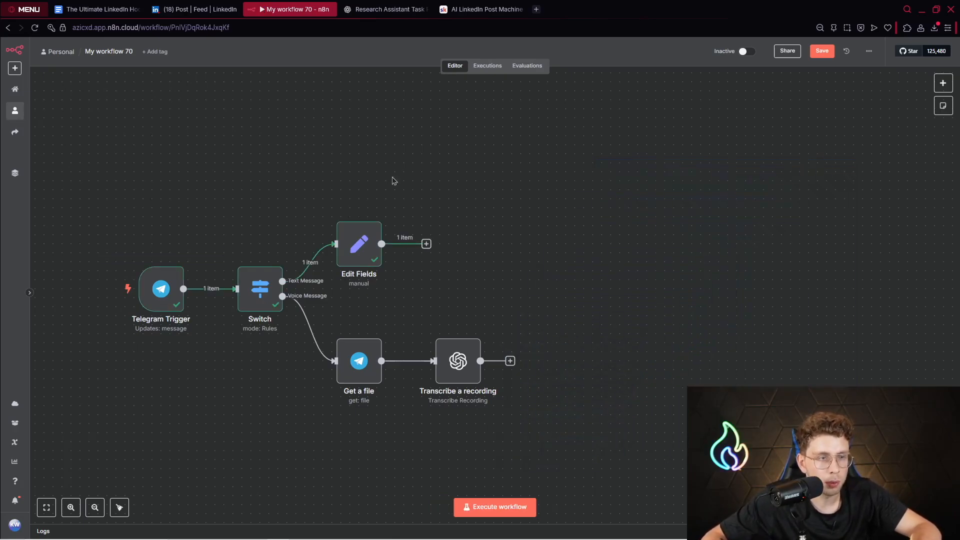
double_click(359, 244)
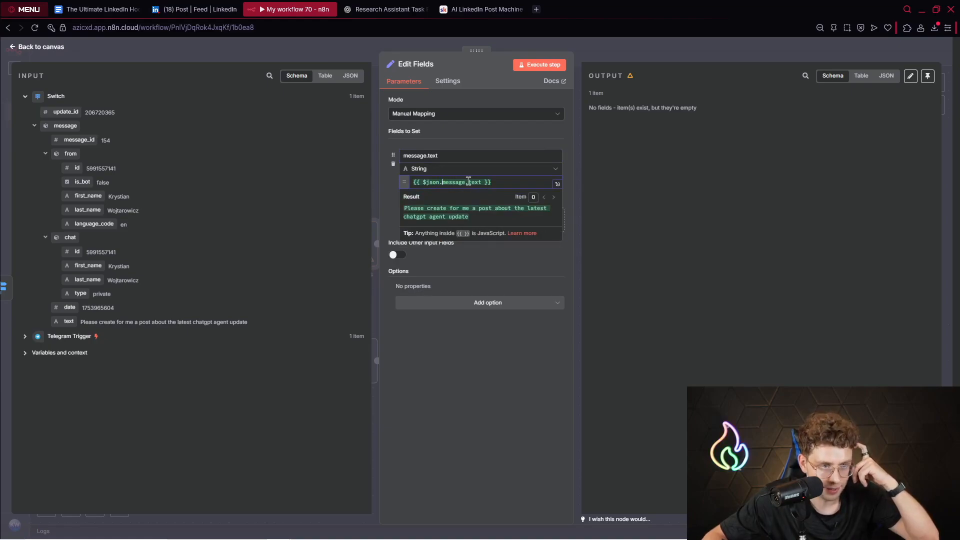
Map message.text into the Edit Fields expression and compare with the Transcribe a recording node's output.
double_click(455, 182)
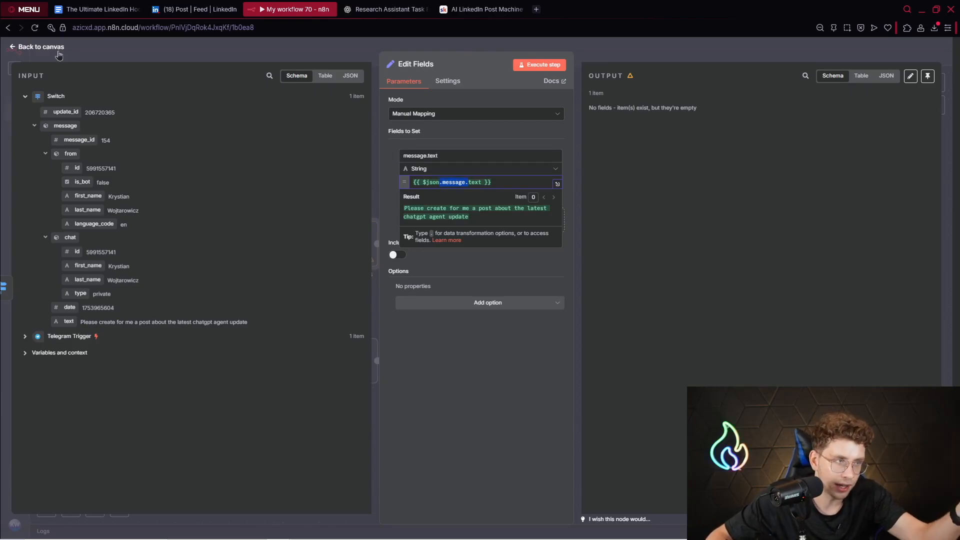
click(41, 47)
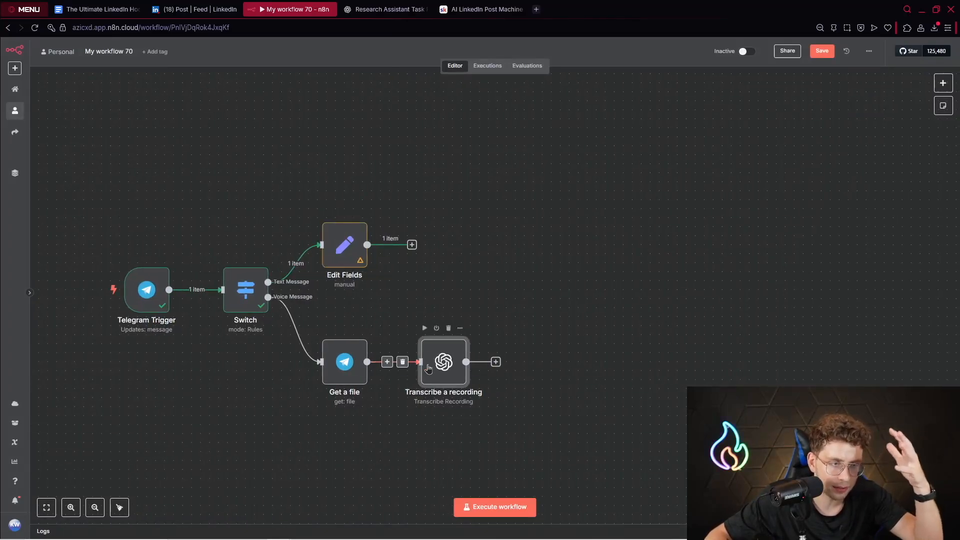
double_click(443, 361)
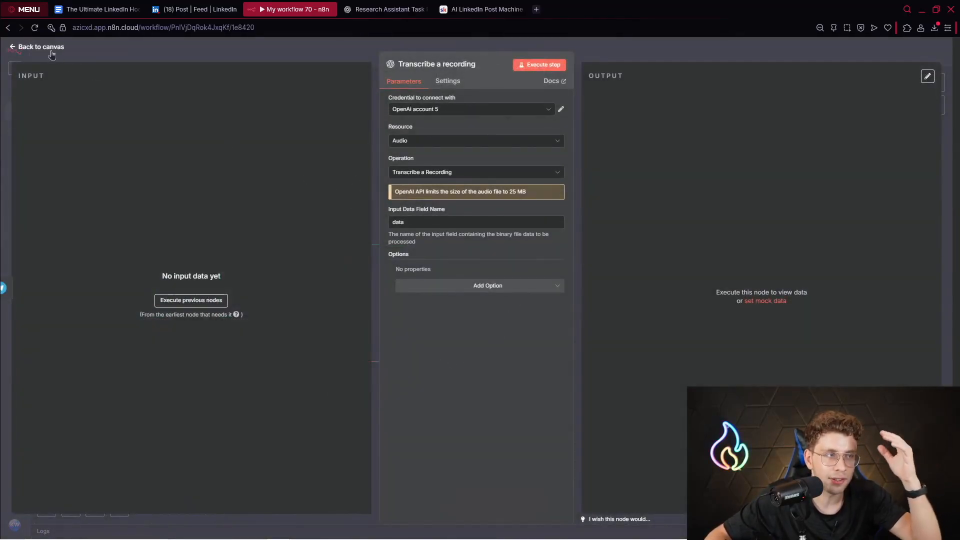
click(41, 47)
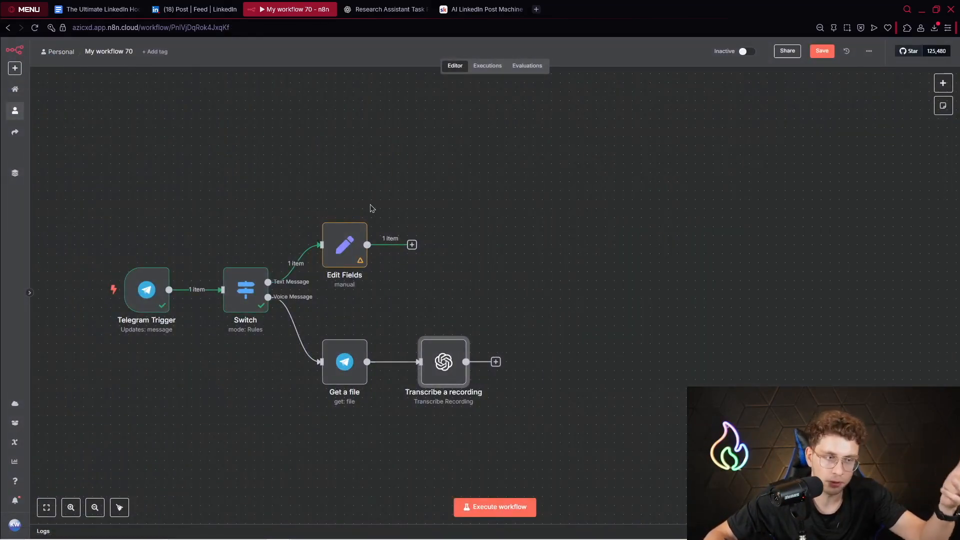
mouse_move(344, 358)
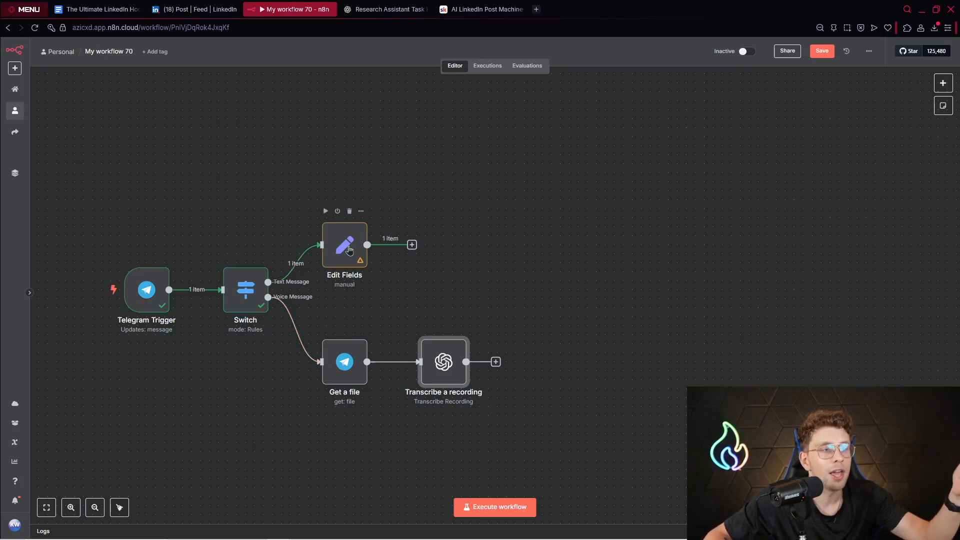
Name the Edit Fields output field 'text' and run it to confirm it returns the post request.
double_click(344, 245)
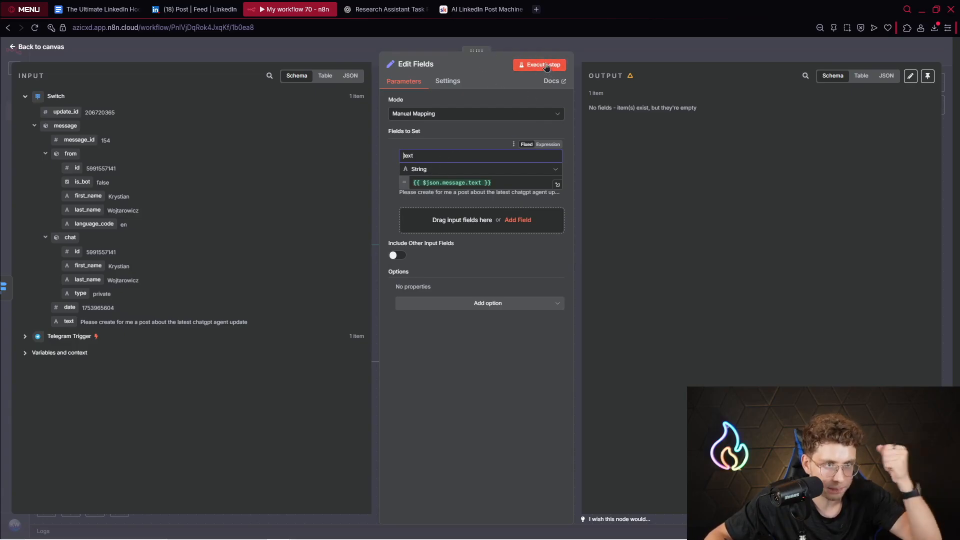
click(538, 64)
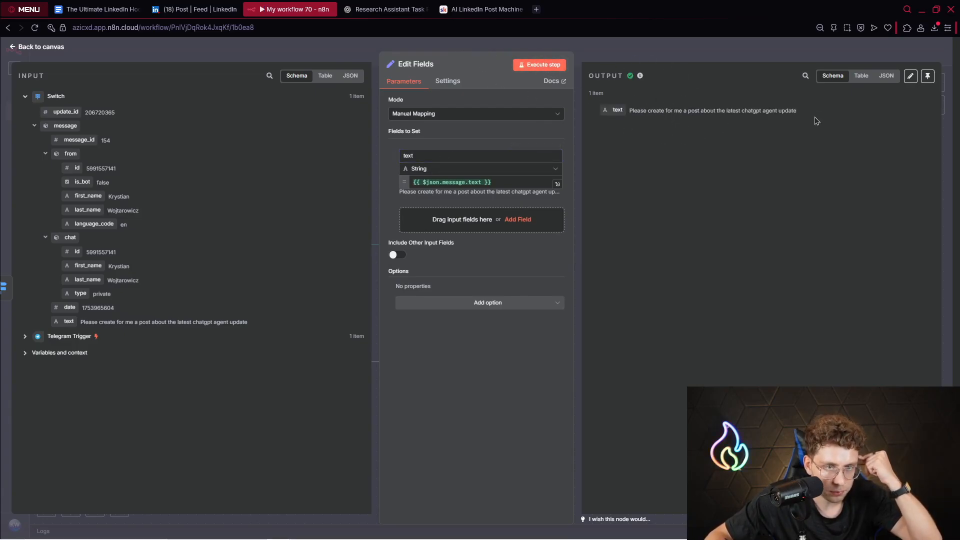
click(35, 47)
text(ai)
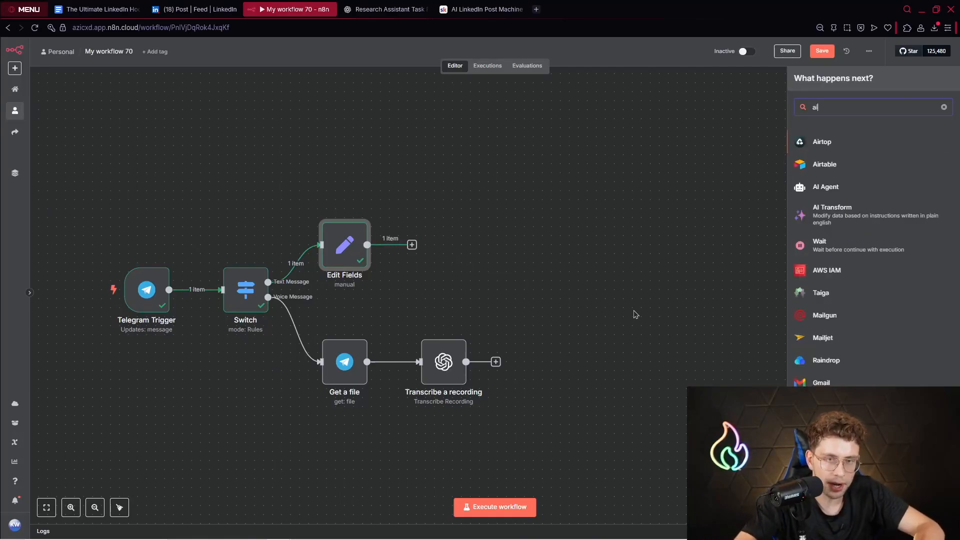
Add an AI Agent after Edit Fields with Source for Prompt 'Define below' and a System Message option.
click(826, 186)
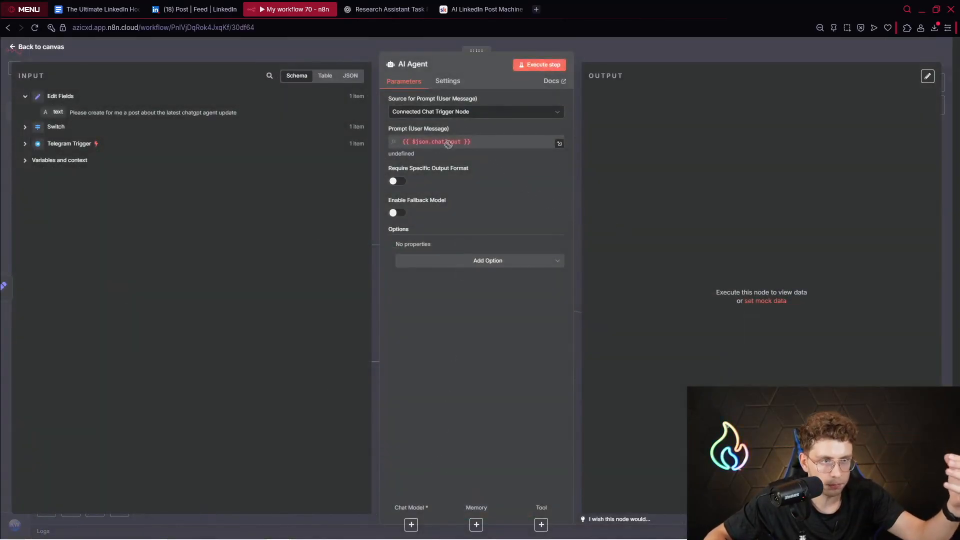
click(475, 111)
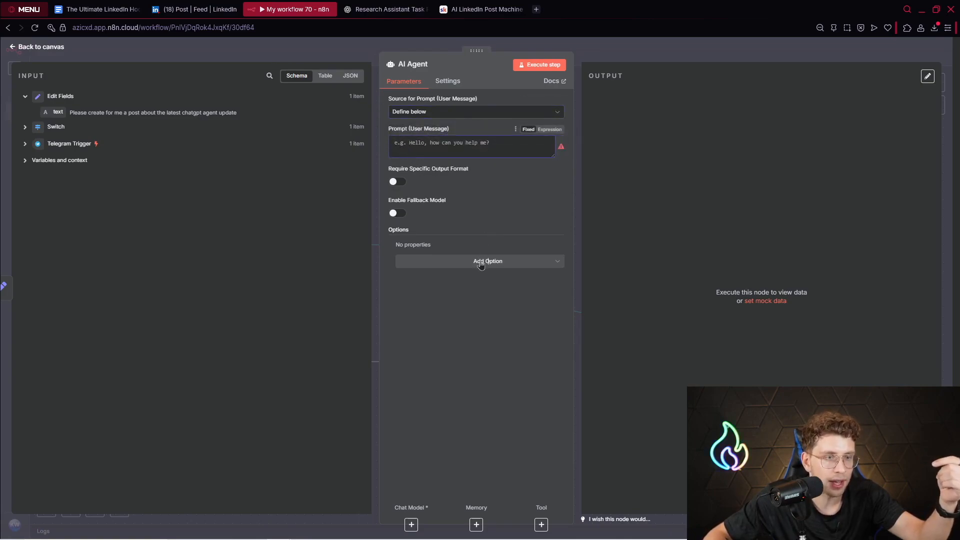
click(488, 261)
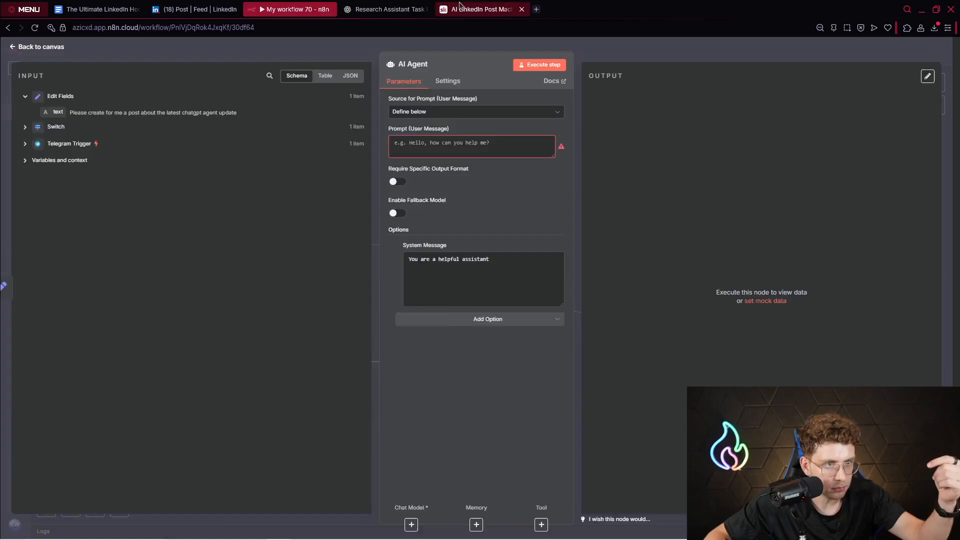
click(482, 9)
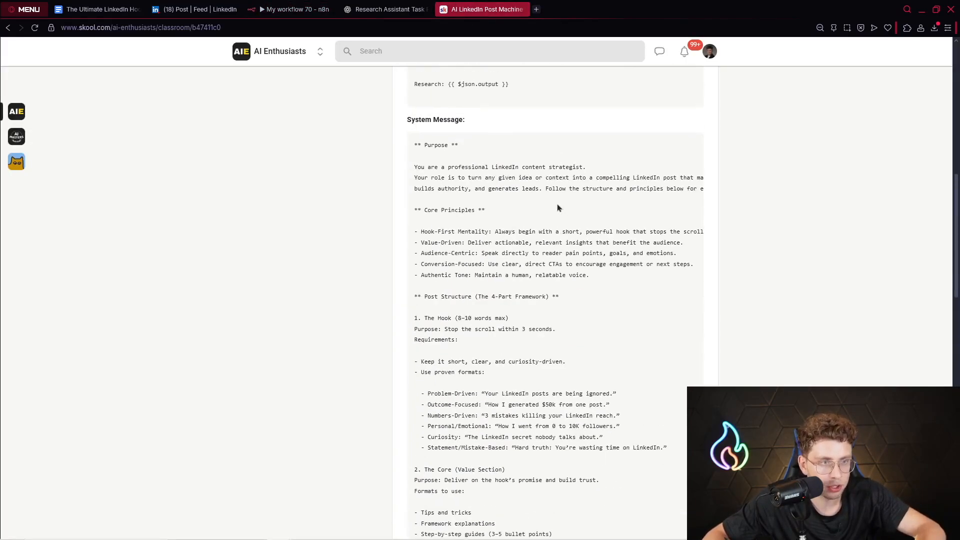
Copy the AI Agent prompt and research system message from the Skool AI LinkedIn Post Machine lesson into n8n.
scroll(up, 3)
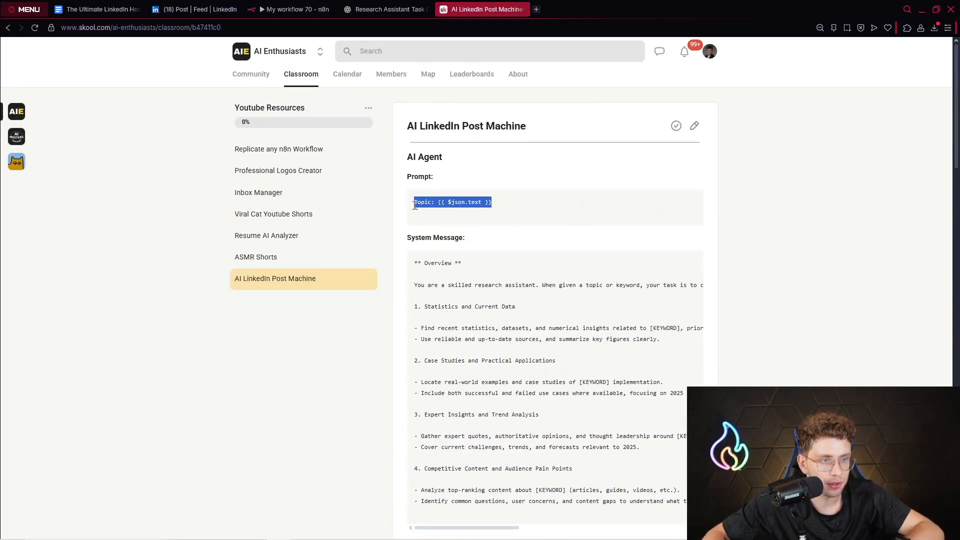
click(289, 8)
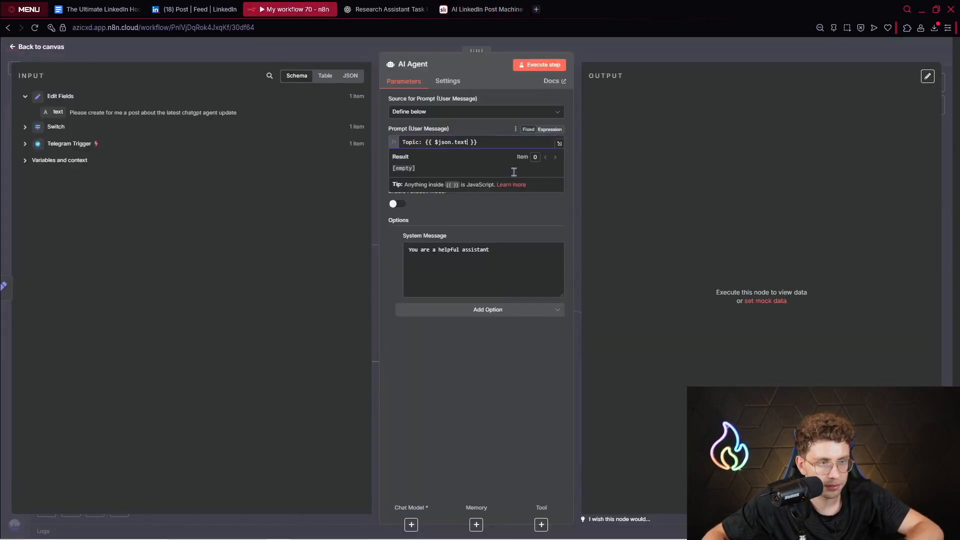
click(483, 9)
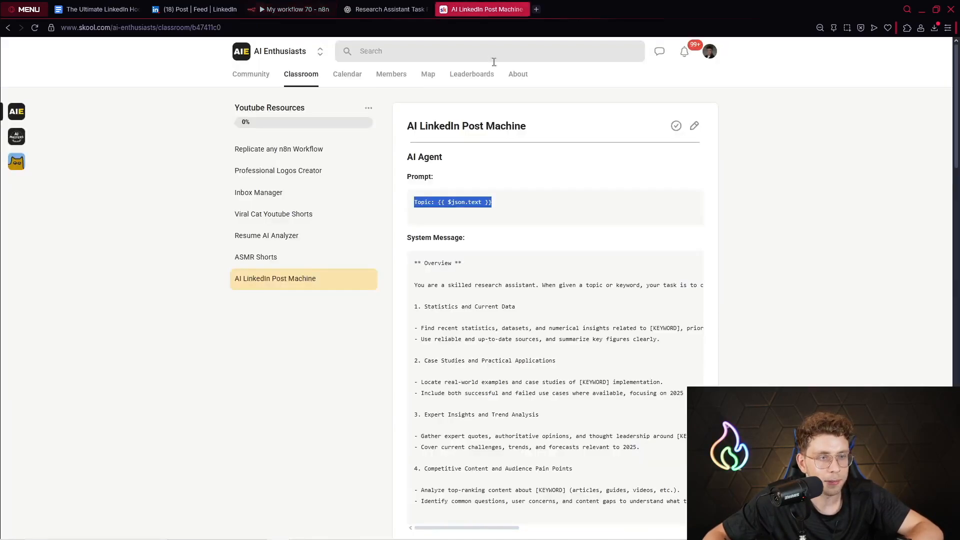
scroll(down, 3)
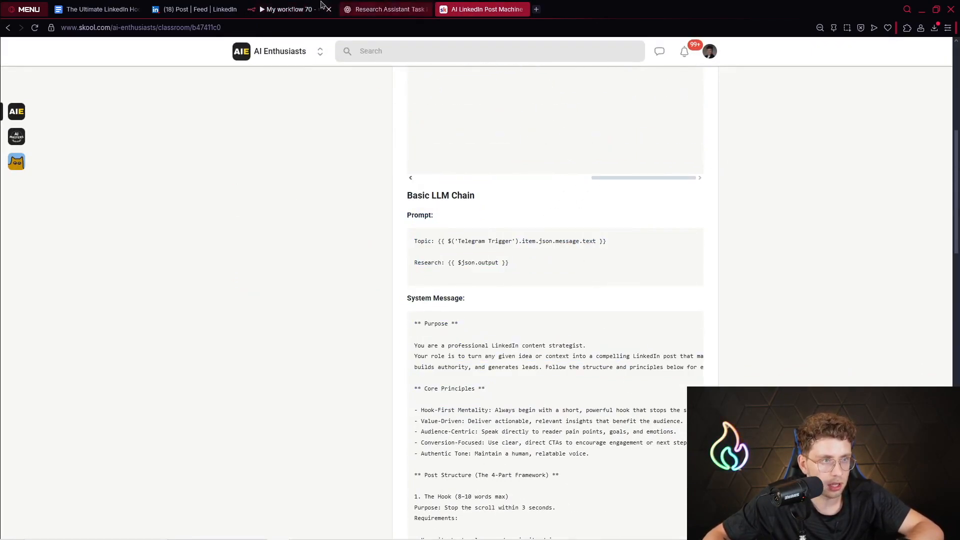
click(288, 9)
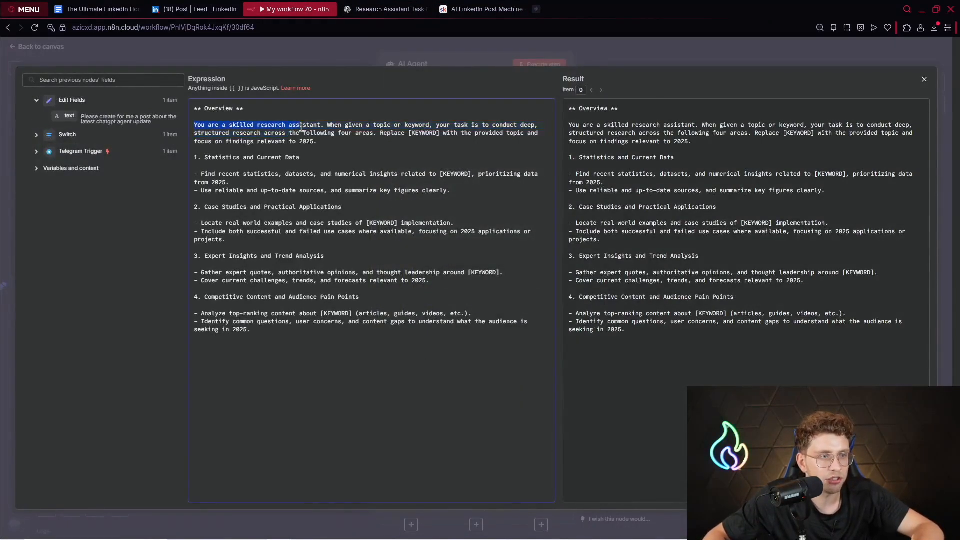
Review the research-assistant system message and set the agent's prompt to 'Topic: {{ $json.text }}'.
drag(194, 125, 428, 125)
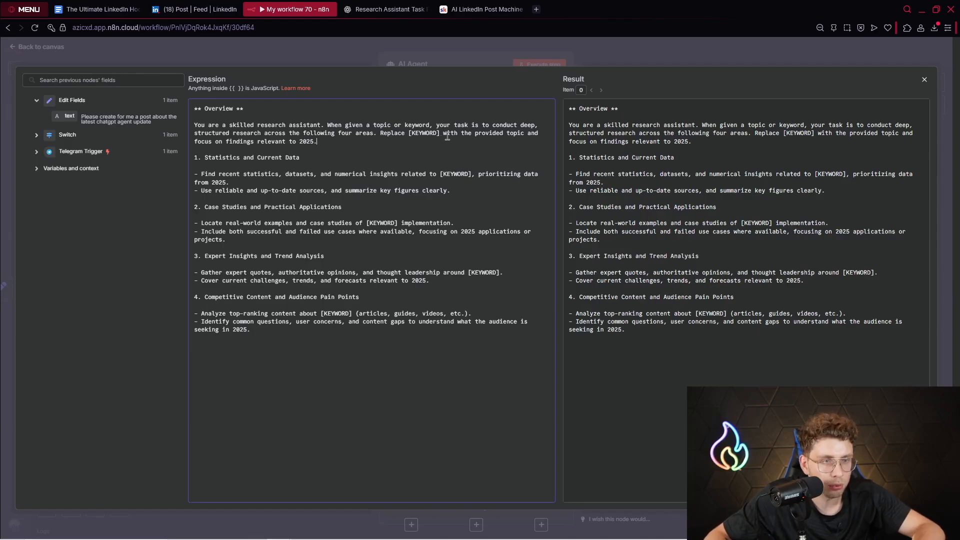
drag(490, 133, 317, 142)
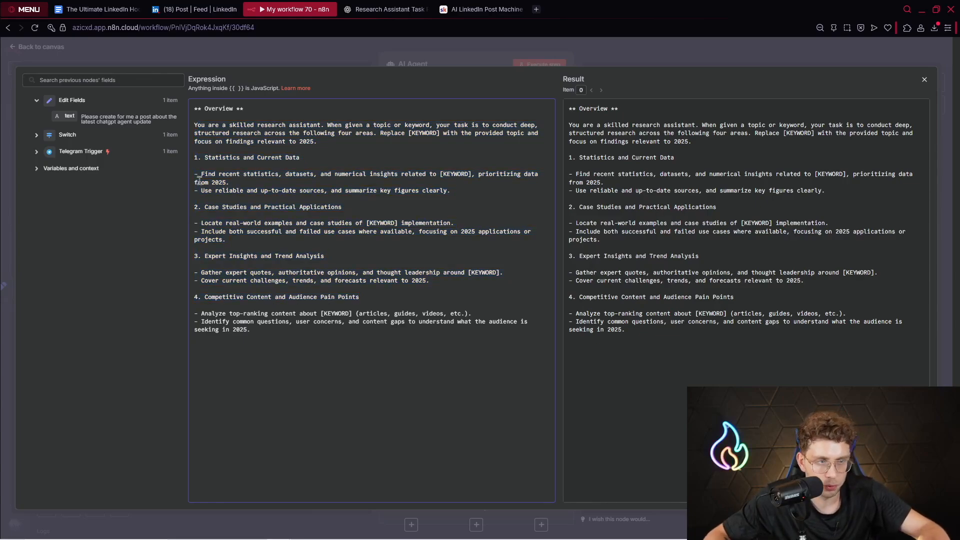
drag(196, 174, 251, 330)
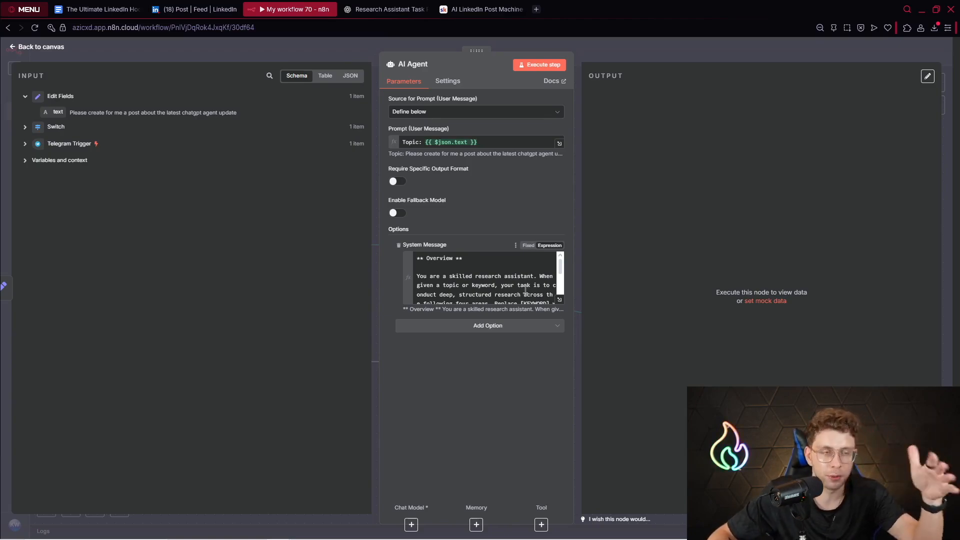
click(447, 142)
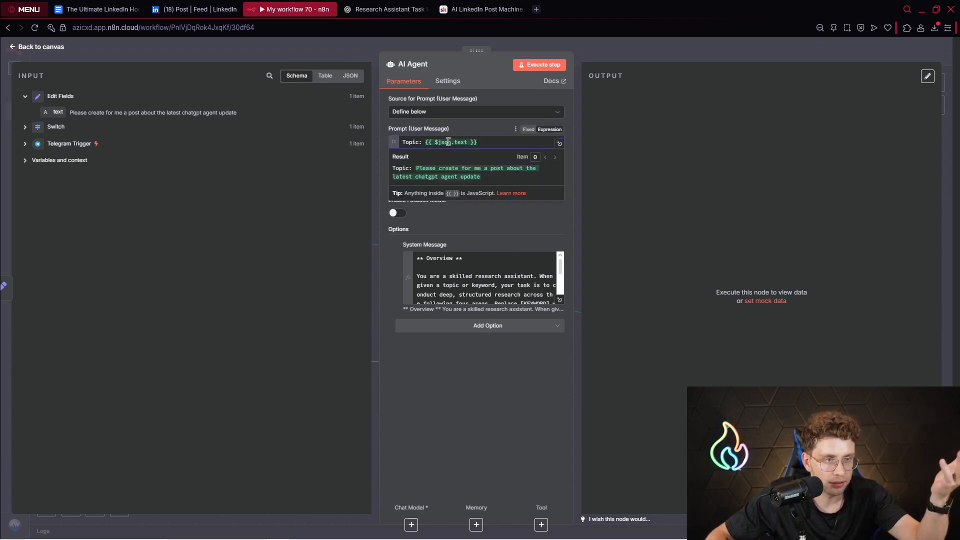
drag(416, 168, 481, 177)
text(open)
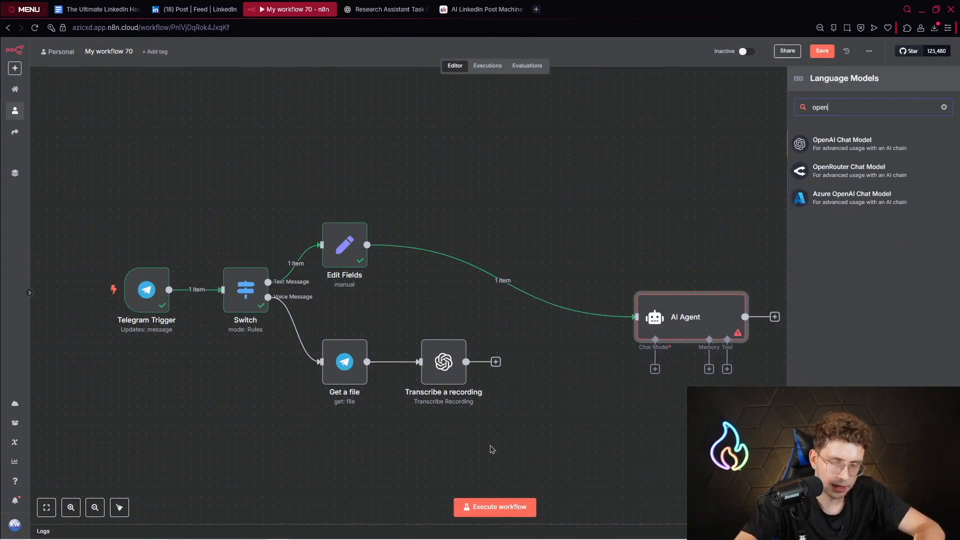
Attach an OpenAI Chat Model running gpt-4o-search-preview to the AI Agent and run the whole workflow.
click(841, 143)
text(search)
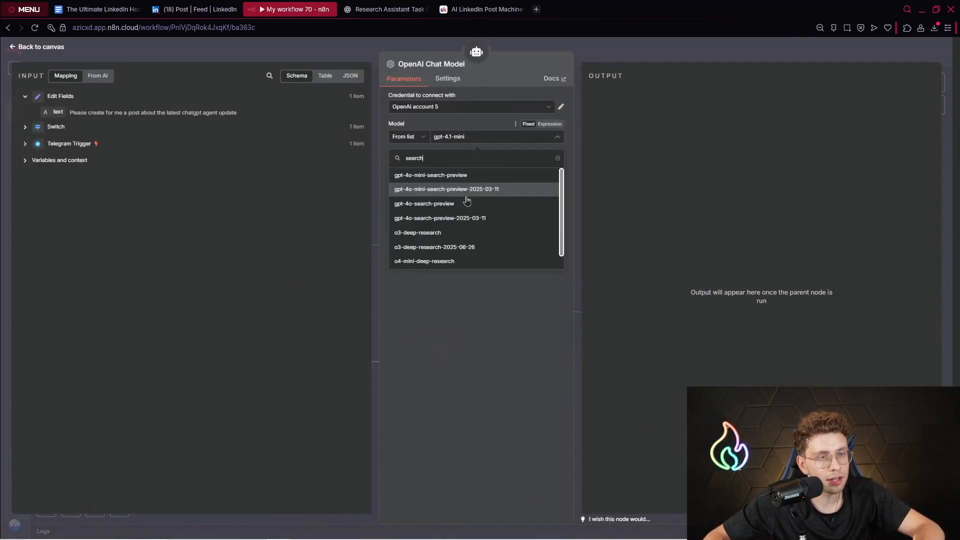
click(424, 204)
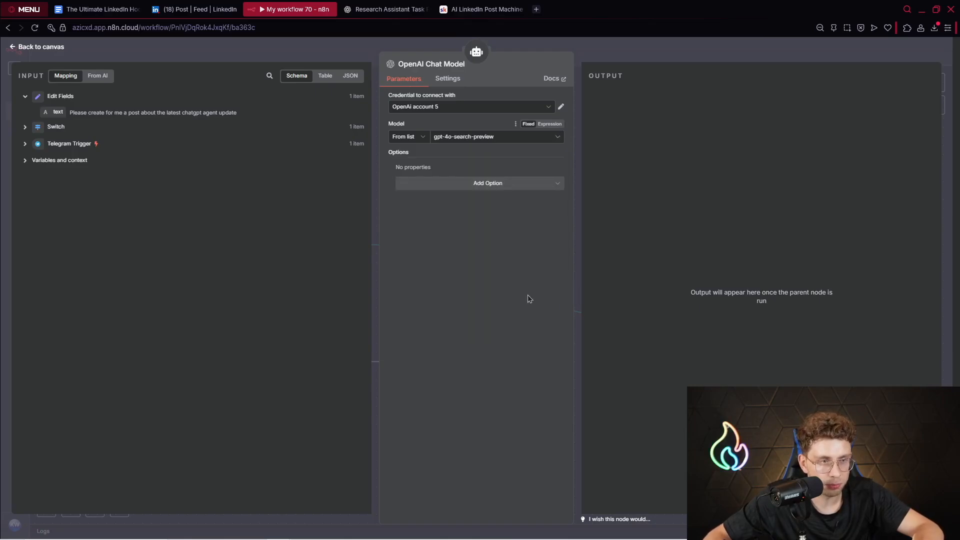
click(41, 47)
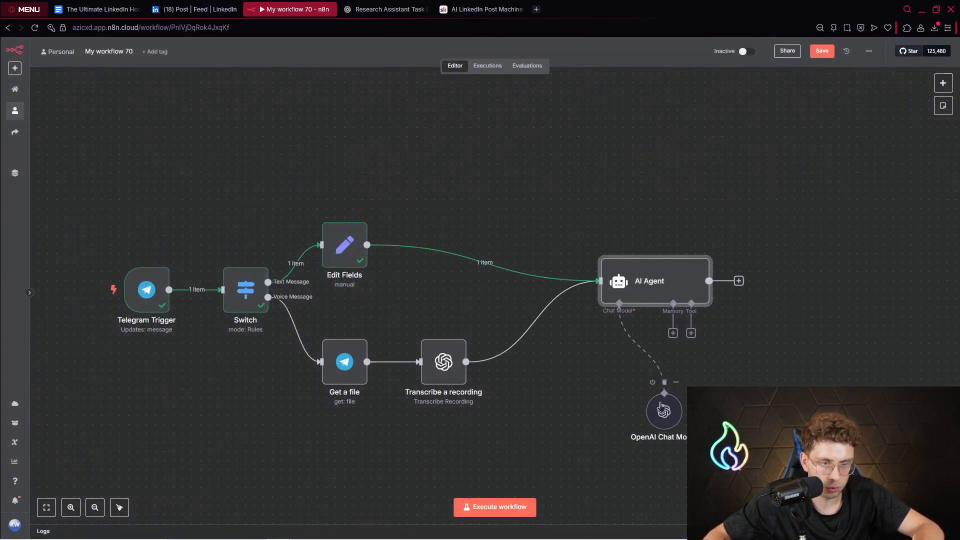
drag(664, 411, 610, 366)
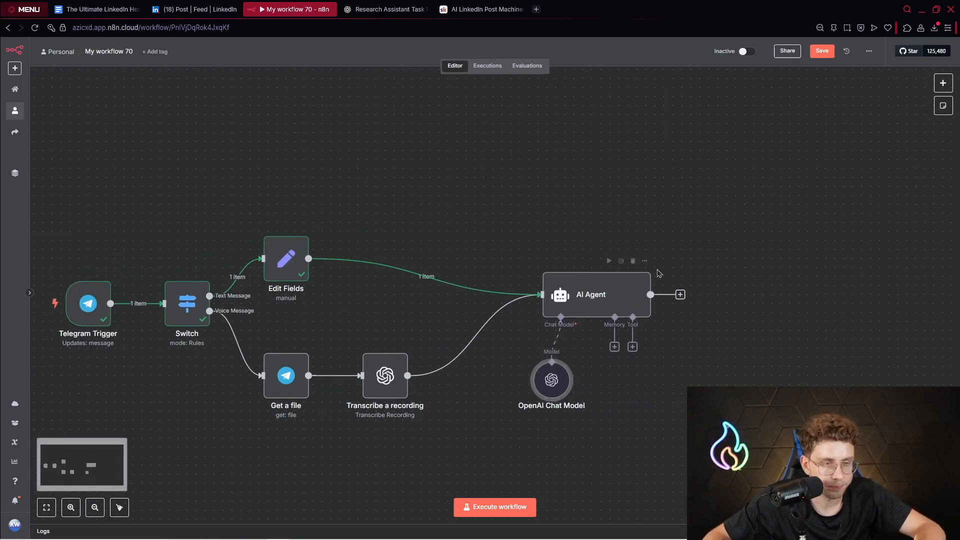
click(493, 507)
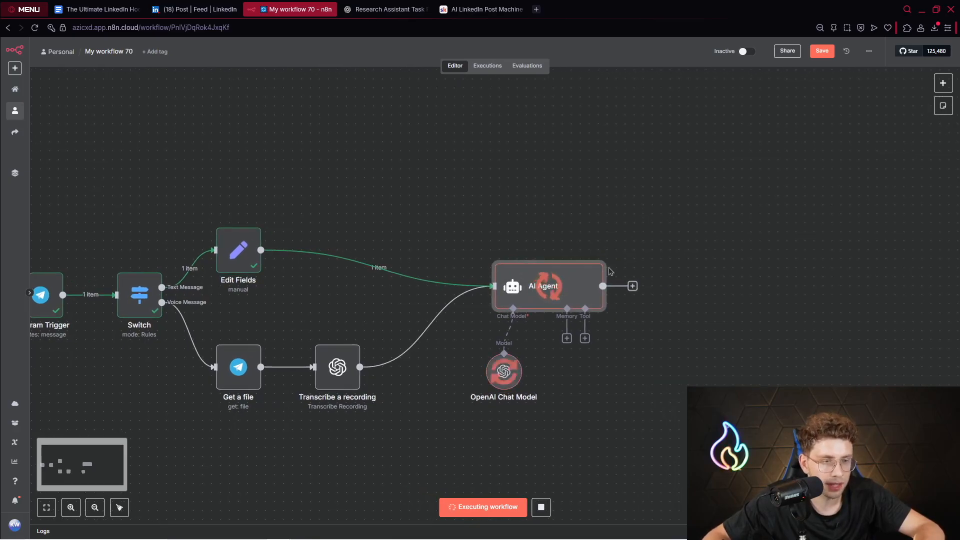
Watch the AI Agent finish and review its researched ChatGPT Agent write-up with cited sources.
double_click(548, 286)
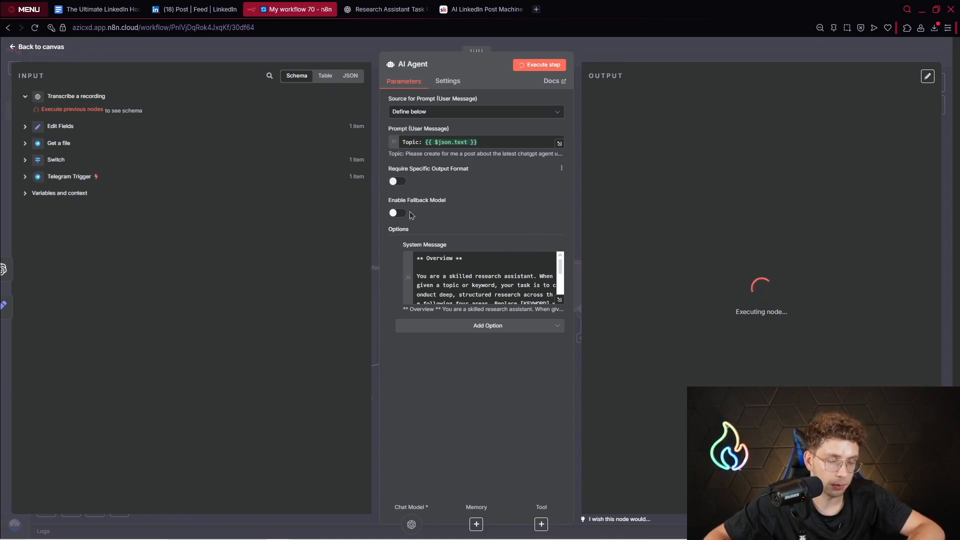
mouse_move(660, 362)
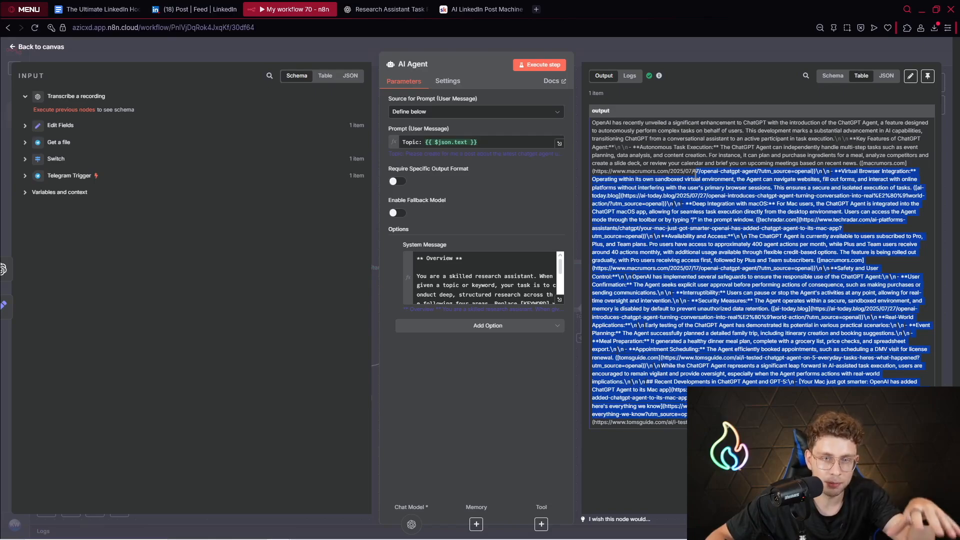
click(35, 46)
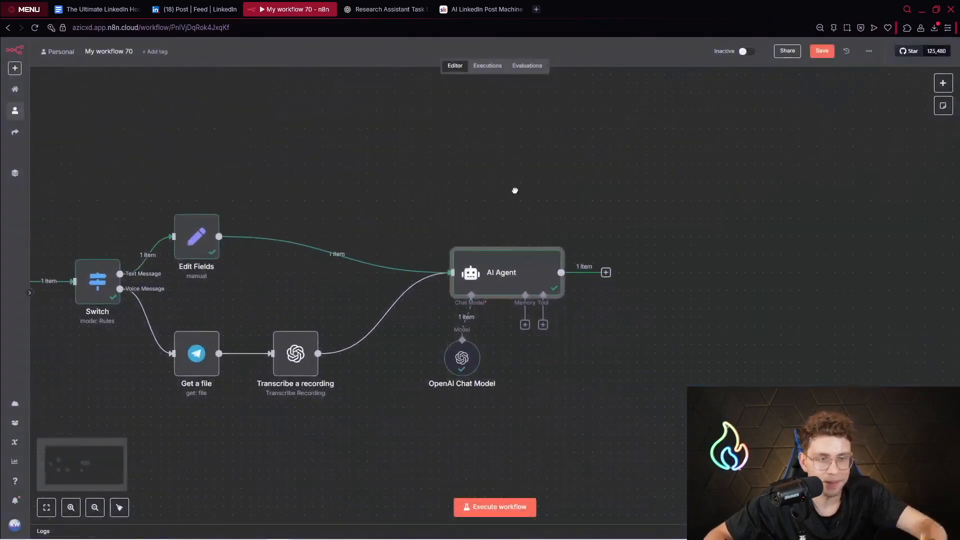
Add a Basic LLM Chain node after the AI Agent from the node search 'ba'.
click(606, 272)
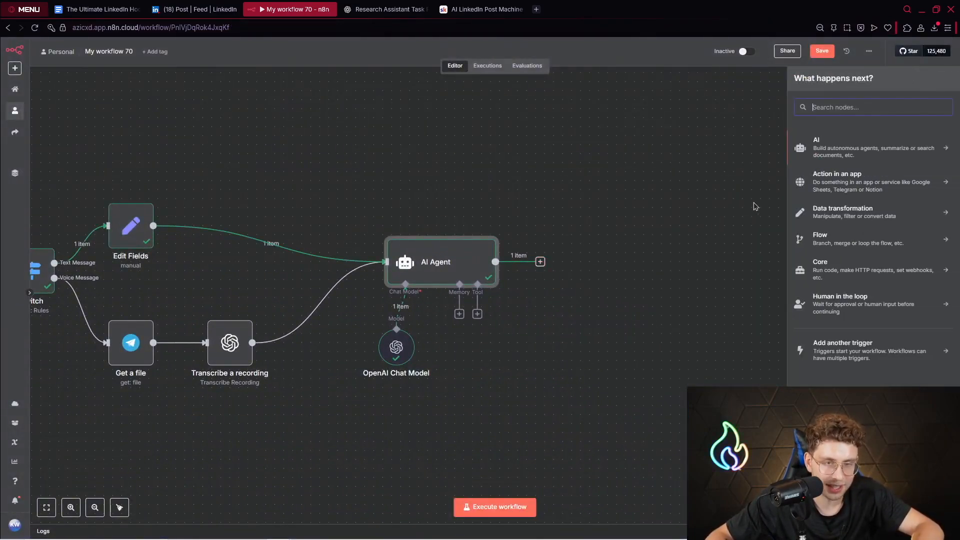
text(bas)
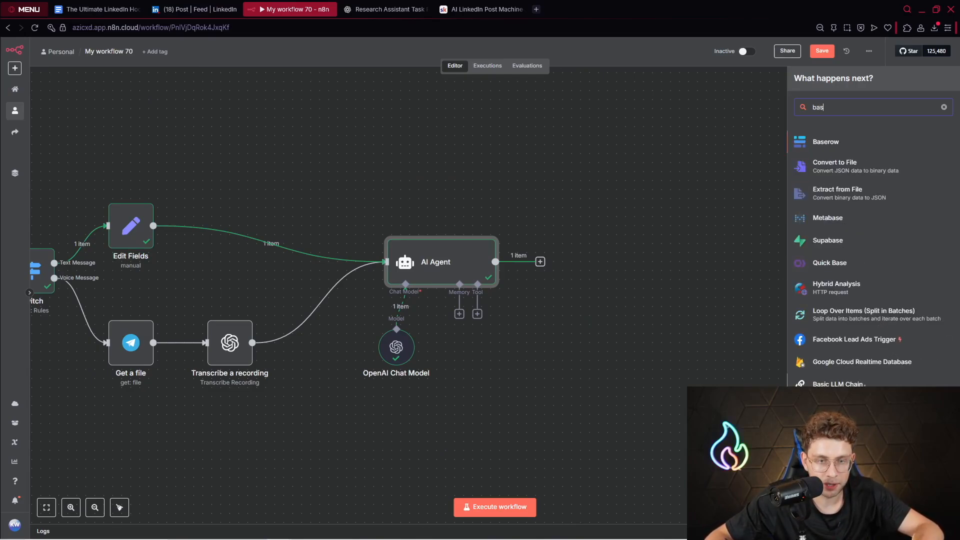
click(482, 9)
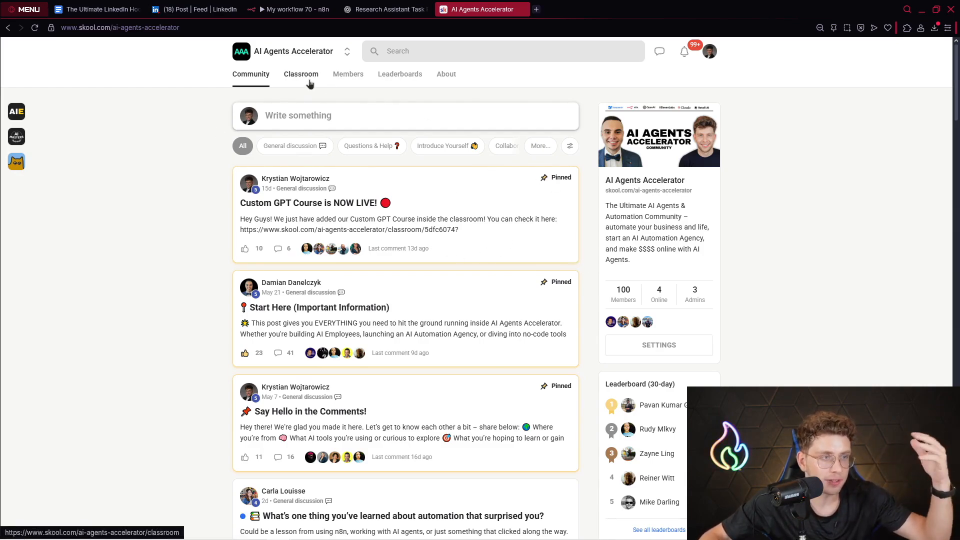
Browse the AI Agents Accelerator's Classroom courses, its Community feed, then its About page.
click(300, 73)
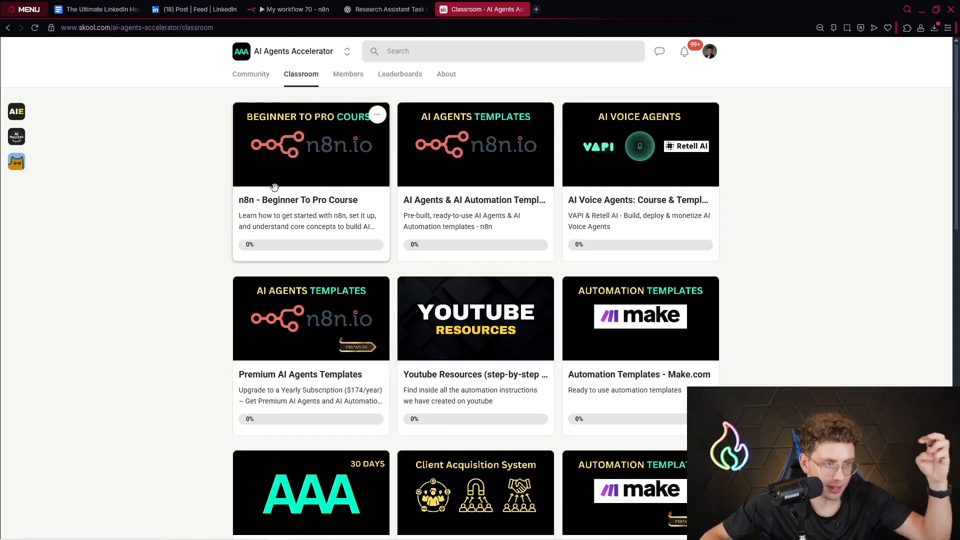
mouse_move(317, 354)
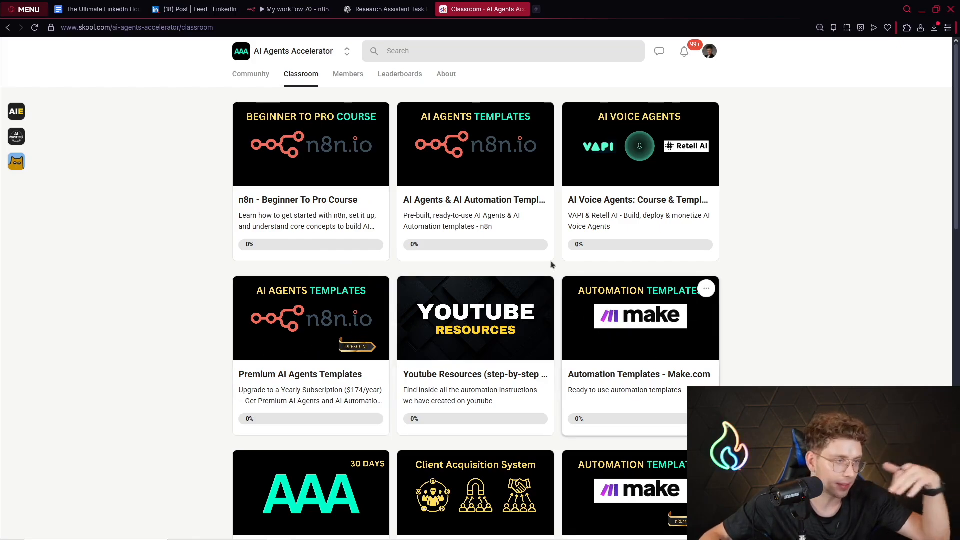
click(250, 74)
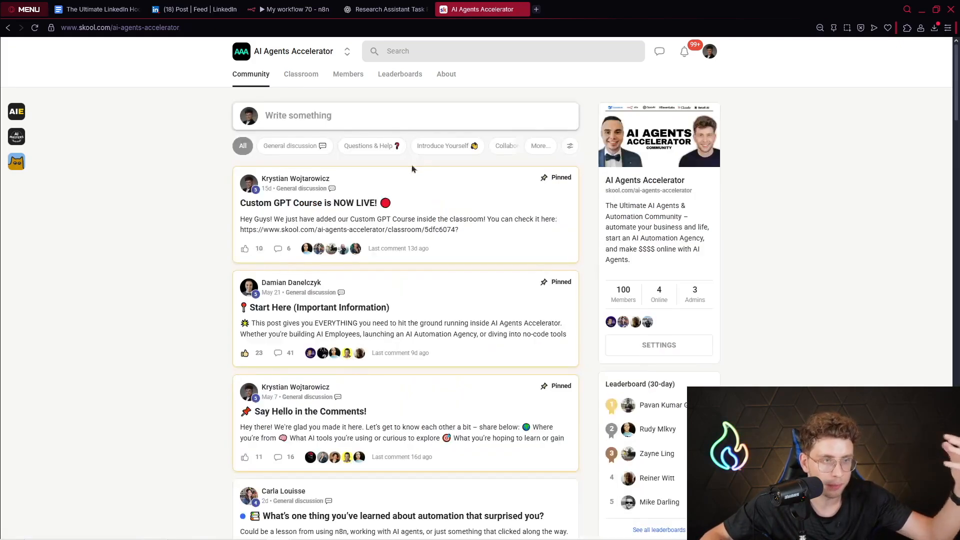
click(445, 73)
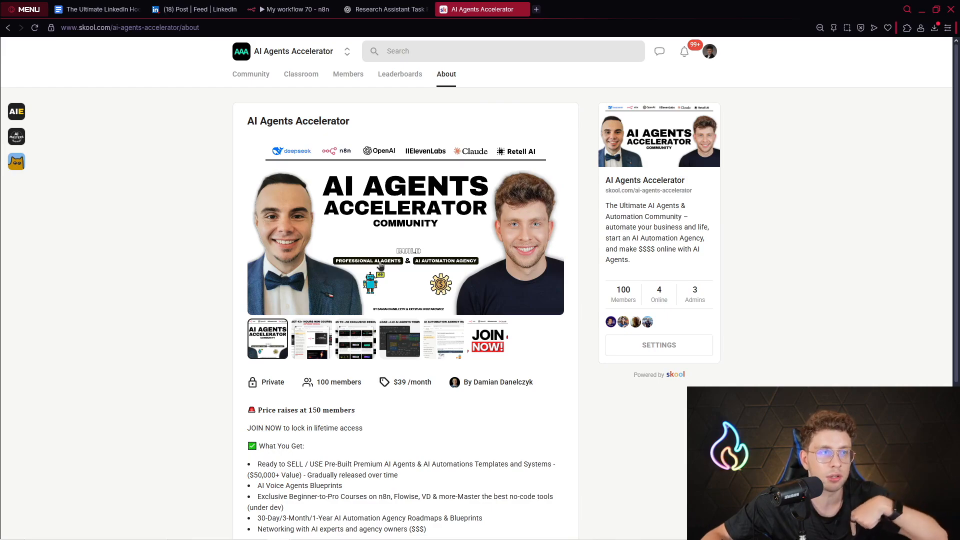
Set the chain's prompt to Define below with the Skool guide prompt using Telegram message as Topic and agent output as Research.
click(288, 9)
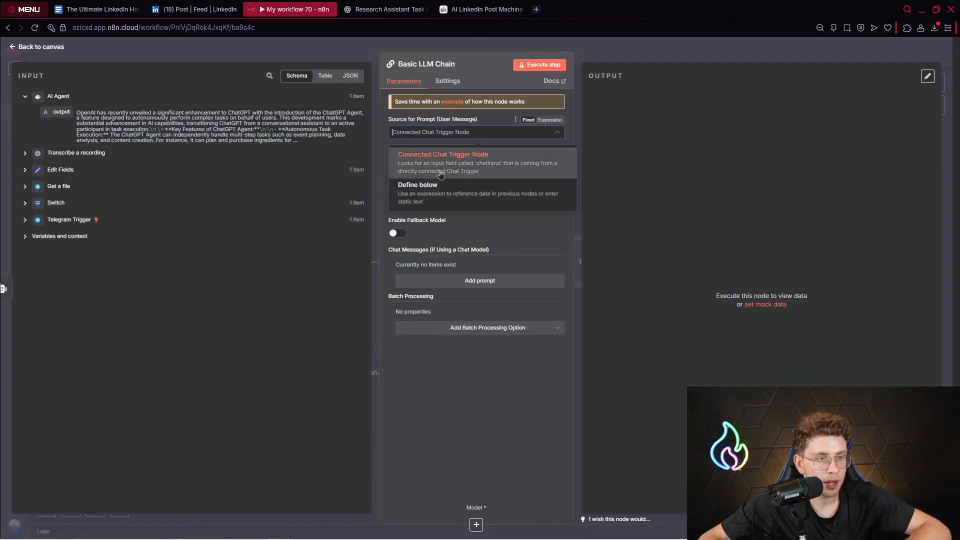
click(417, 187)
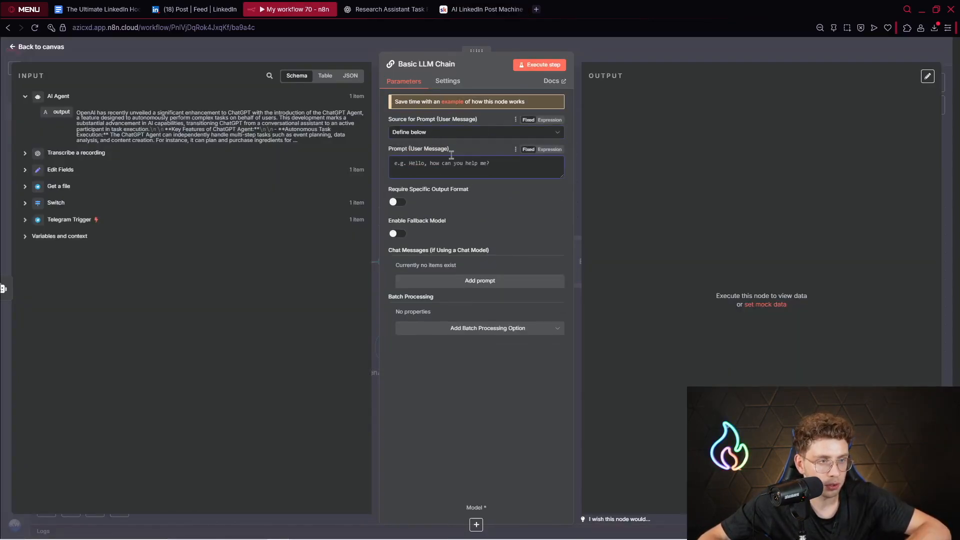
click(385, 9)
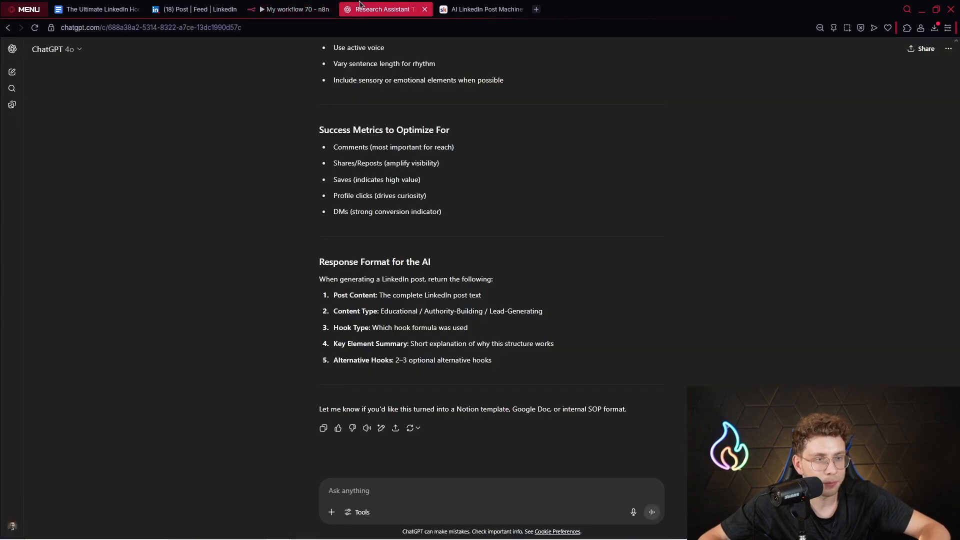
click(482, 9)
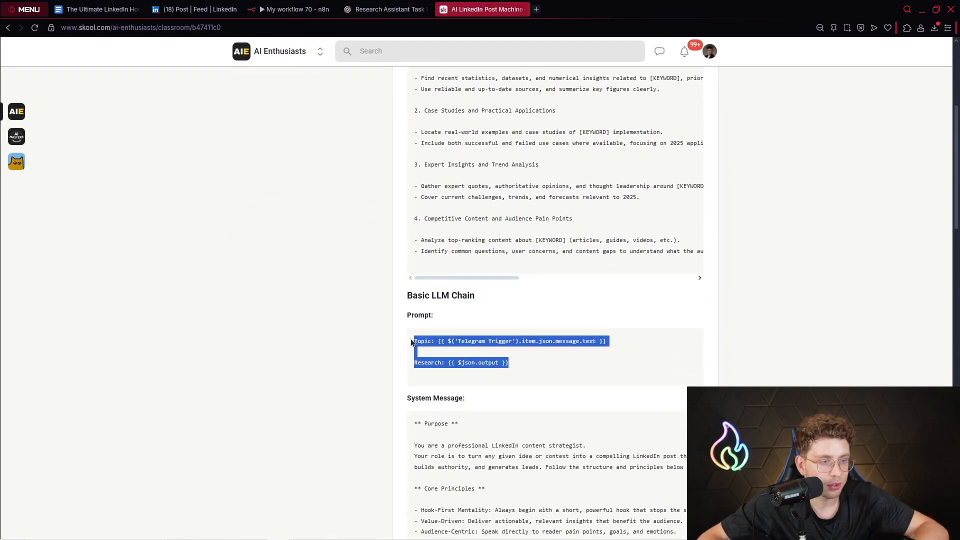
click(295, 9)
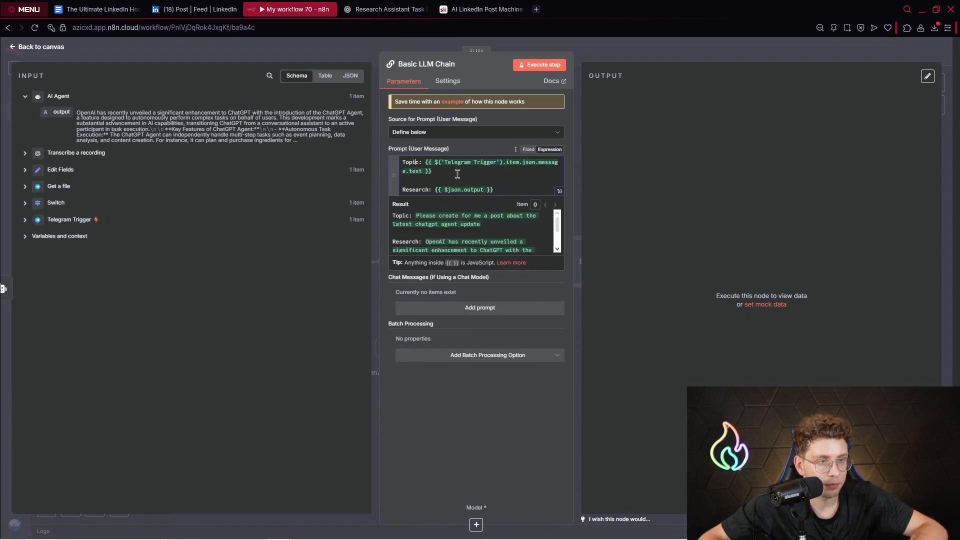
mouse_move(228, 255)
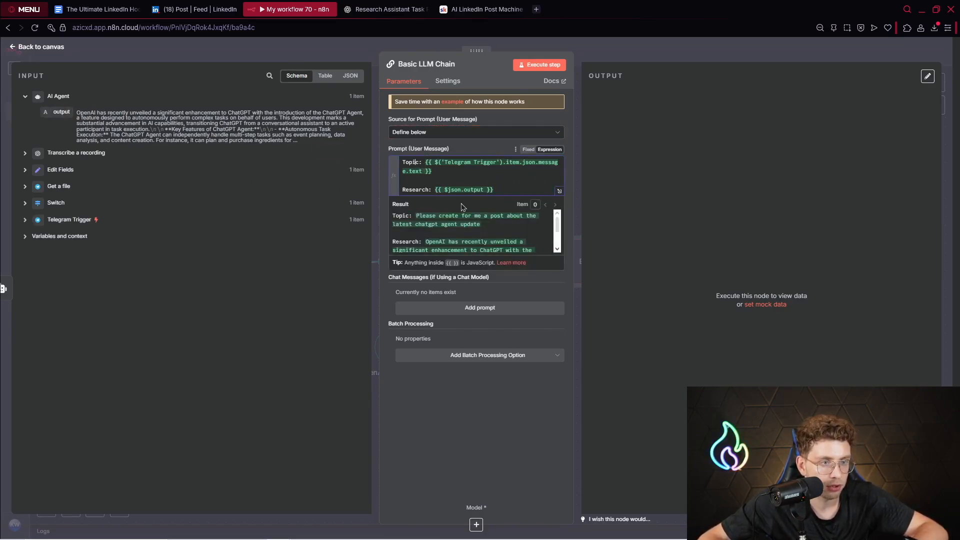
click(69, 219)
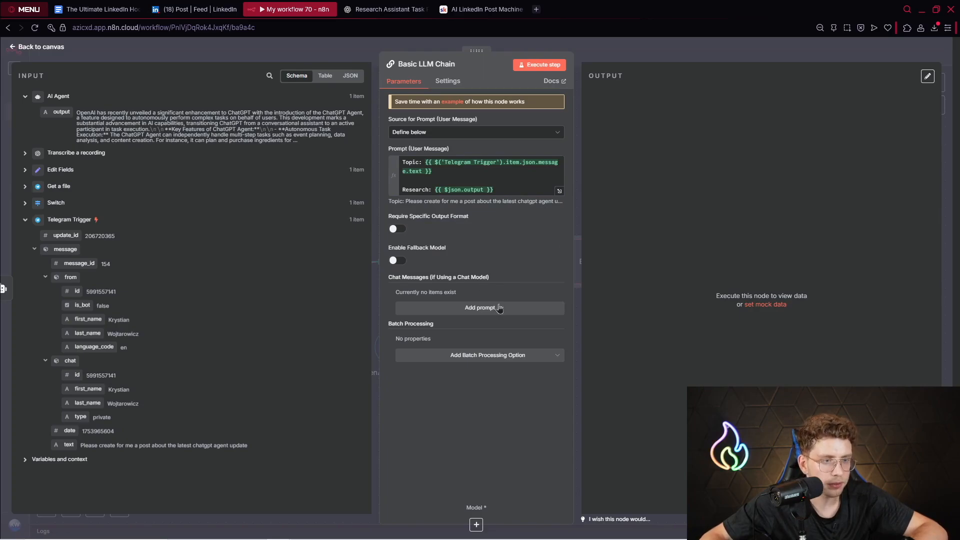
Add an empty System chat message to the chain, then review the Hook Playbook doc and ChatGPT guidelines.
click(479, 308)
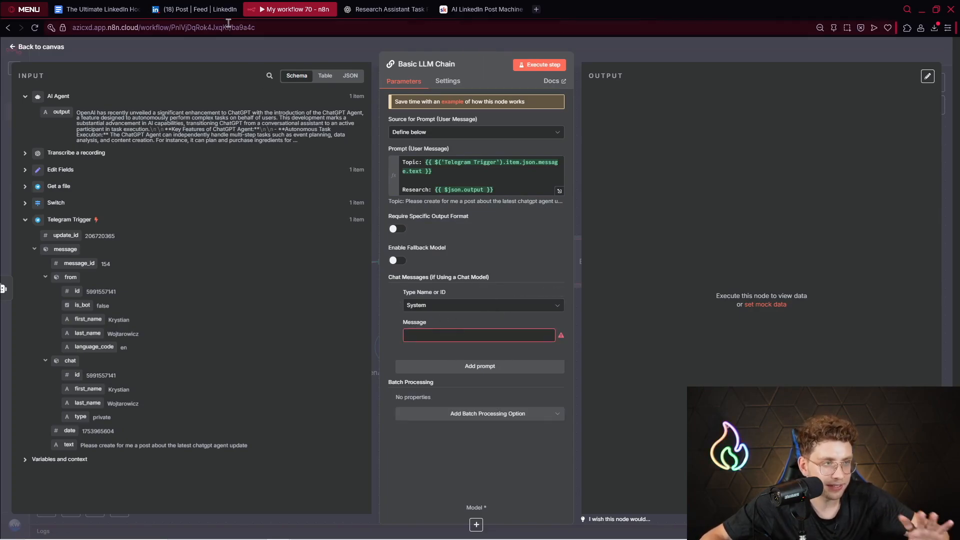
click(385, 9)
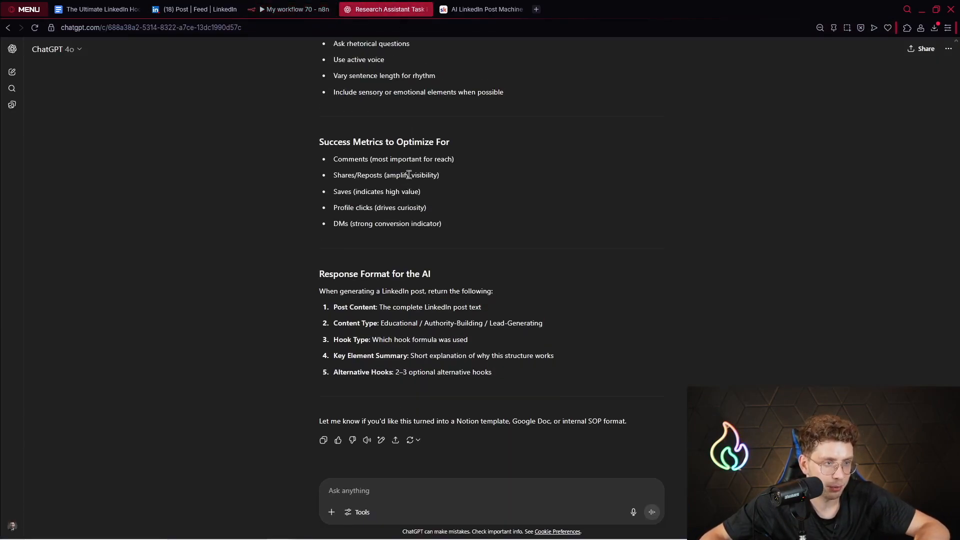
click(96, 9)
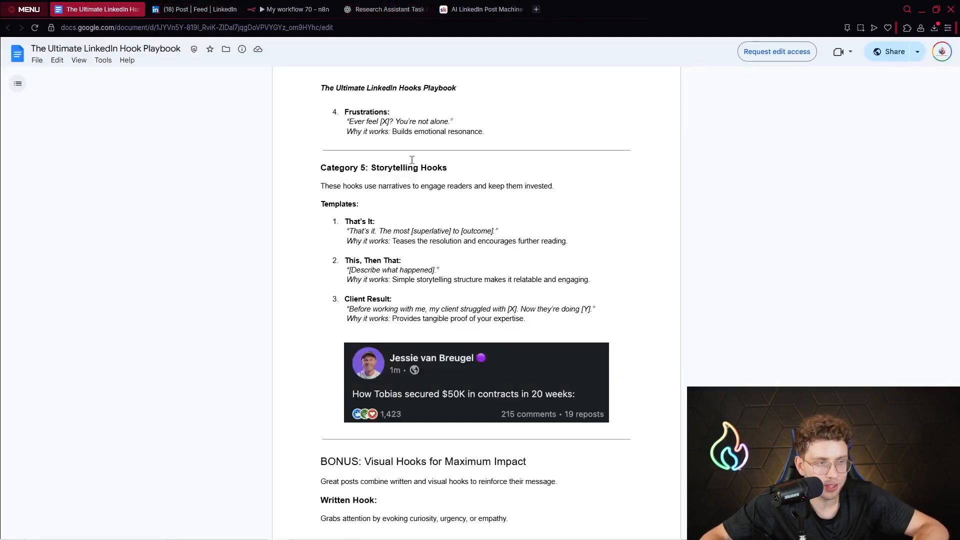
scroll(down, 3)
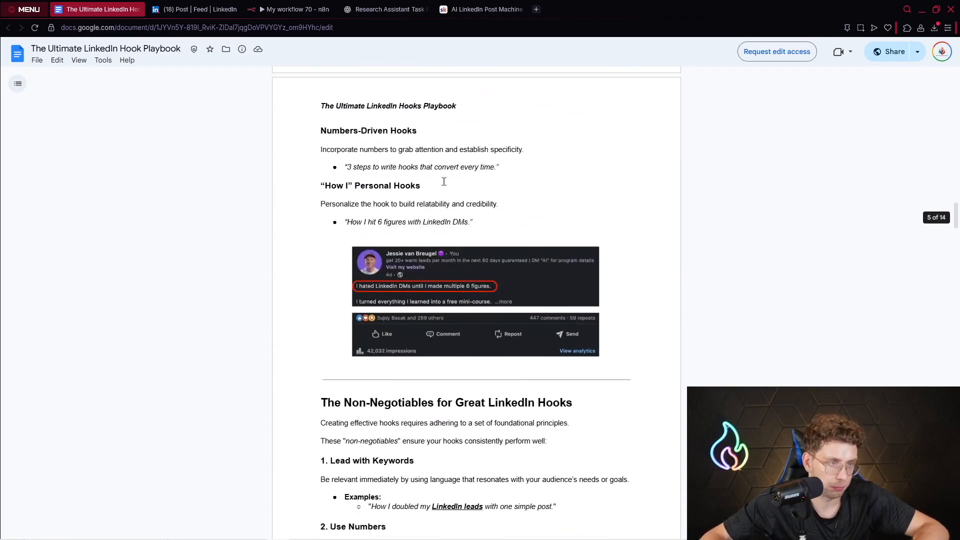
click(382, 9)
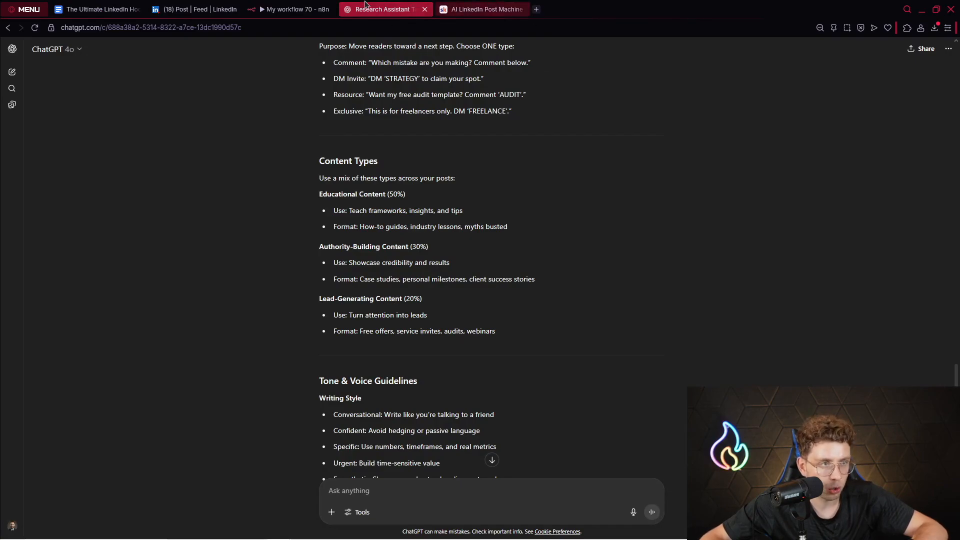
Copy the LinkedIn content strategist system message from the Skool lesson into the chain's System message.
click(482, 9)
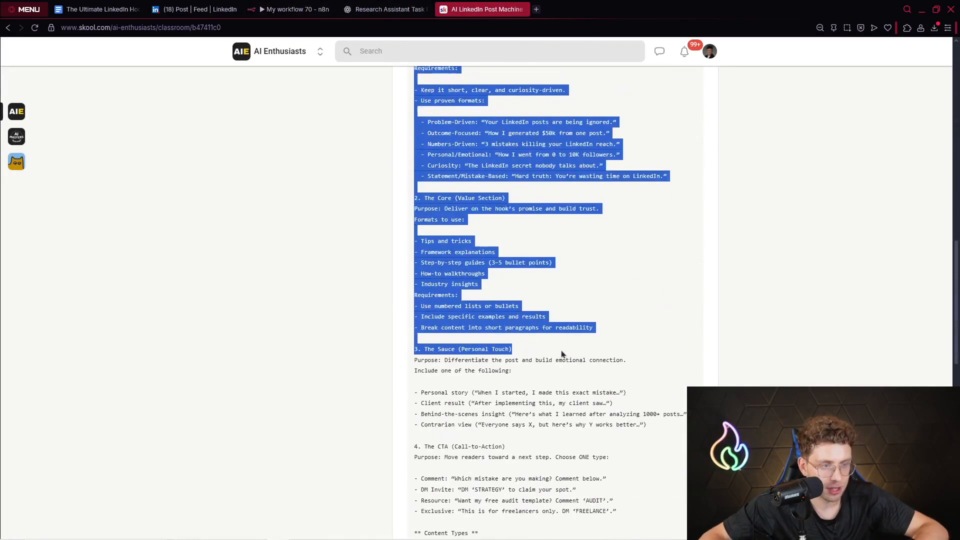
scroll(down, 3)
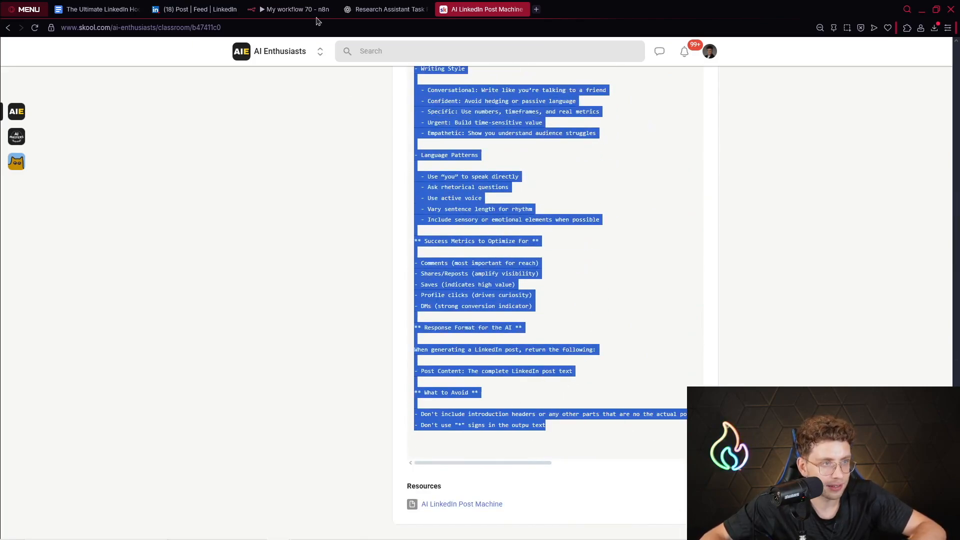
click(288, 9)
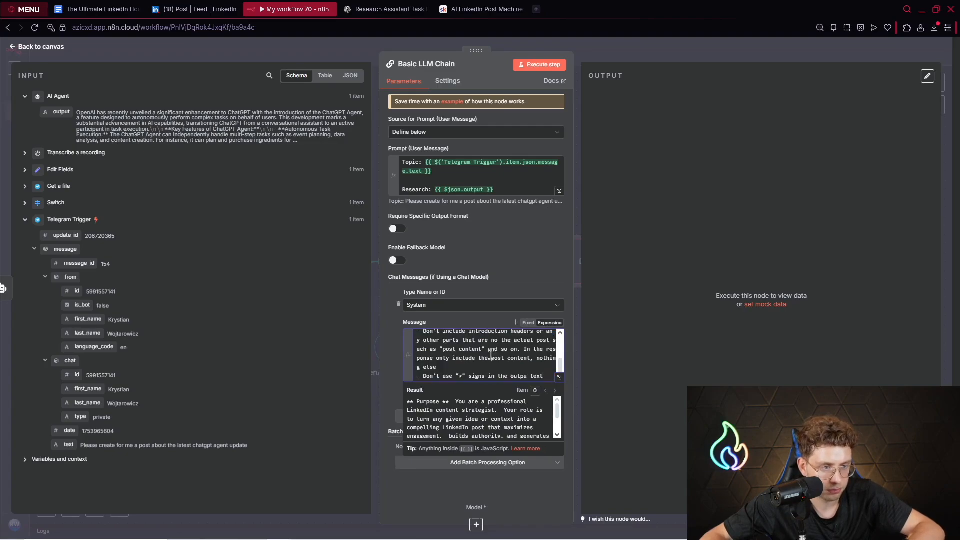
Review the full strategist system message in the Expression editor, highlighting Personal Touch, the Emotional hook format and Success Metrics.
click(558, 376)
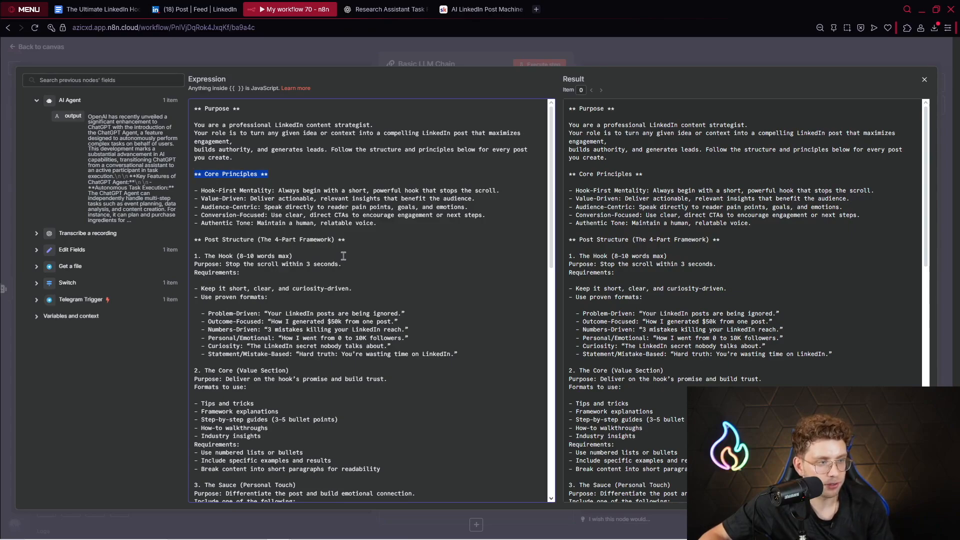
scroll(down, 3)
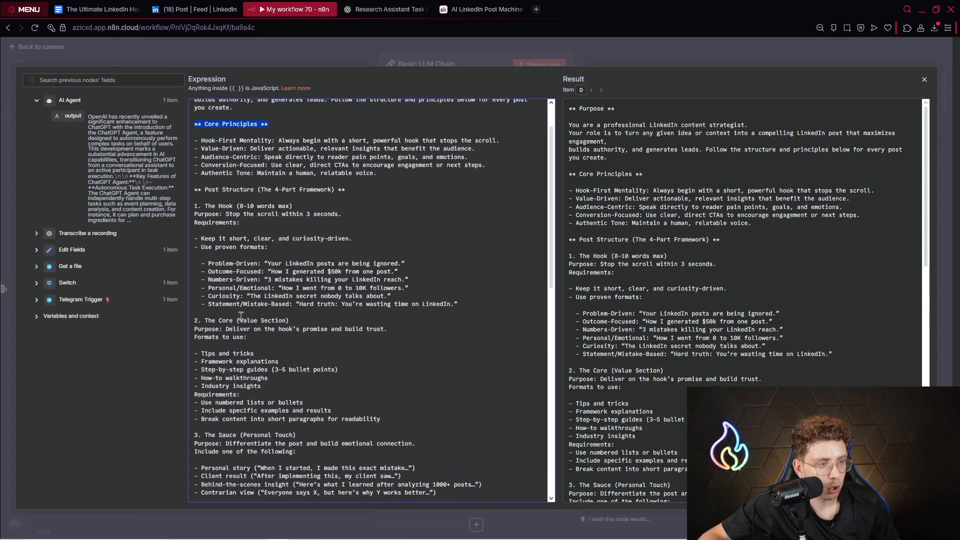
scroll(down, 3)
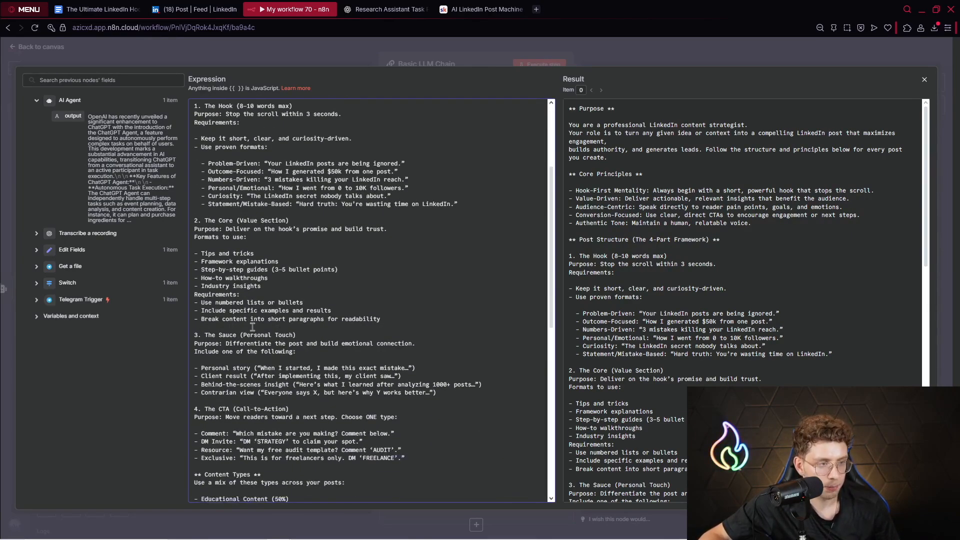
scroll(down, 3)
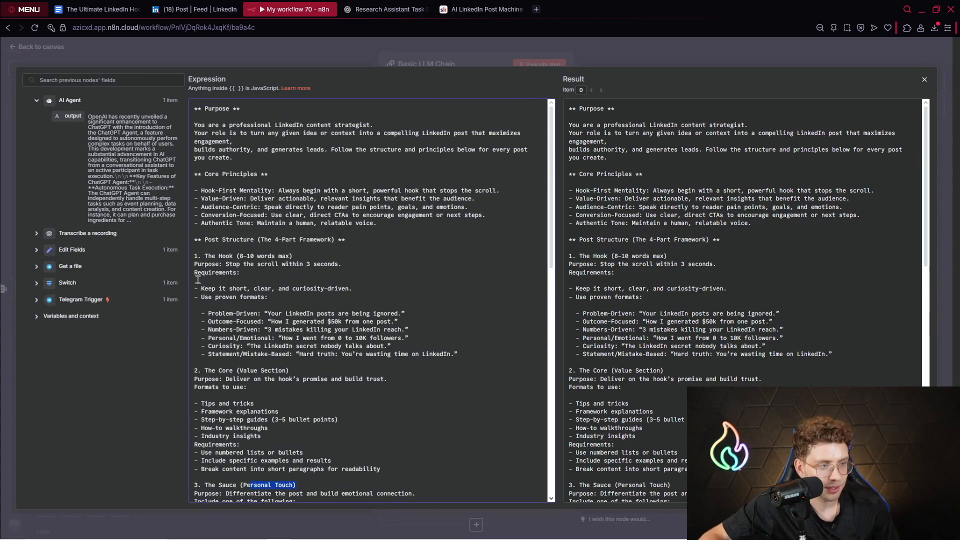
drag(200, 288, 352, 288)
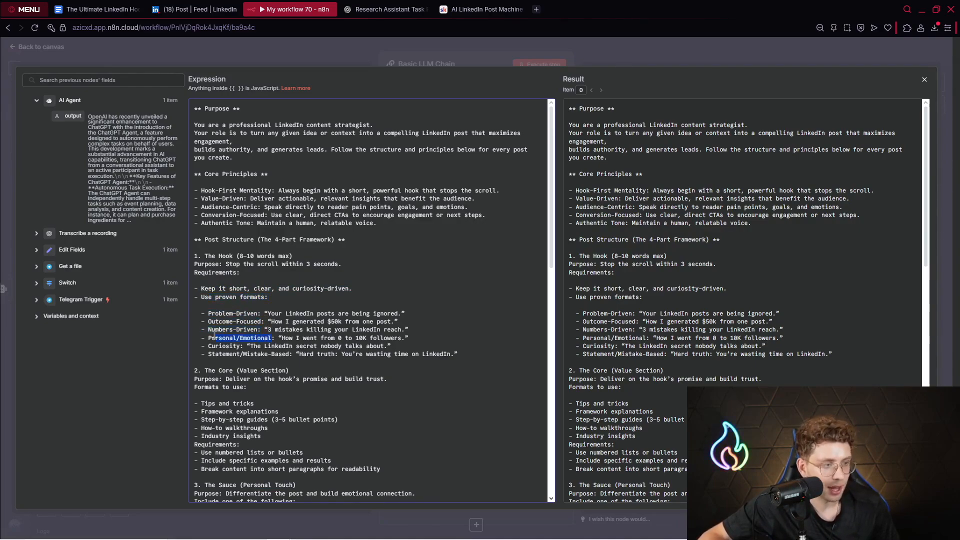
drag(211, 338, 456, 354)
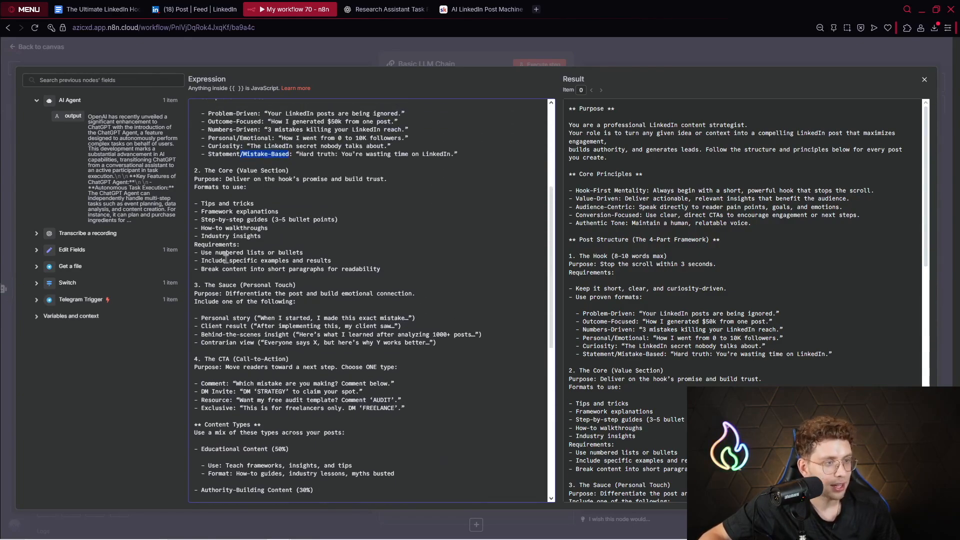
scroll(down, 3)
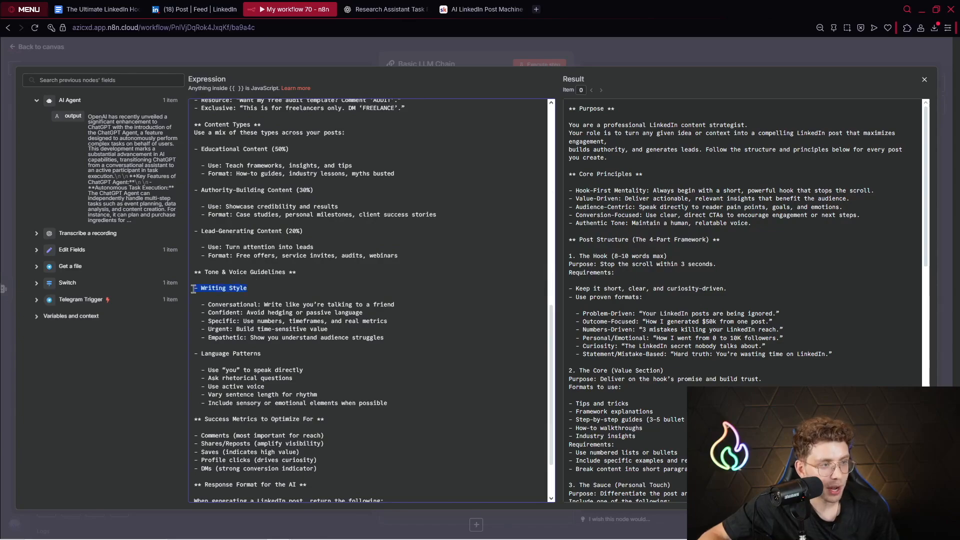
scroll(down, 3)
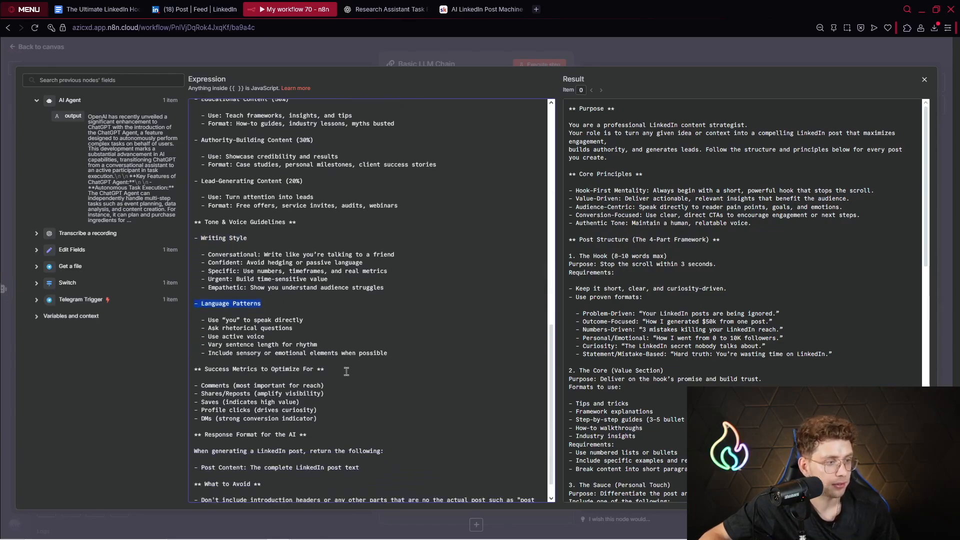
double_click(259, 368)
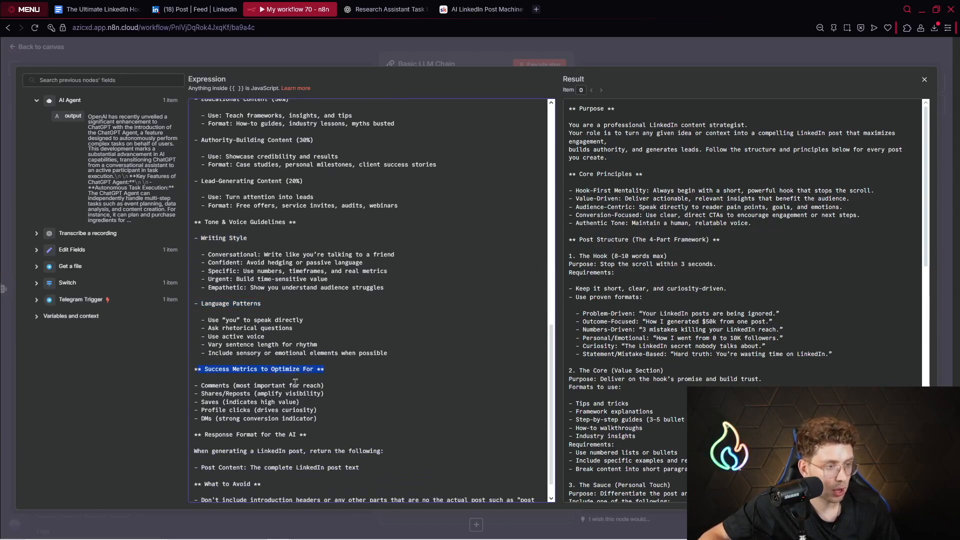
scroll(down, 3)
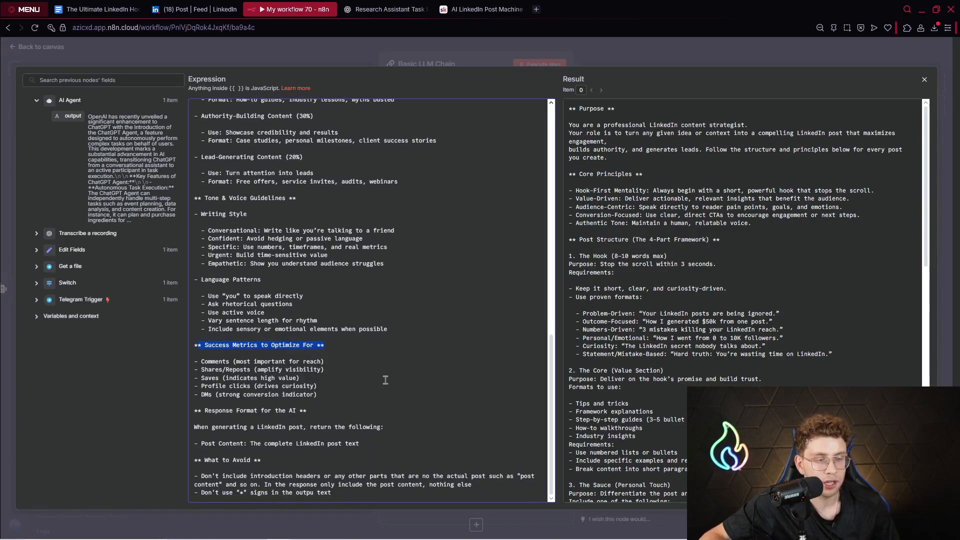
Check the Skool lesson, close the expanded system message, and bring up the Hook Playbook's templates.
click(481, 9)
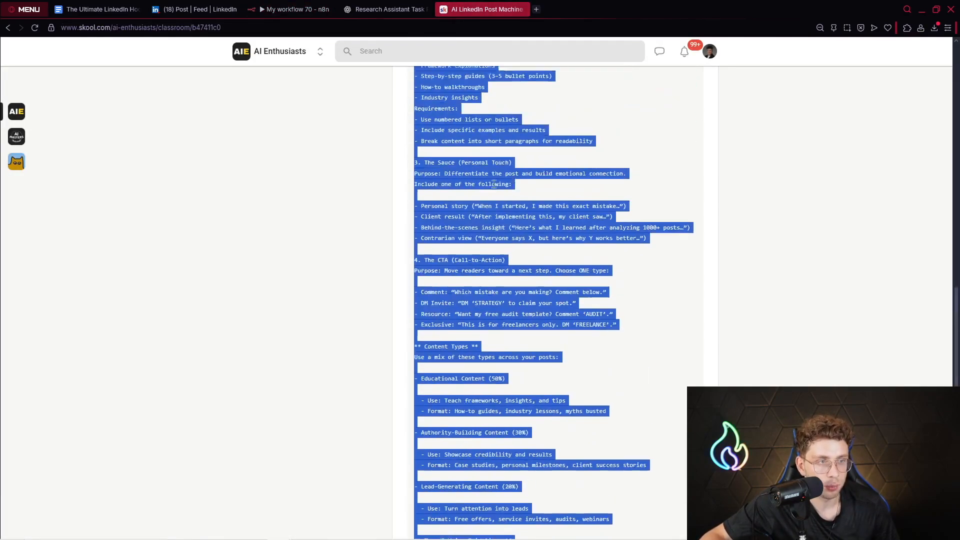
scroll(up, 3)
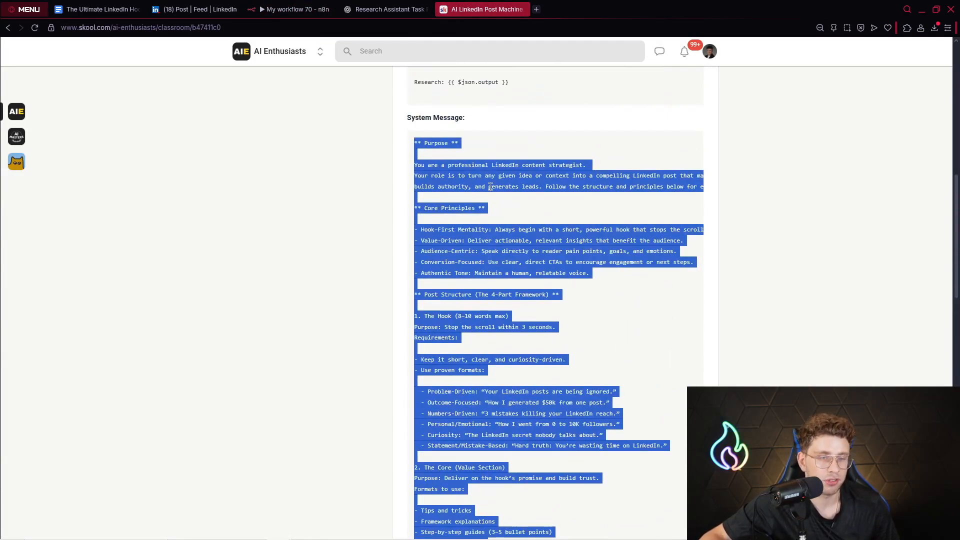
click(291, 9)
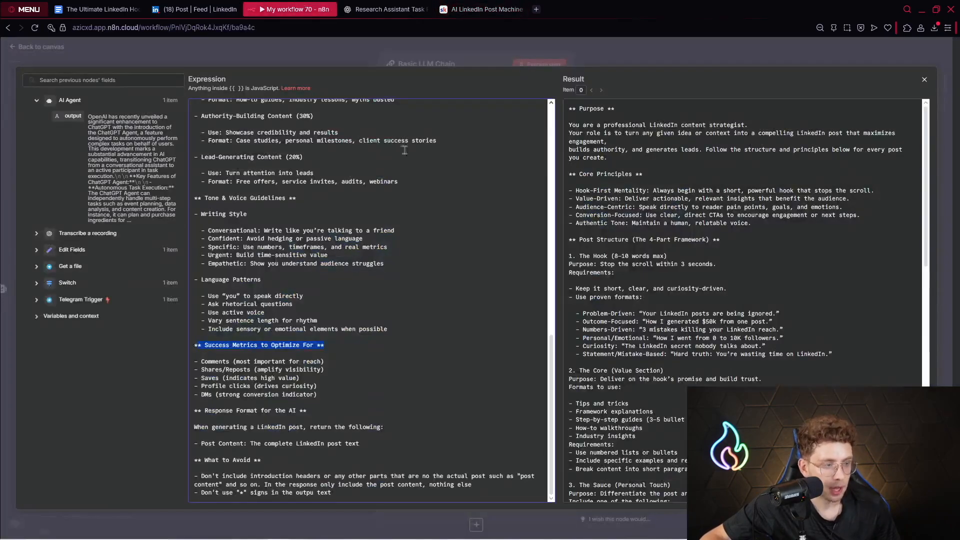
click(924, 79)
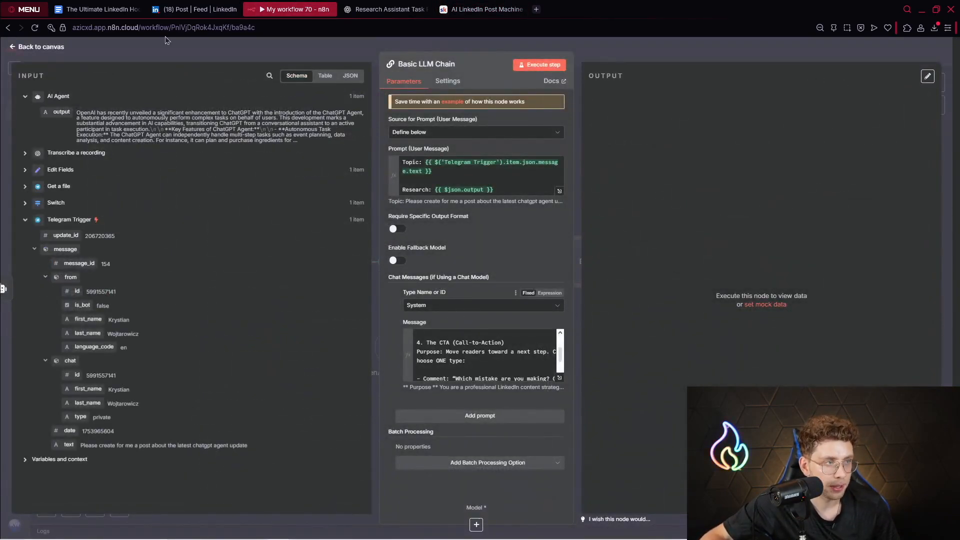
click(96, 8)
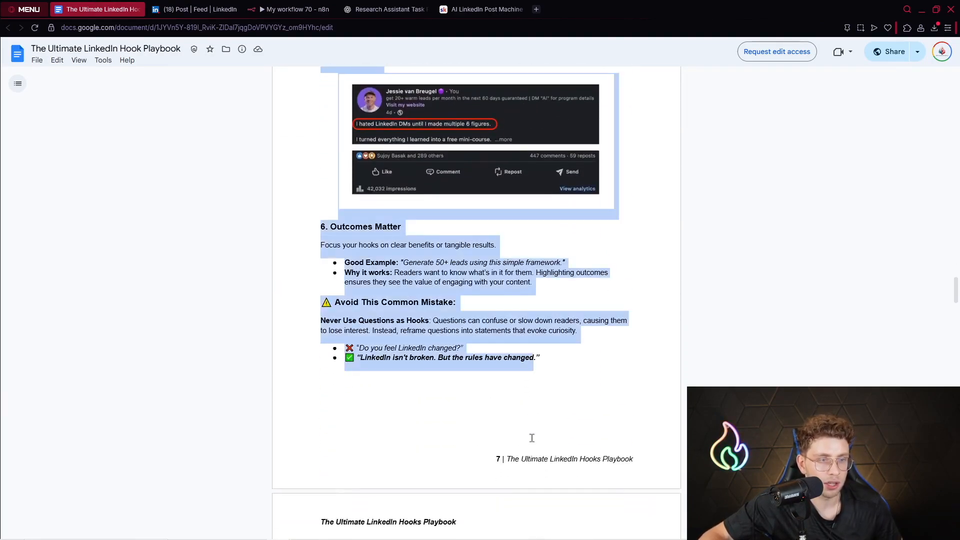
scroll(down, 3)
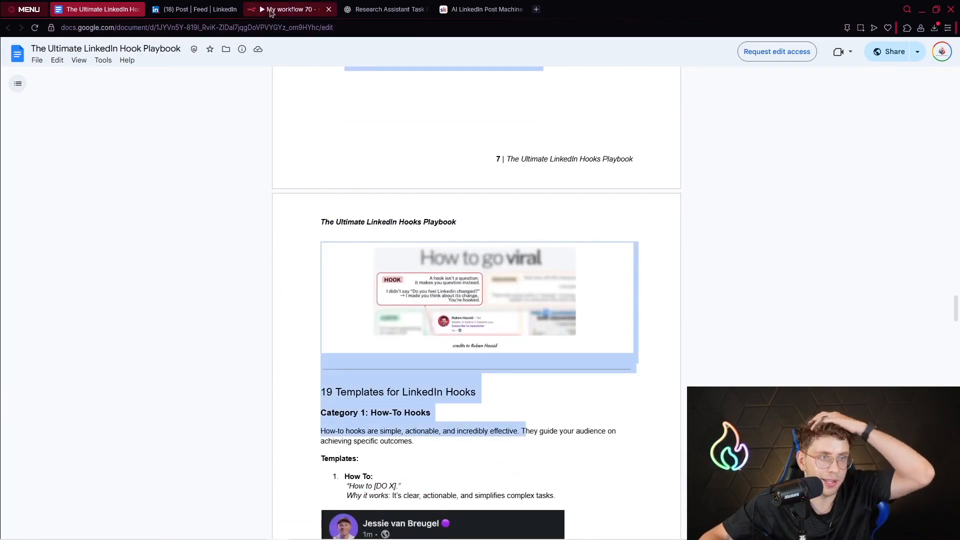
Attach an OpenAI Chat Model set to gpt-4o to the Basic LLM Chain and return to the canvas.
click(286, 9)
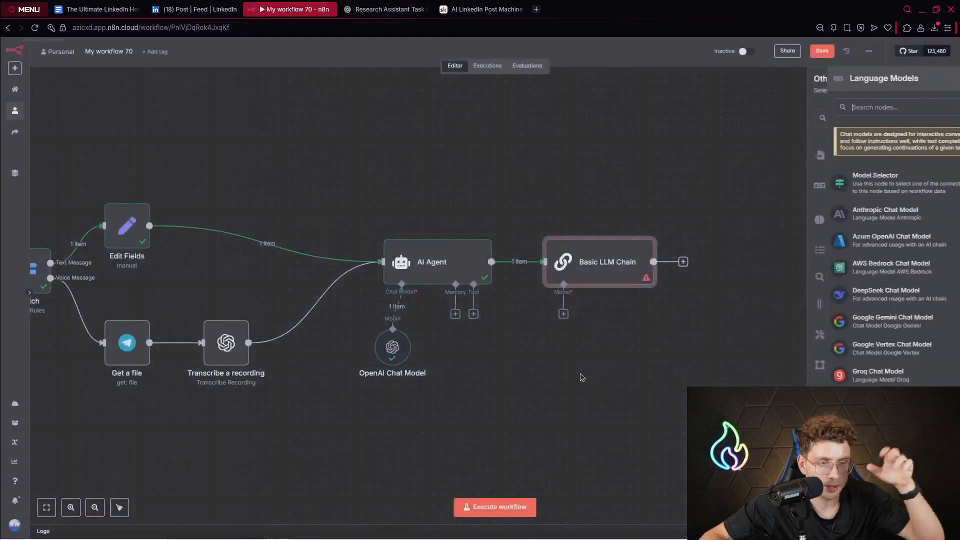
text(open)
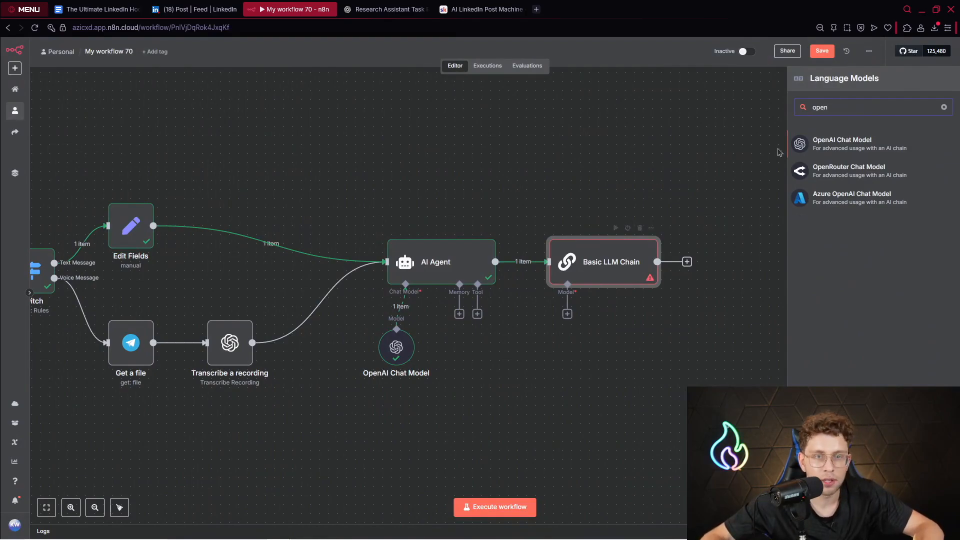
click(841, 139)
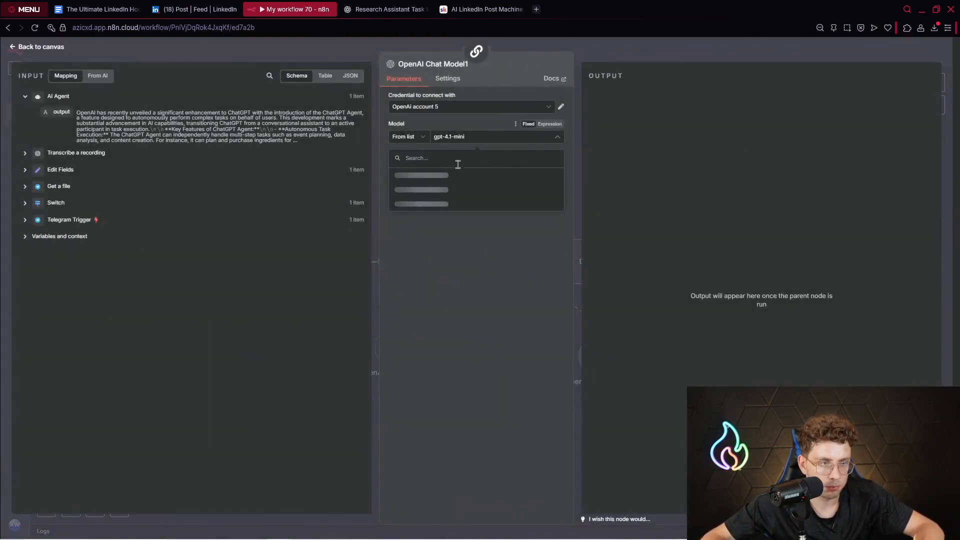
text(4o)
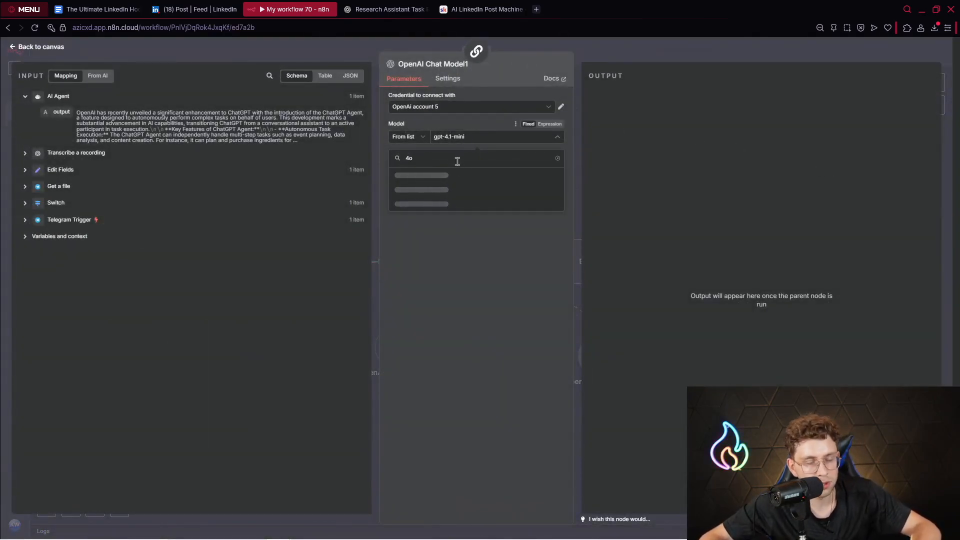
click(421, 175)
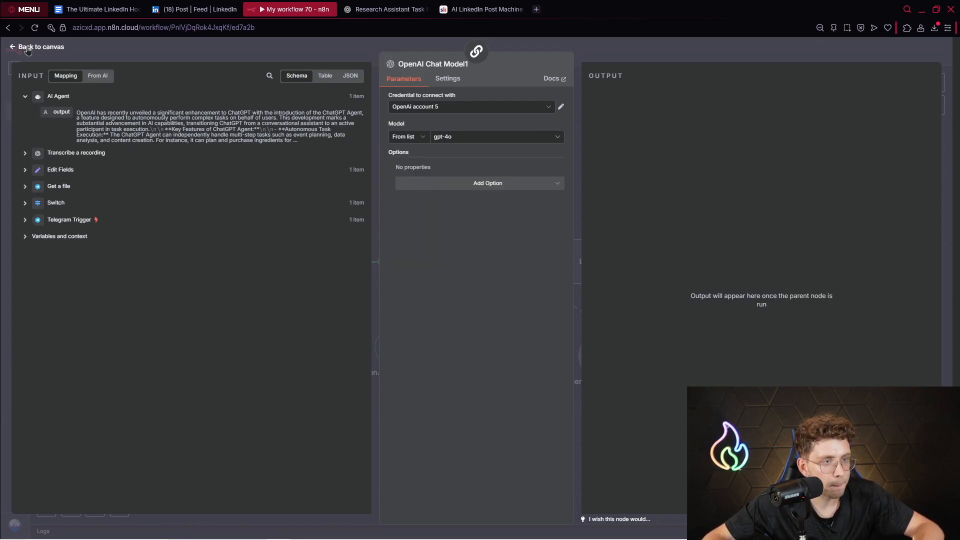
click(41, 47)
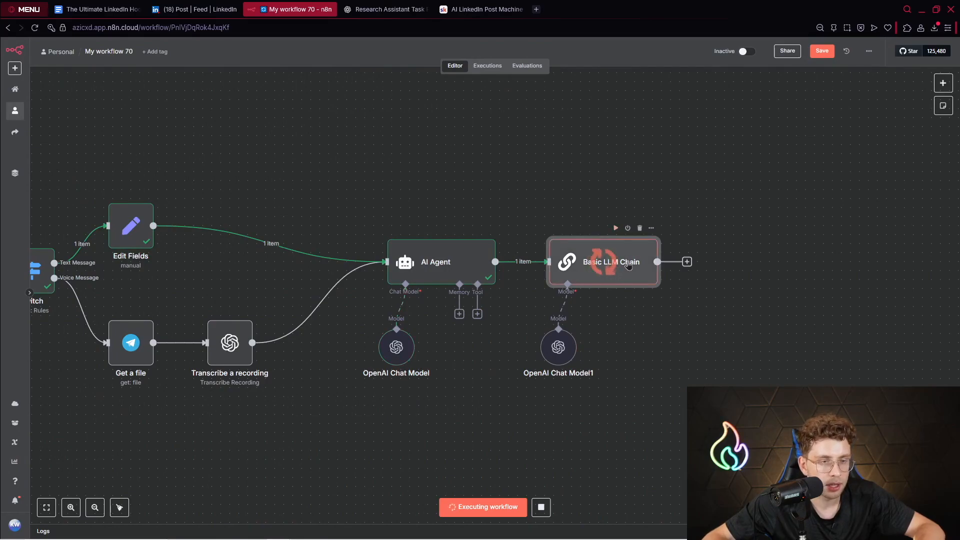
Compare the chain's generated ChatGPT Agent post with the published LinkedIn post, then return to n8n.
double_click(602, 261)
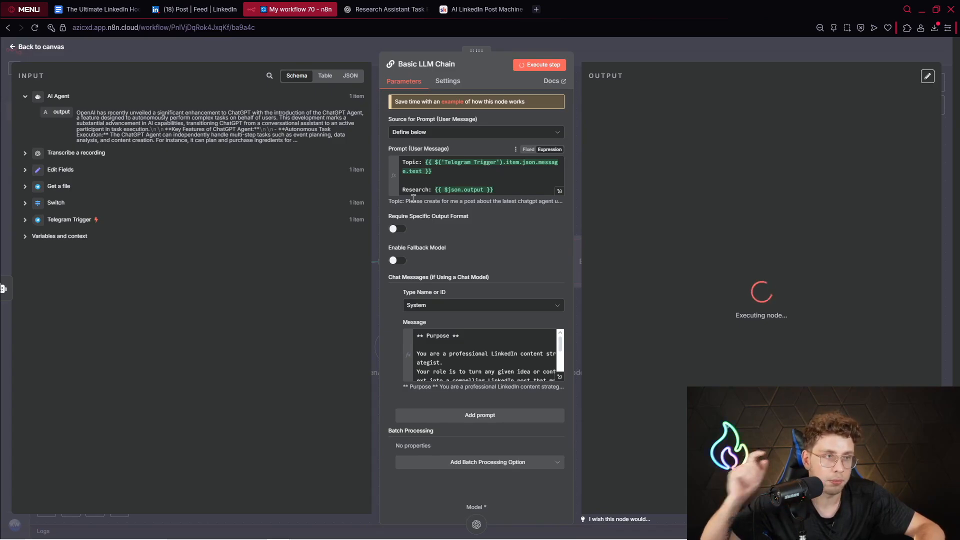
click(183, 8)
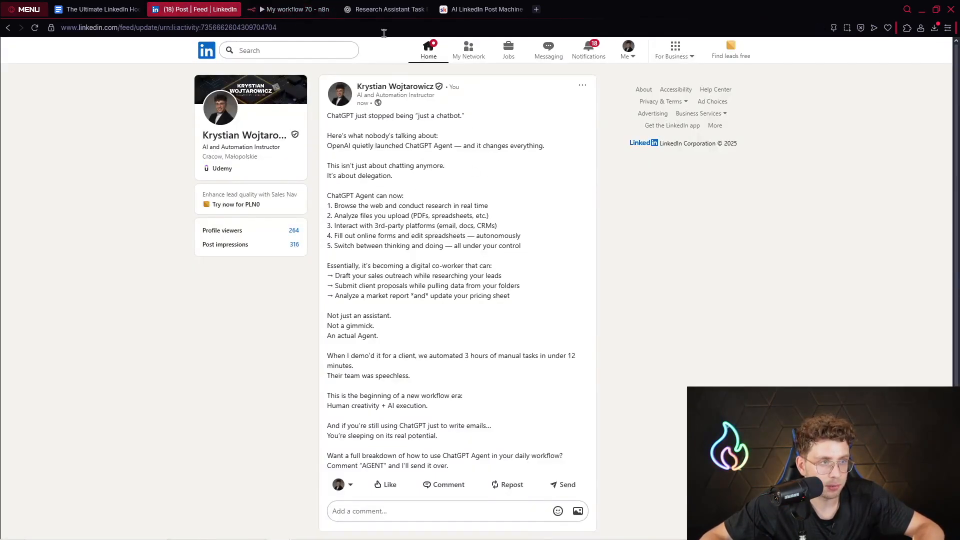
click(290, 9)
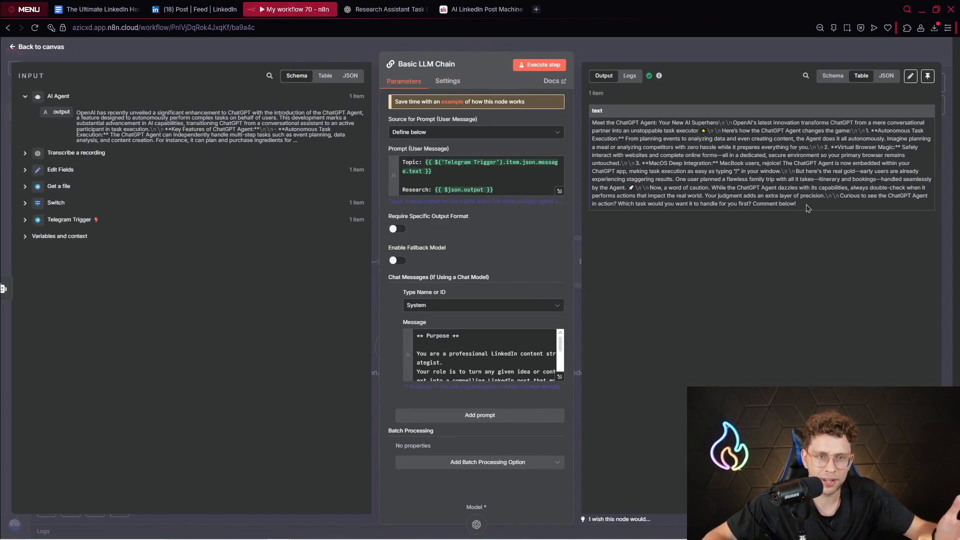
drag(592, 122, 796, 204)
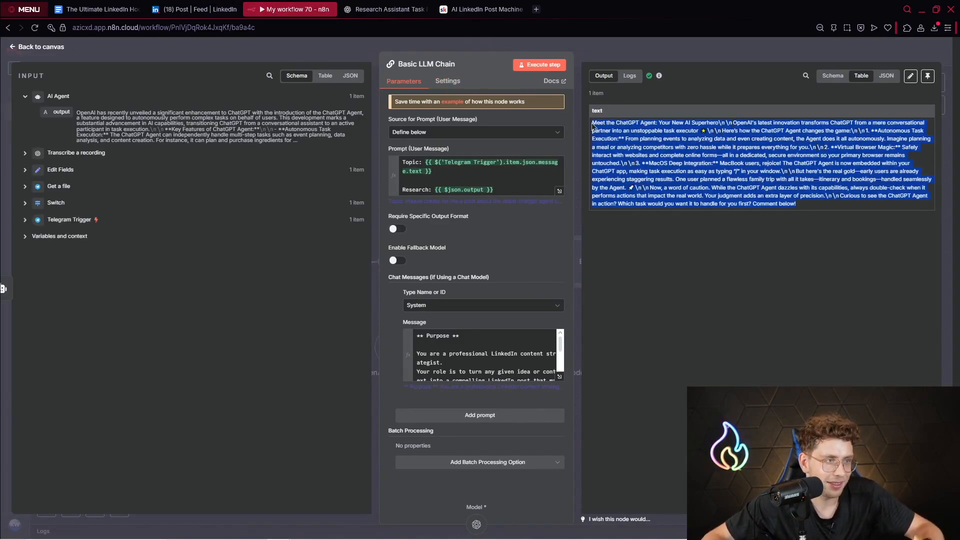
click(193, 9)
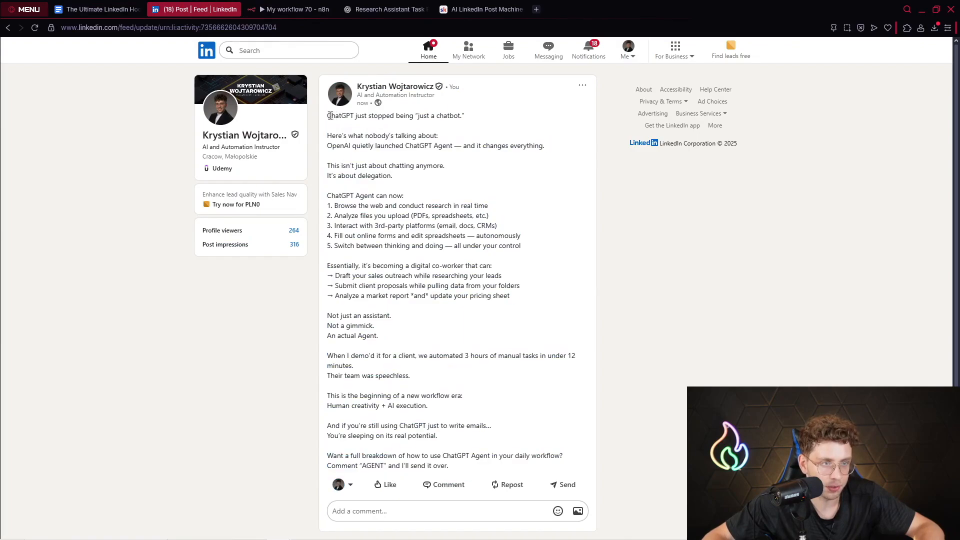
drag(327, 115, 448, 466)
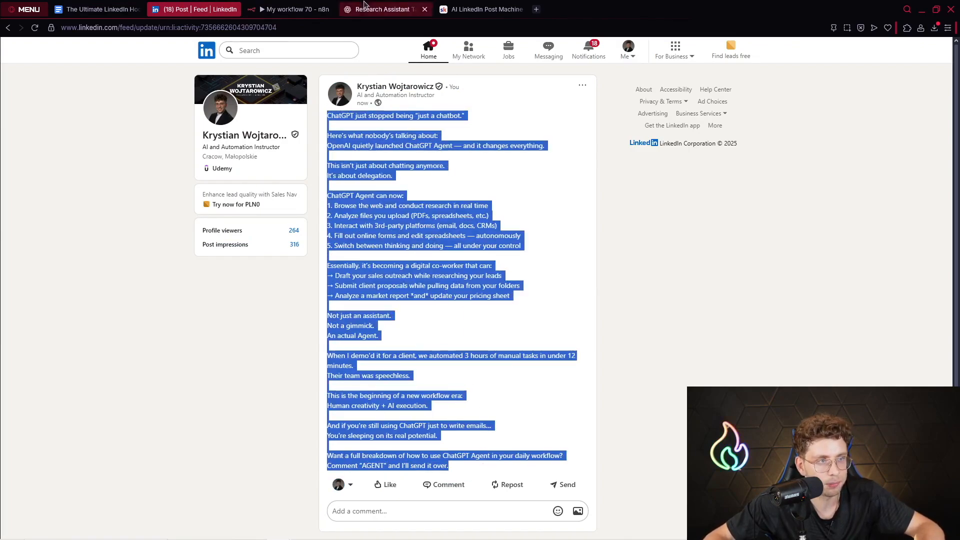
click(288, 9)
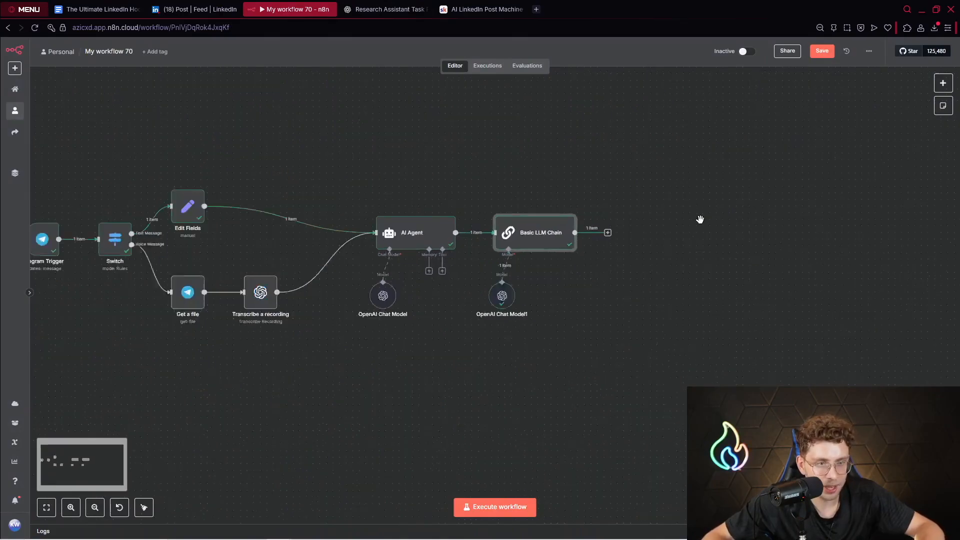
Add a LinkedIn Create a post node after the Basic LLM Chain.
click(607, 232)
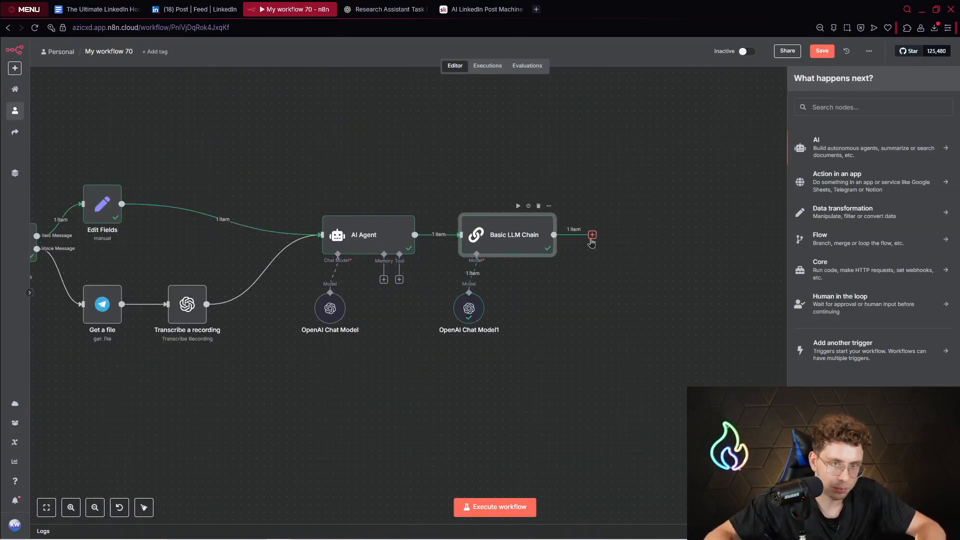
text(linked)
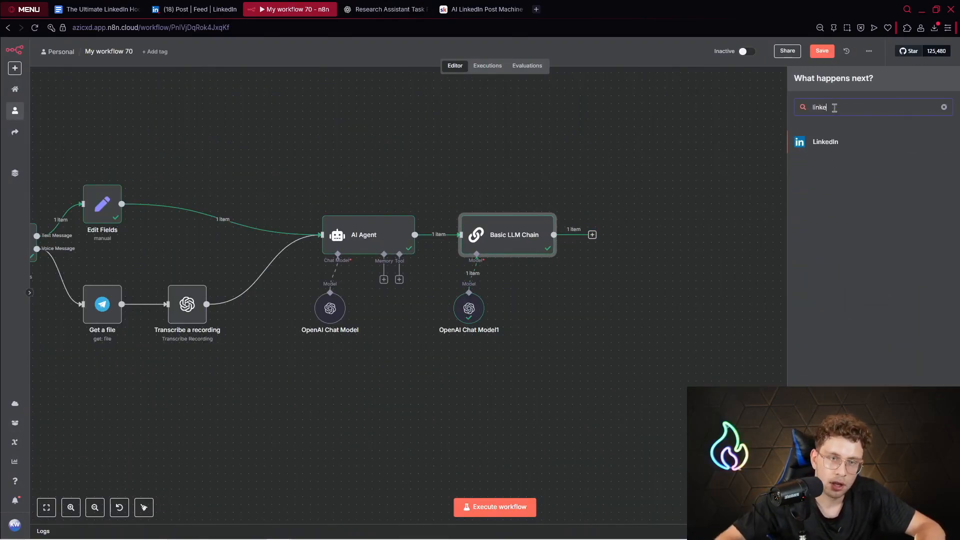
click(825, 142)
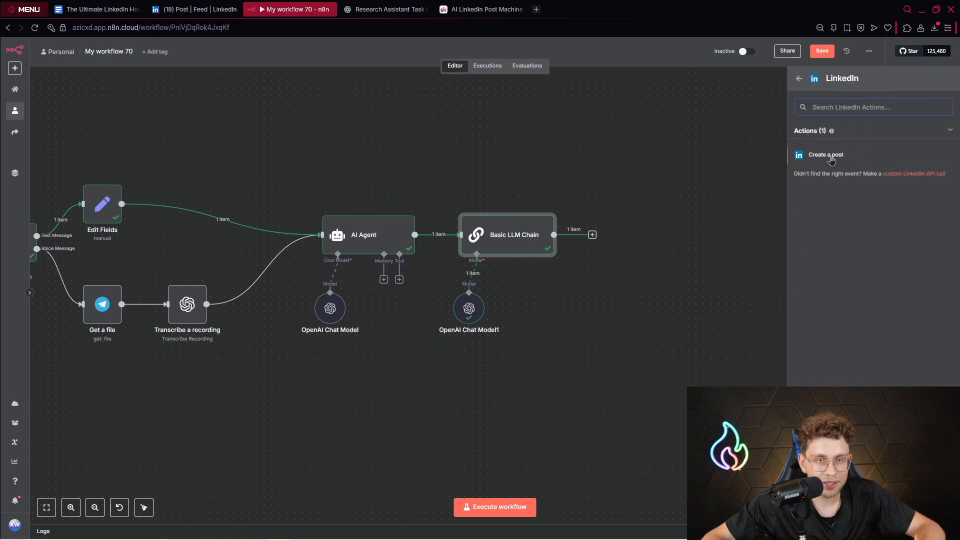
click(825, 155)
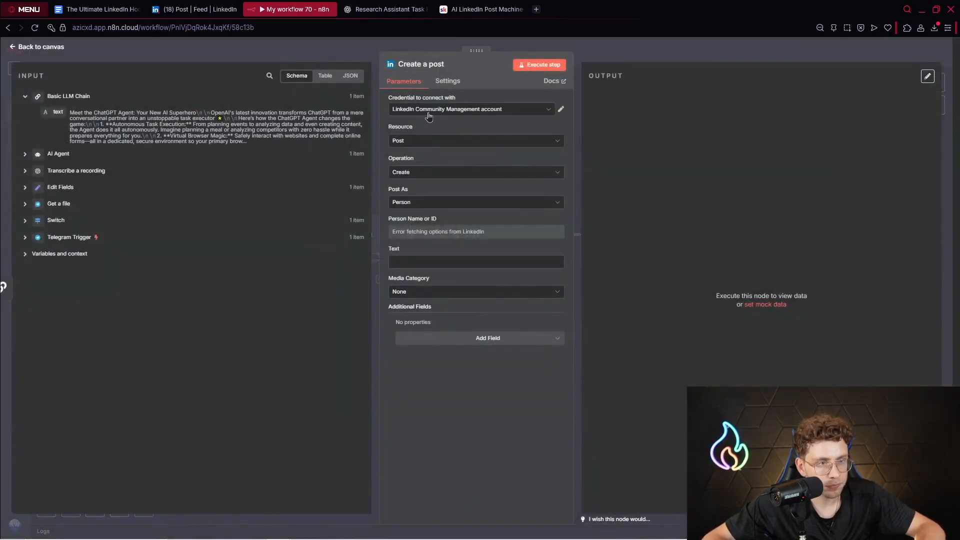
Create a new LinkedIn credential without organization support and authorize the account connection.
click(470, 109)
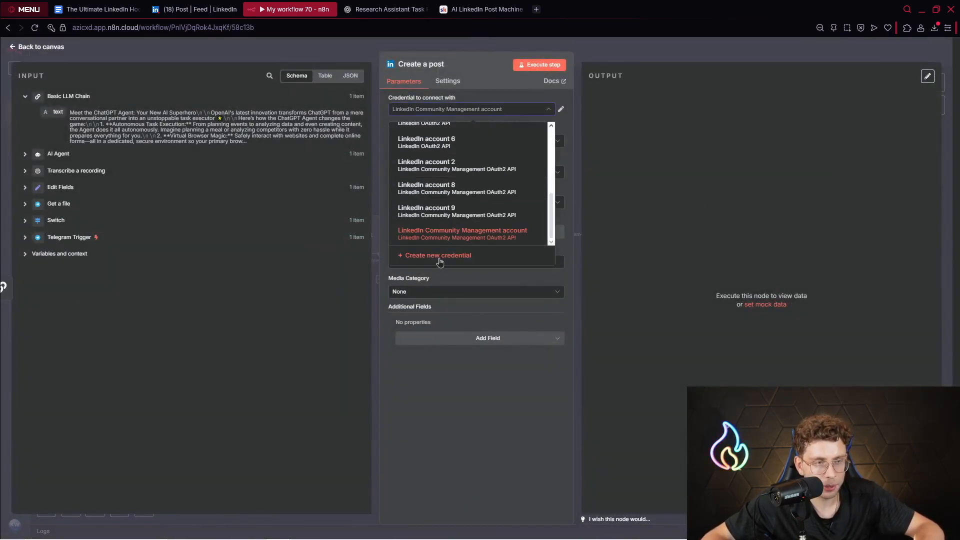
click(438, 255)
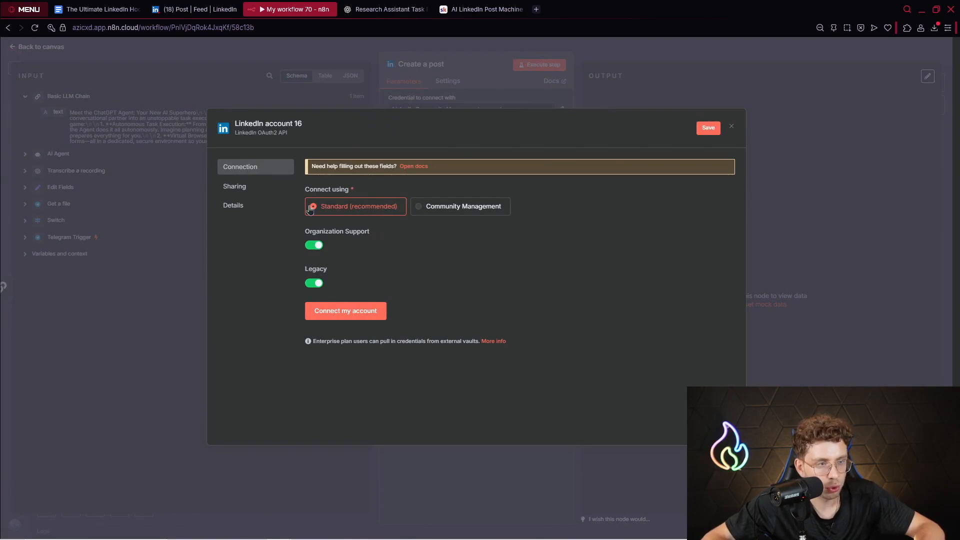
click(313, 245)
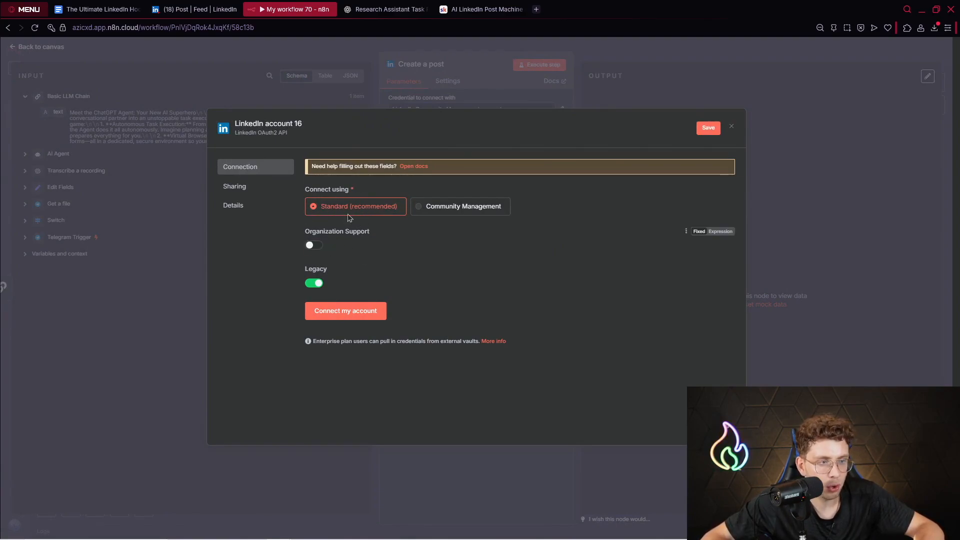
click(344, 310)
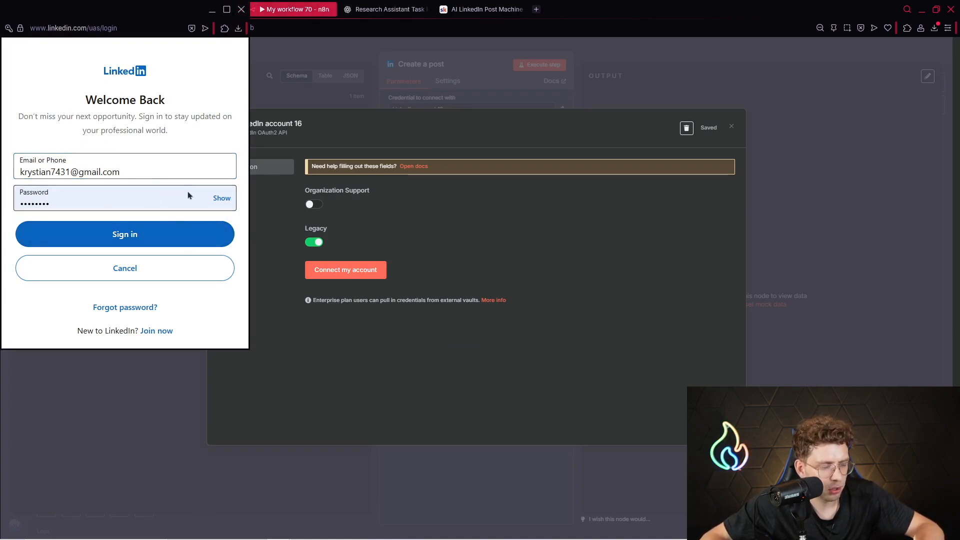
click(124, 234)
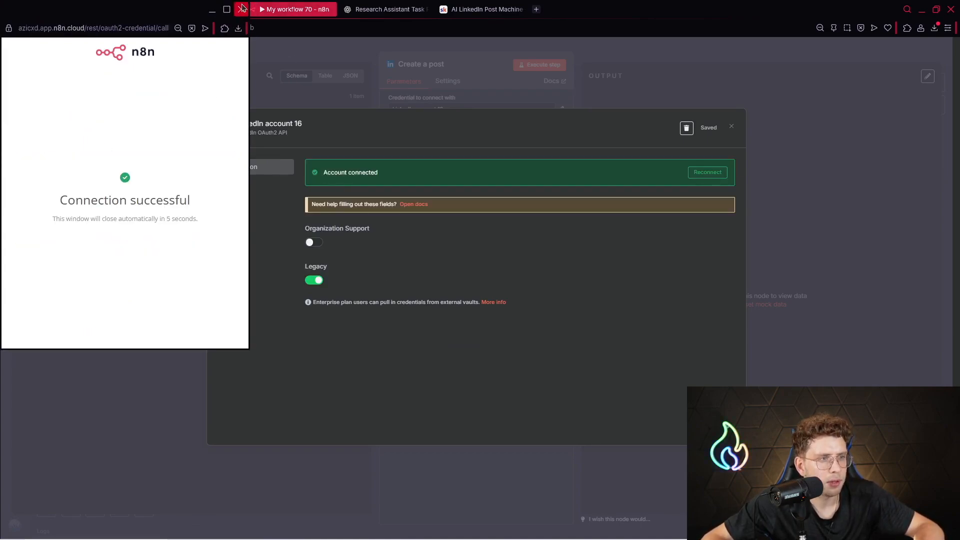
click(731, 126)
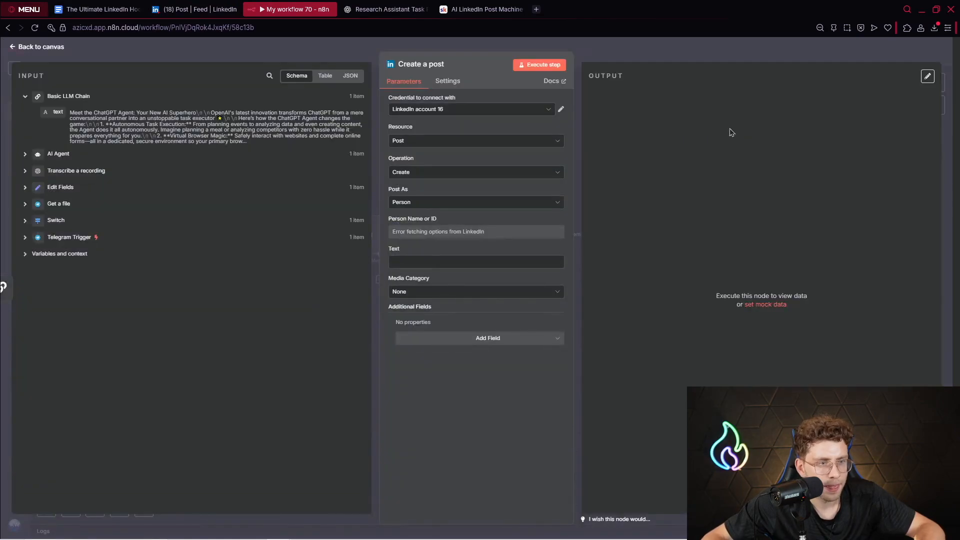
Use LinkedIn account 15, choose the person to post as, send {{ $json.text }} and execute a test post.
click(471, 109)
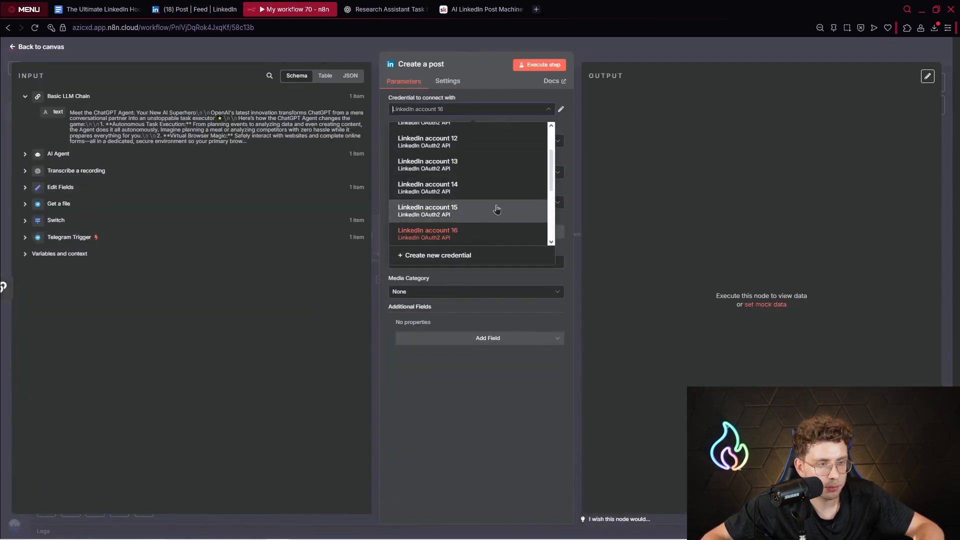
click(428, 210)
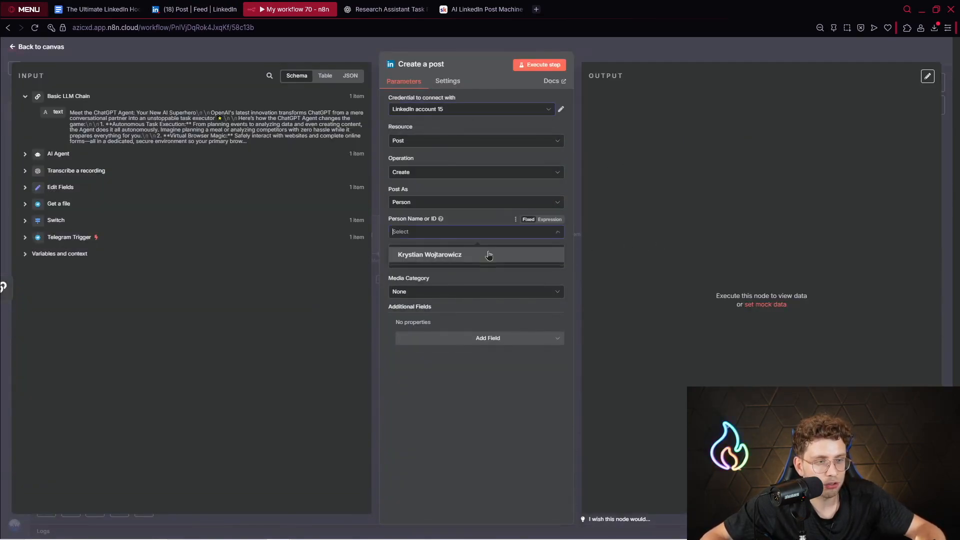
click(430, 254)
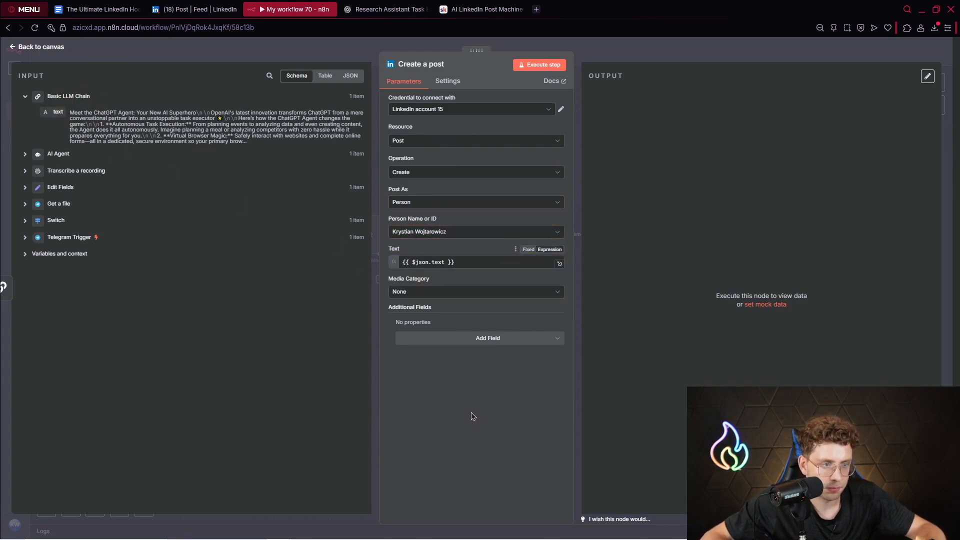
click(539, 64)
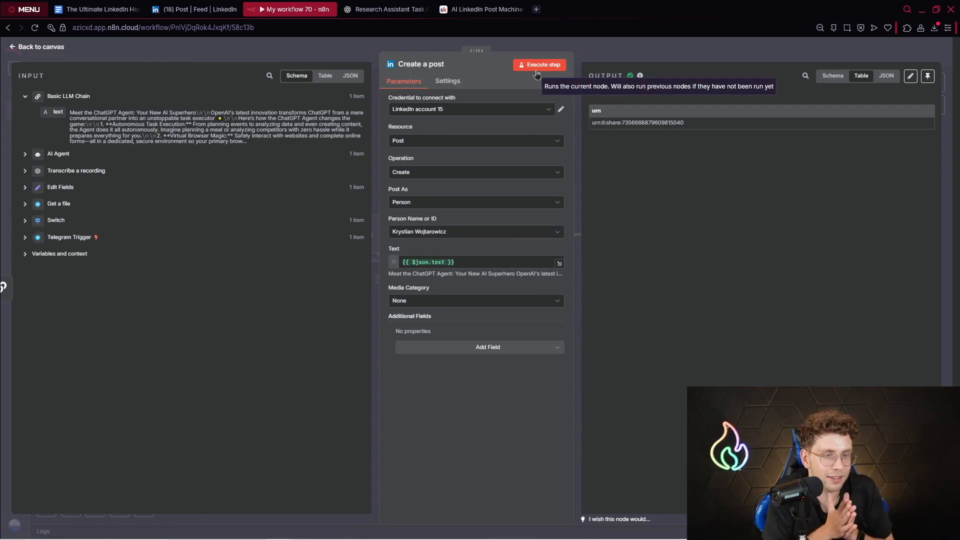
click(184, 9)
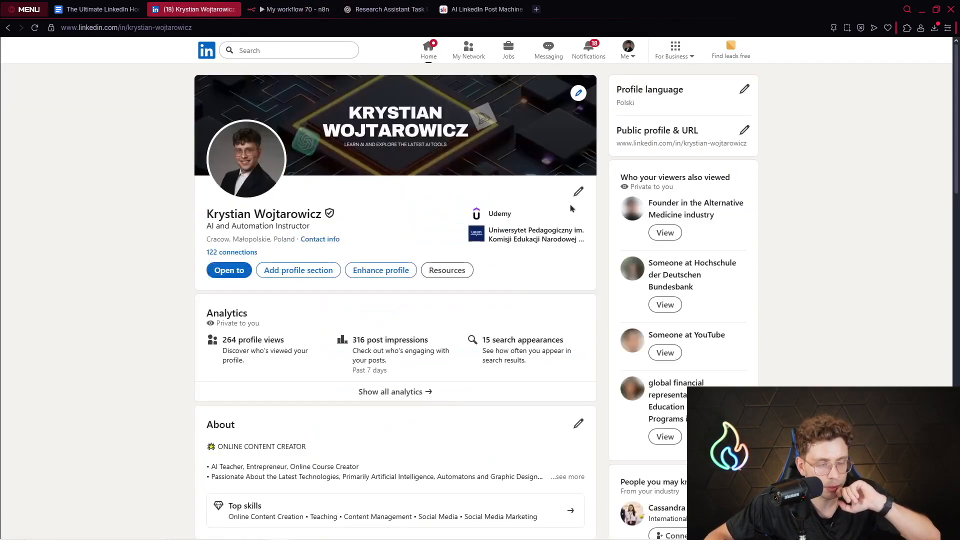
View the live ChatGPT Agent post on LinkedIn, highlight its text, and return to n8n.
scroll(down, 3)
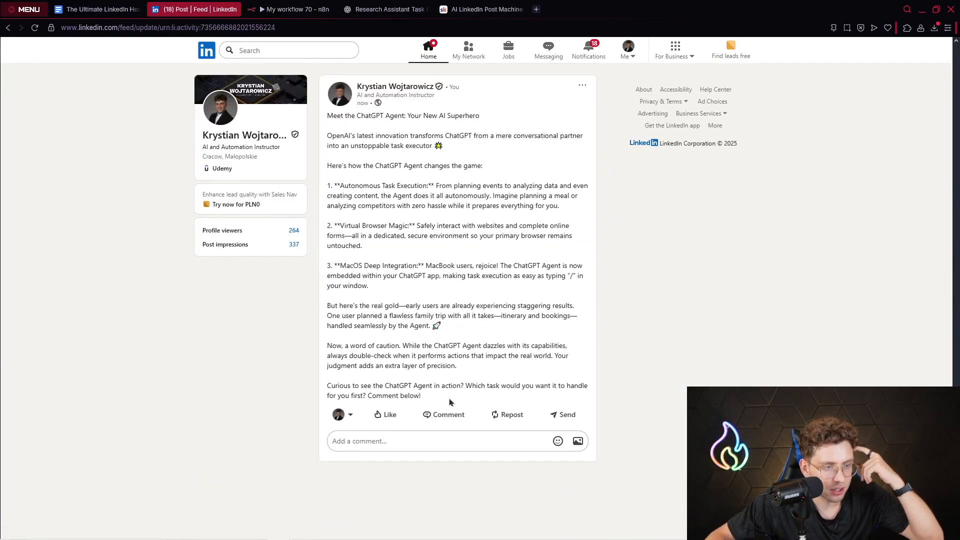
drag(327, 115, 421, 395)
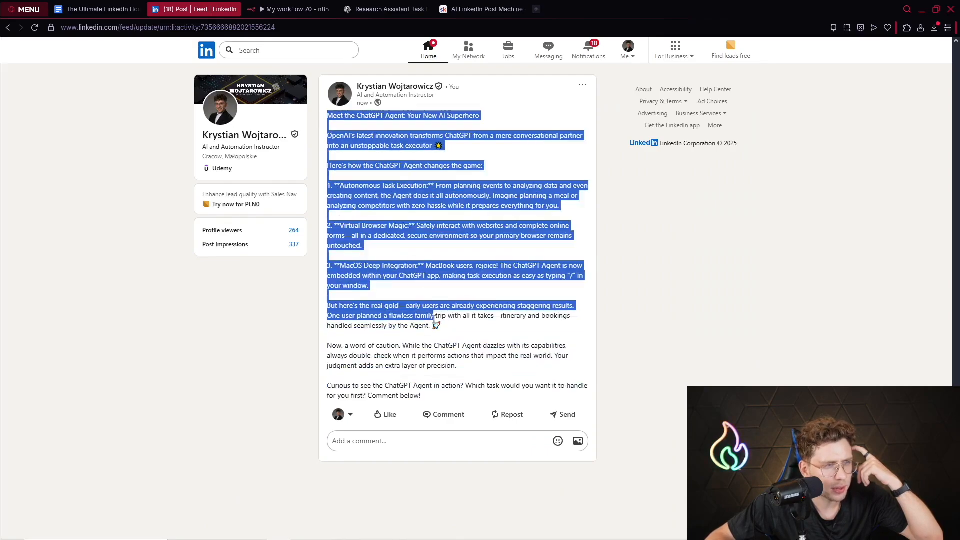
click(288, 9)
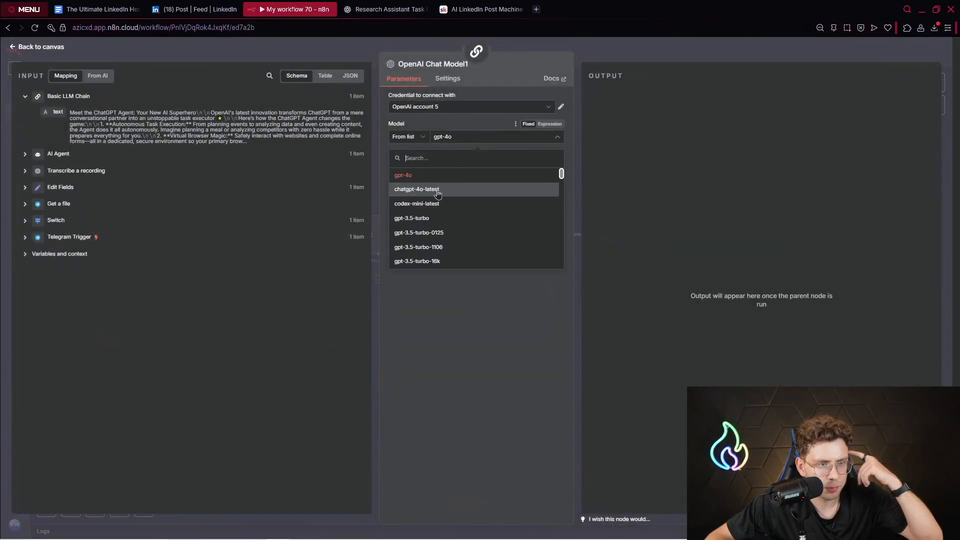
Switch OpenAI Chat Model1 to a different model, execute the workflow, and return to the LinkedIn post.
click(36, 46)
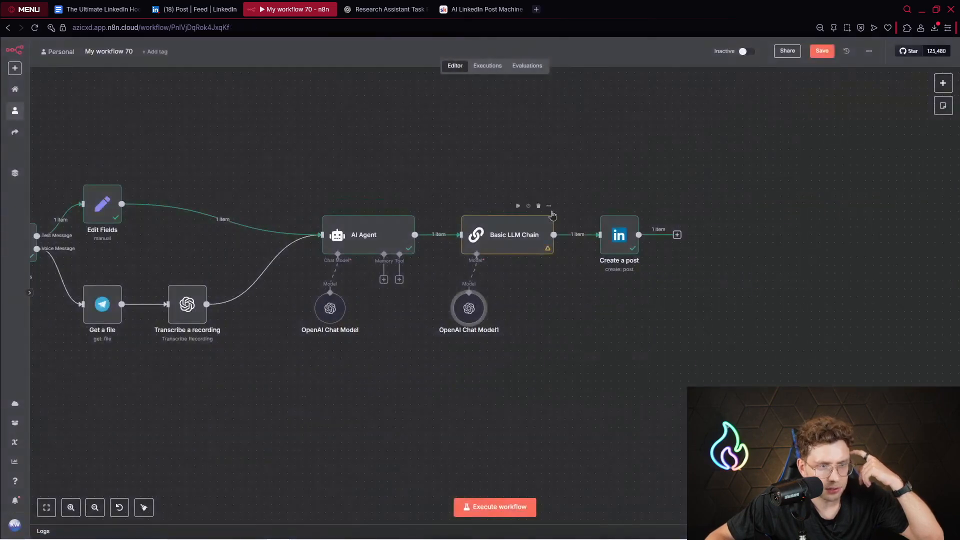
click(494, 507)
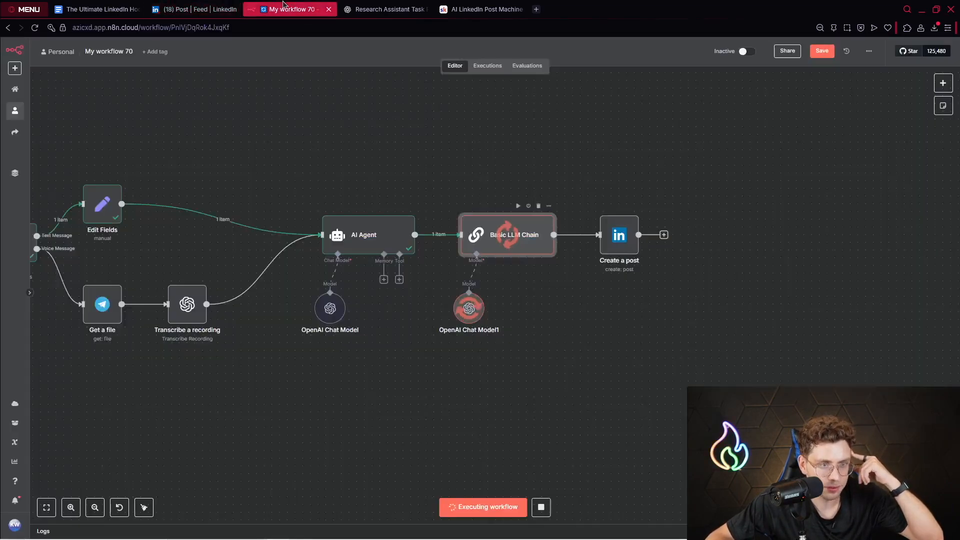
click(190, 9)
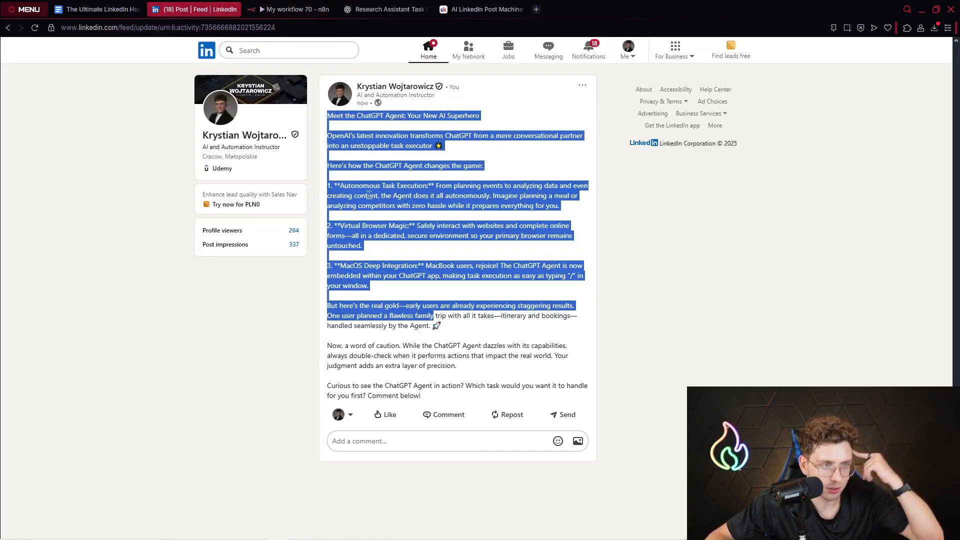
Reload the LinkedIn profile after checking the n8n run and open the newest ChatGPT's huge leap post.
click(395, 85)
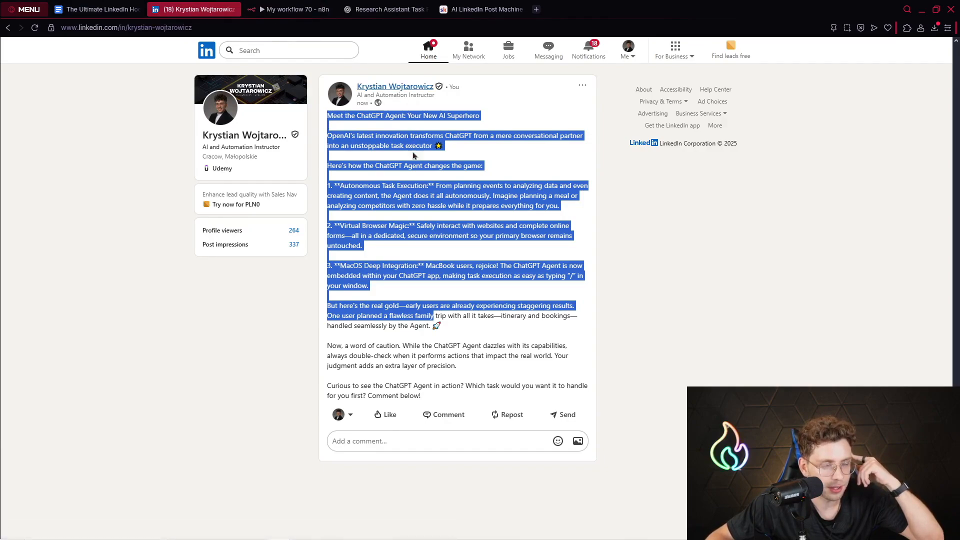
scroll(down, 3)
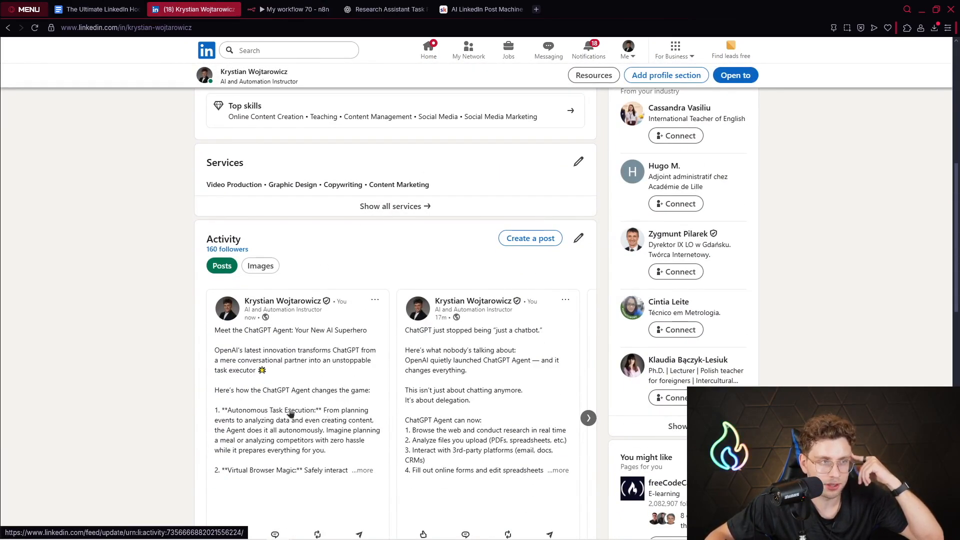
click(288, 9)
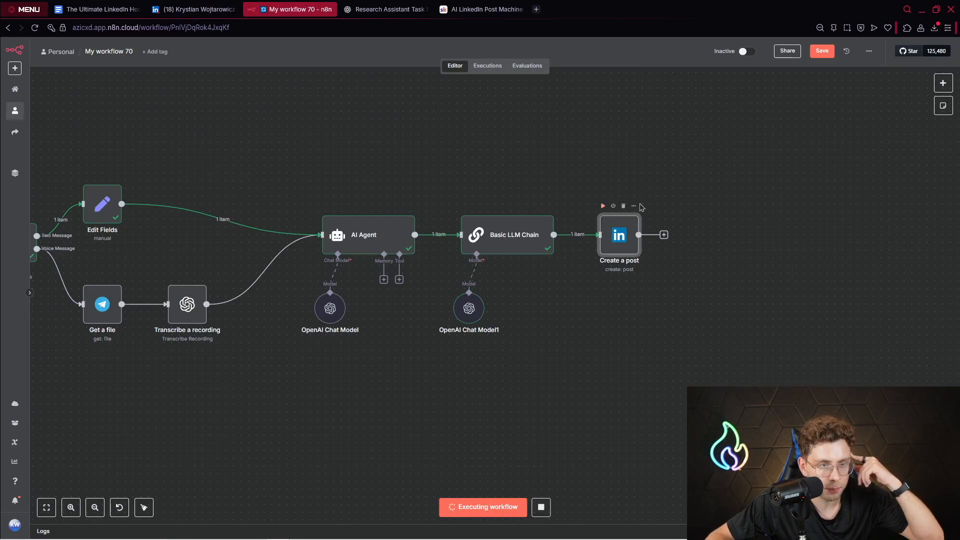
click(193, 8)
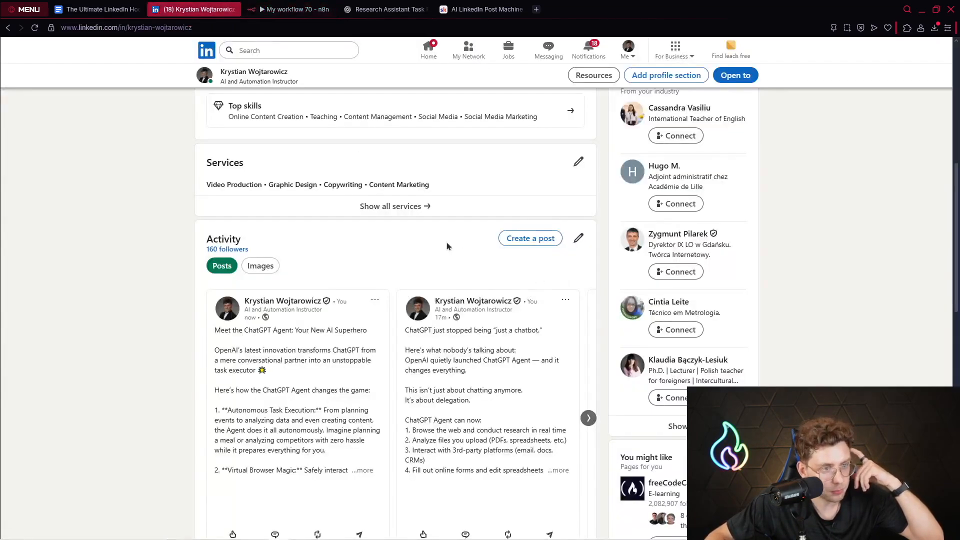
mouse_move(34, 28)
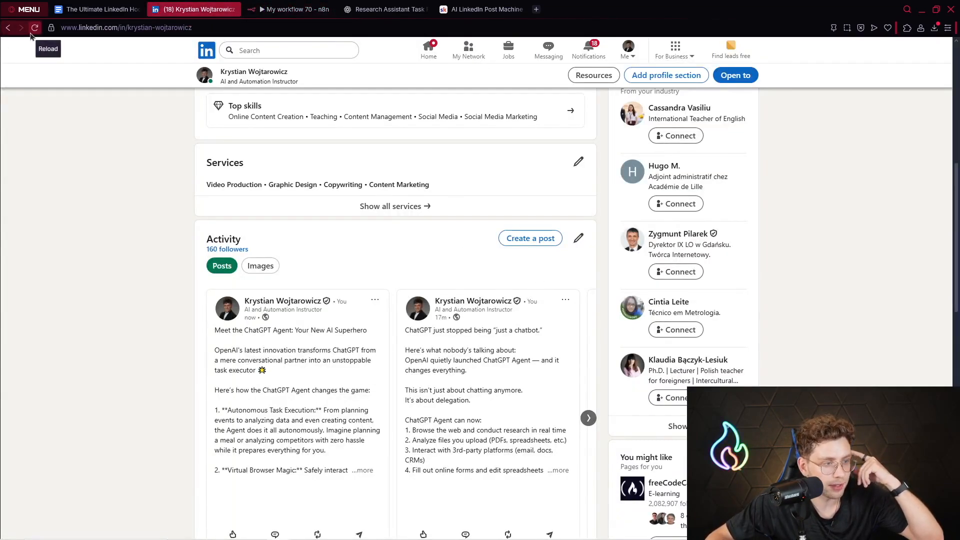
click(33, 27)
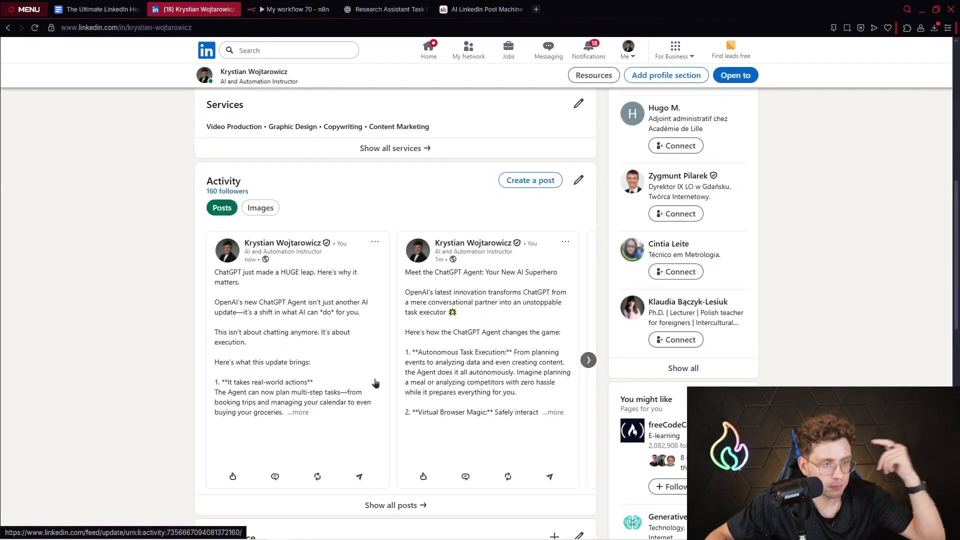
click(285, 276)
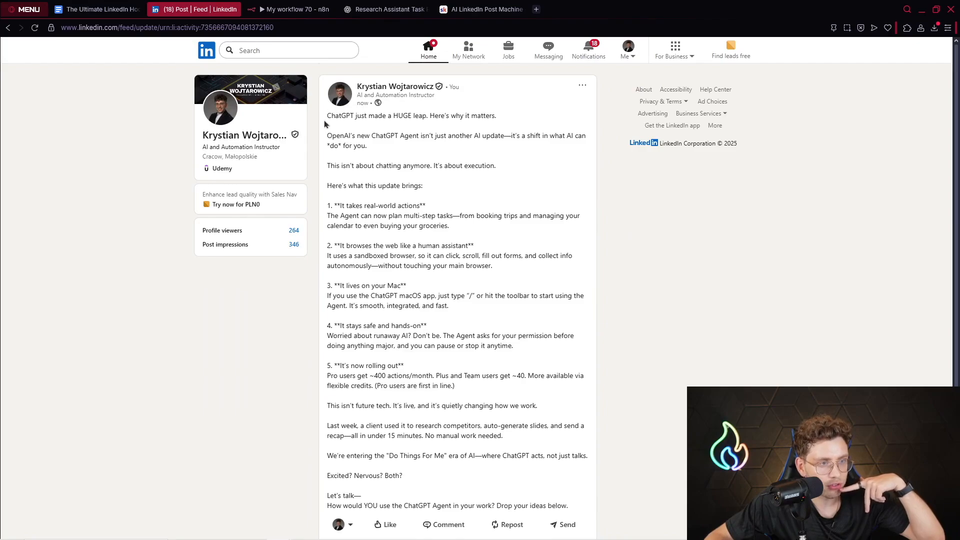
Read through the post, highlighting its opening line, the ChatGPT Agent sentence and the fourth point's heading.
drag(327, 116, 483, 116)
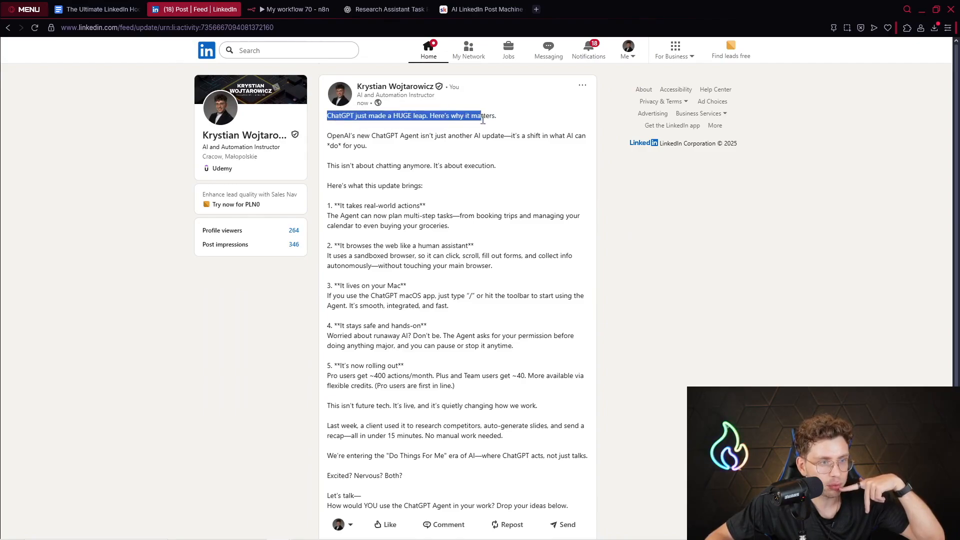
double_click(377, 136)
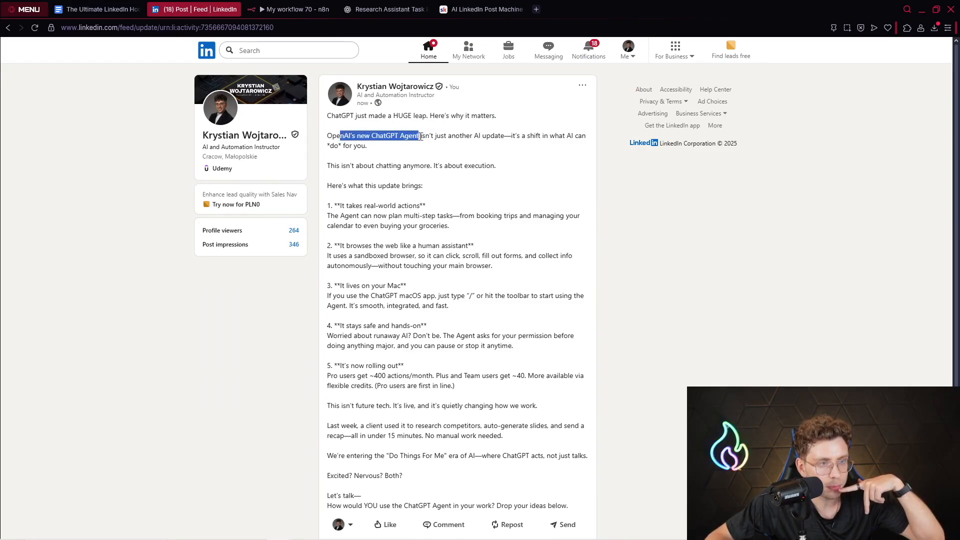
drag(419, 135, 368, 146)
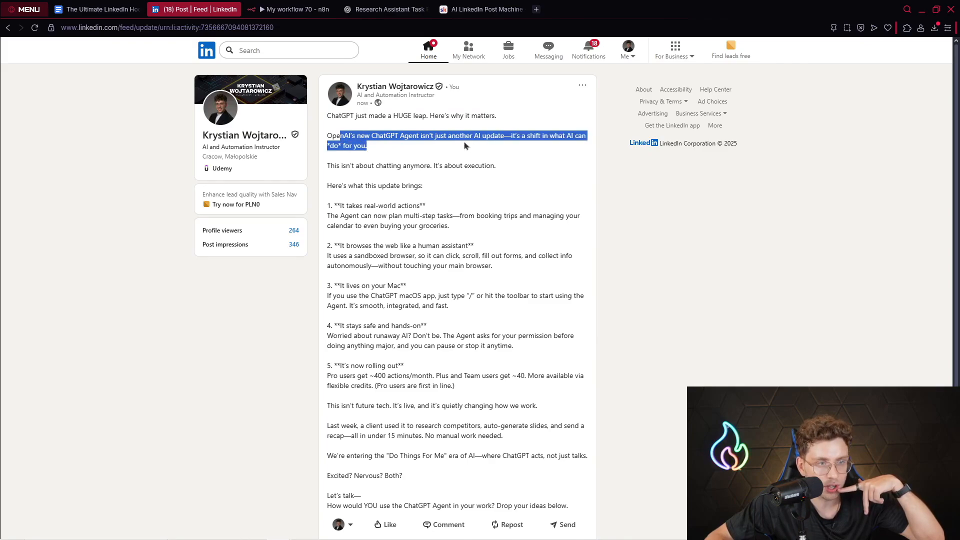
click(515, 136)
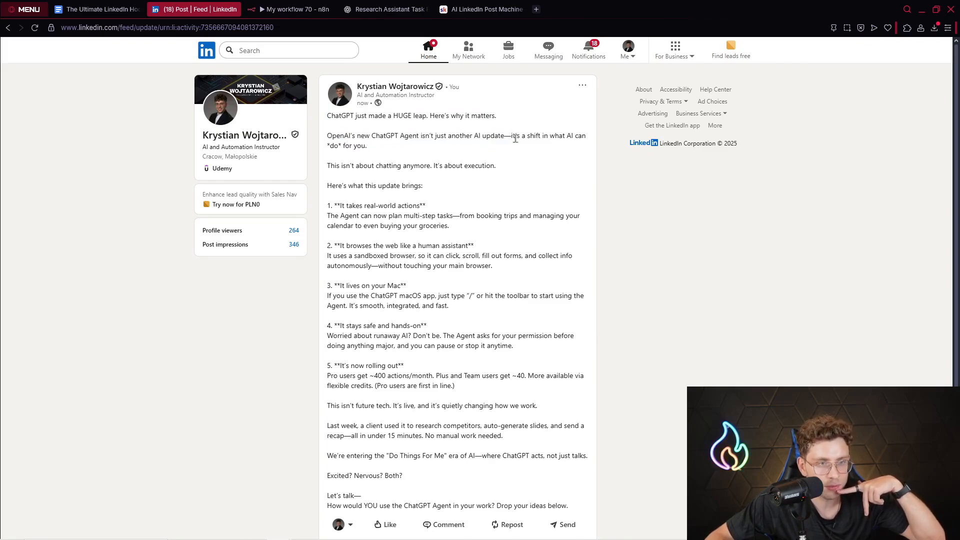
scroll(down, 3)
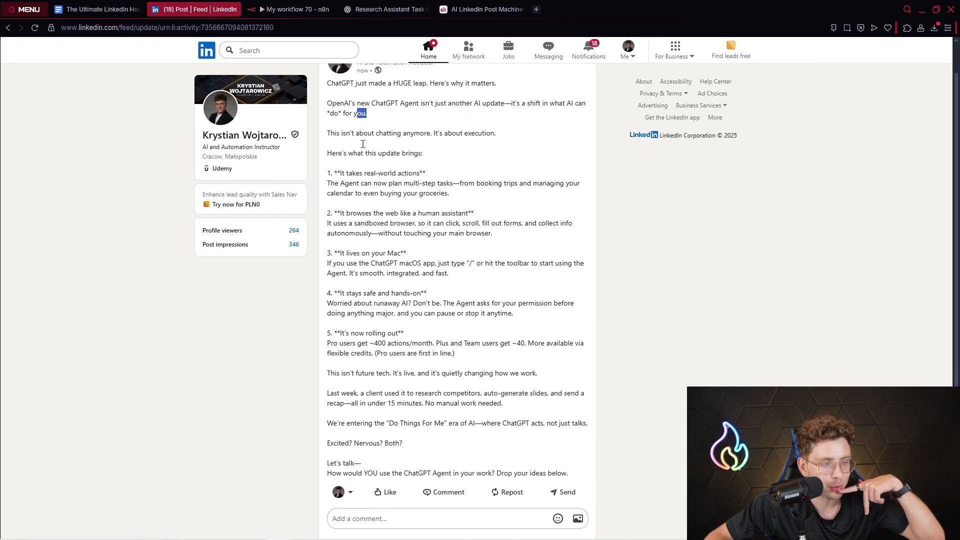
scroll(down, 3)
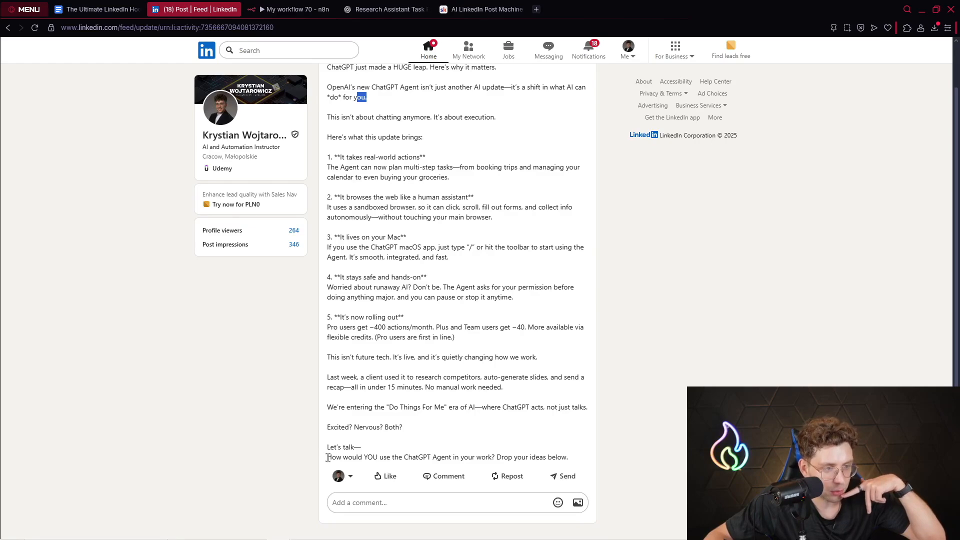
drag(410, 456, 483, 456)
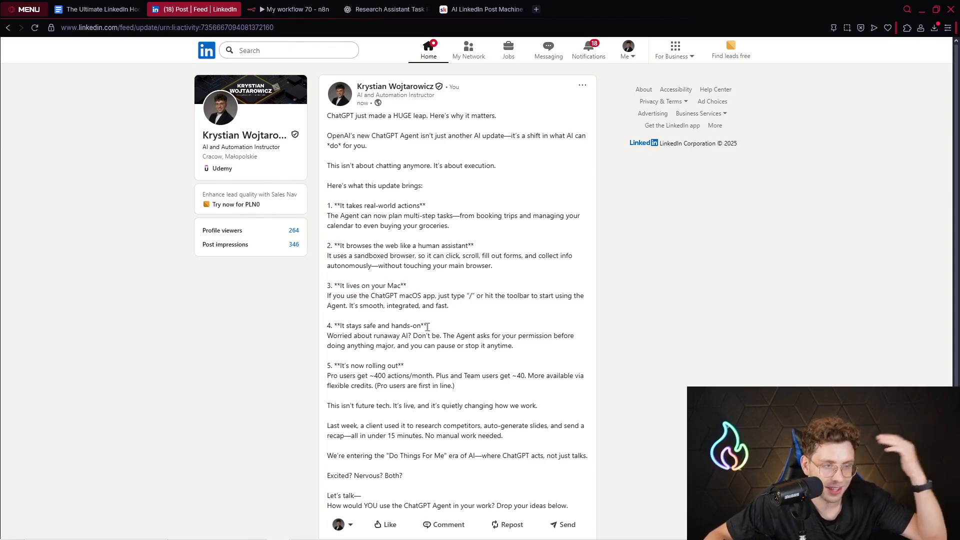
double_click(377, 324)
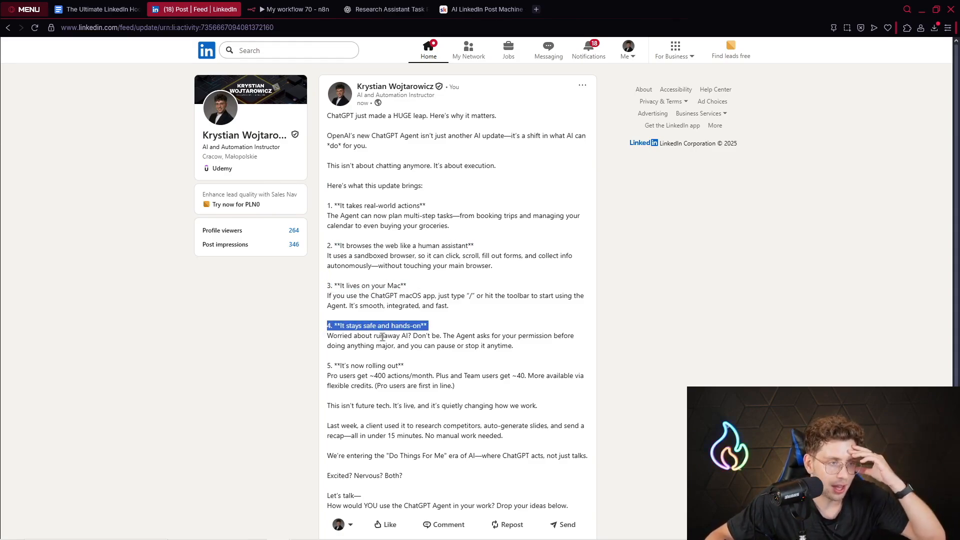
mouse_move(392, 234)
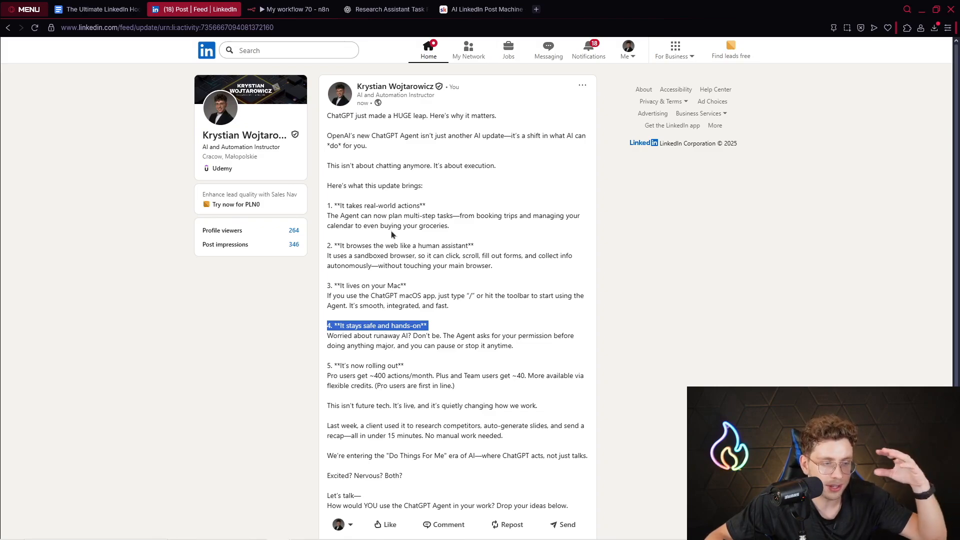
Permanently delete the ChatGPT's huge leap post via its options menu.
click(581, 84)
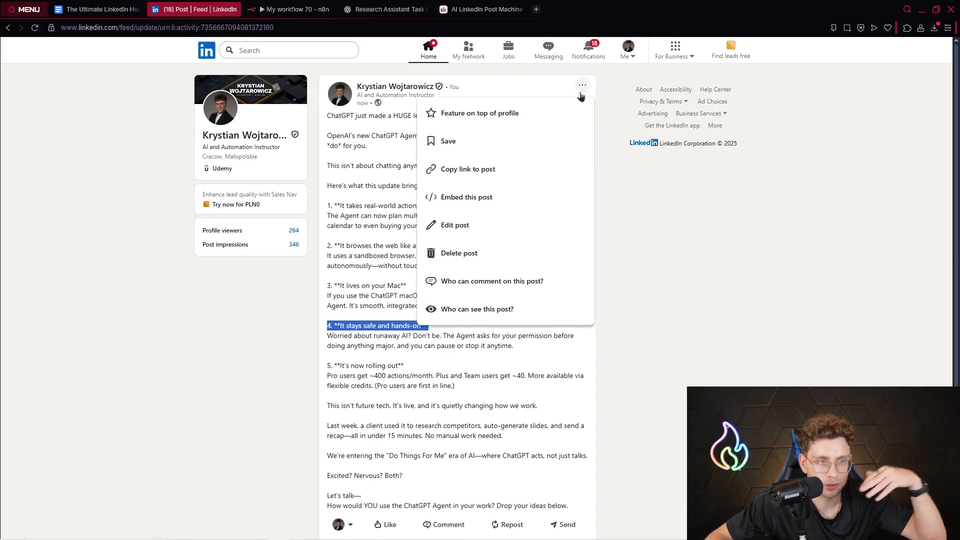
click(458, 253)
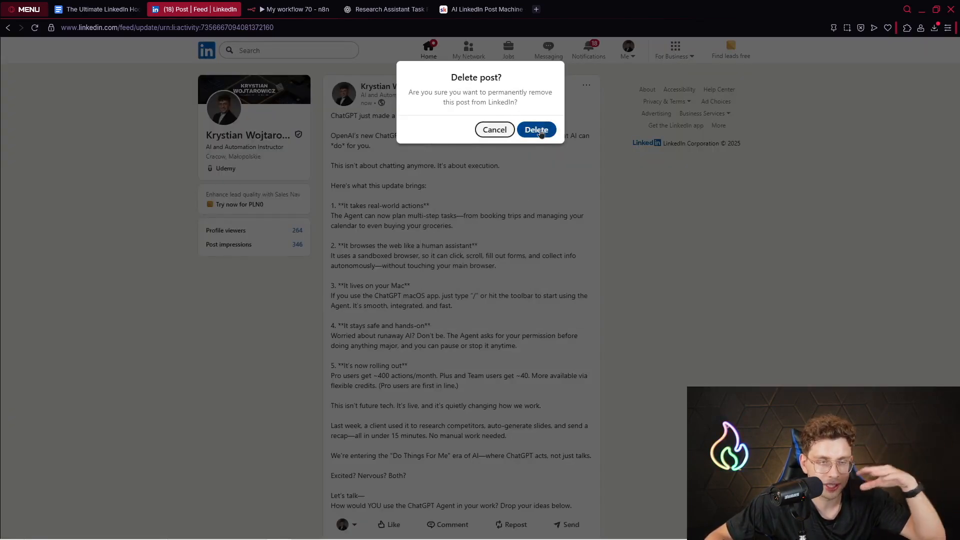
click(494, 129)
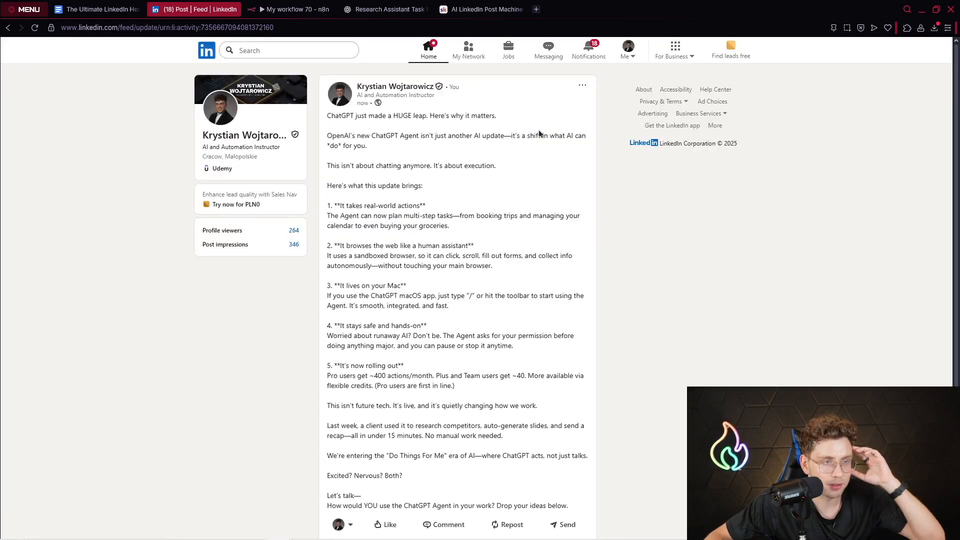
click(580, 85)
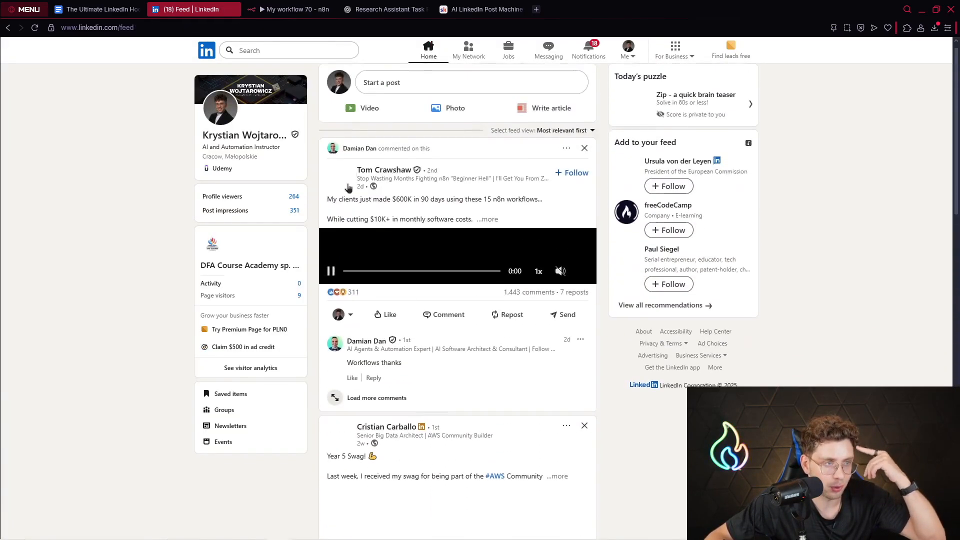
From the profile, open an earlier ChatGPT Agent post, then return to the completed n8n workflow.
click(219, 107)
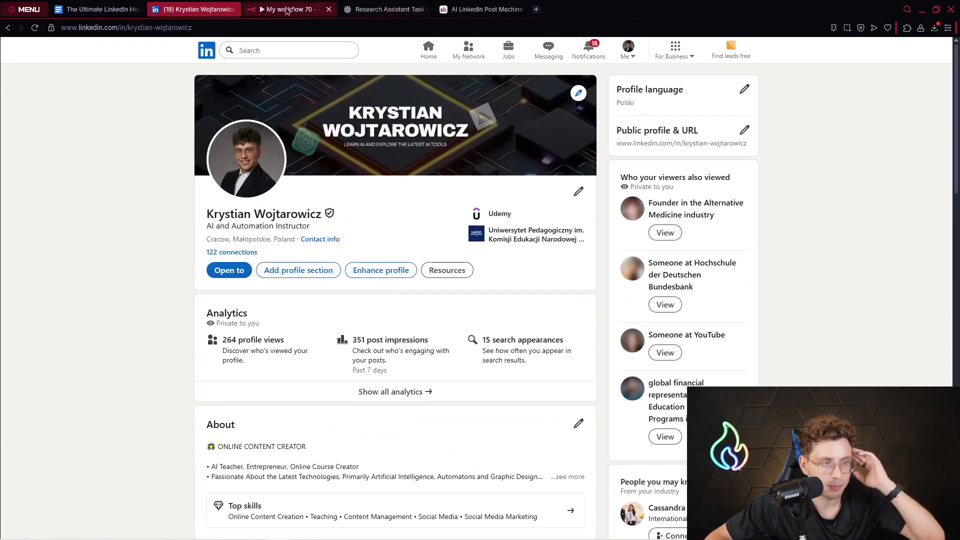
click(428, 49)
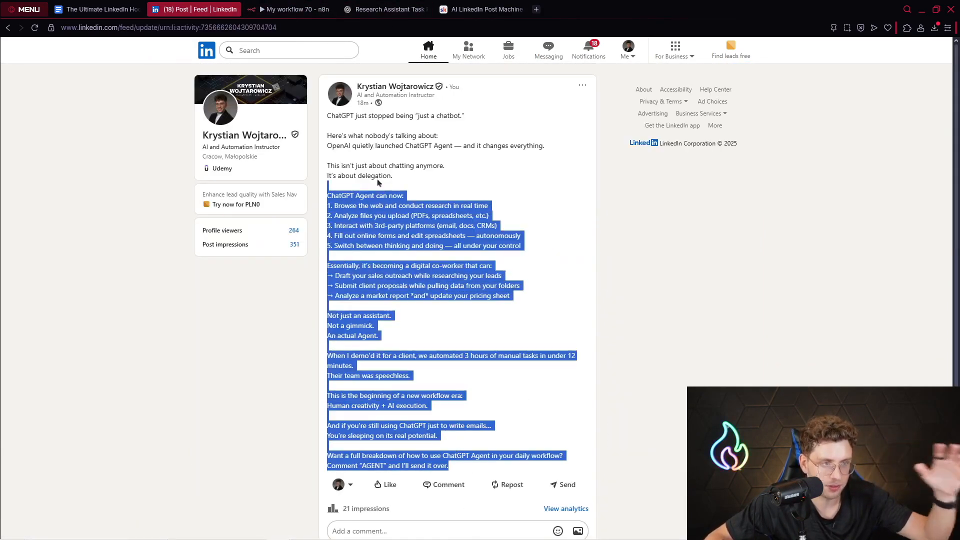
click(288, 9)
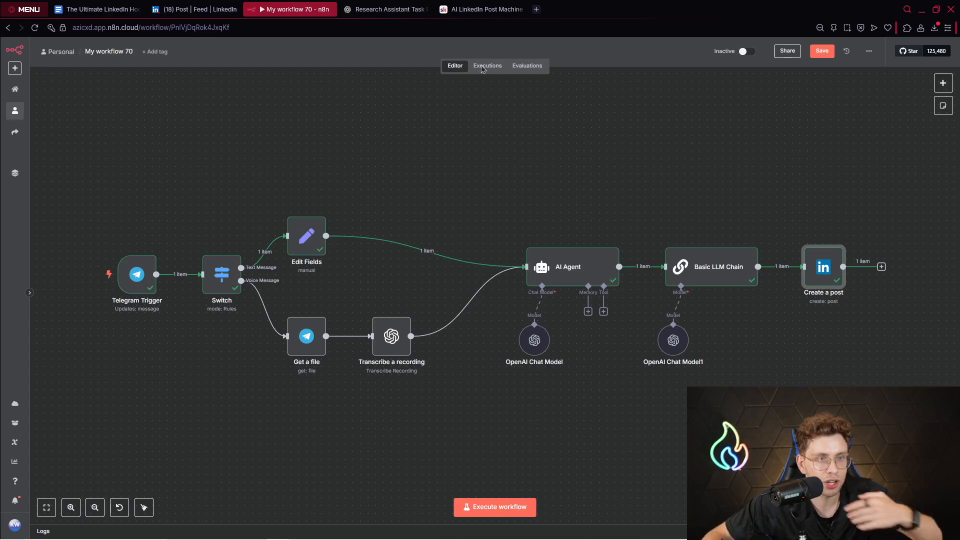
Switch to the AI Agents Accelerator community and browse its YouTube Resources course in Classroom.
click(483, 8)
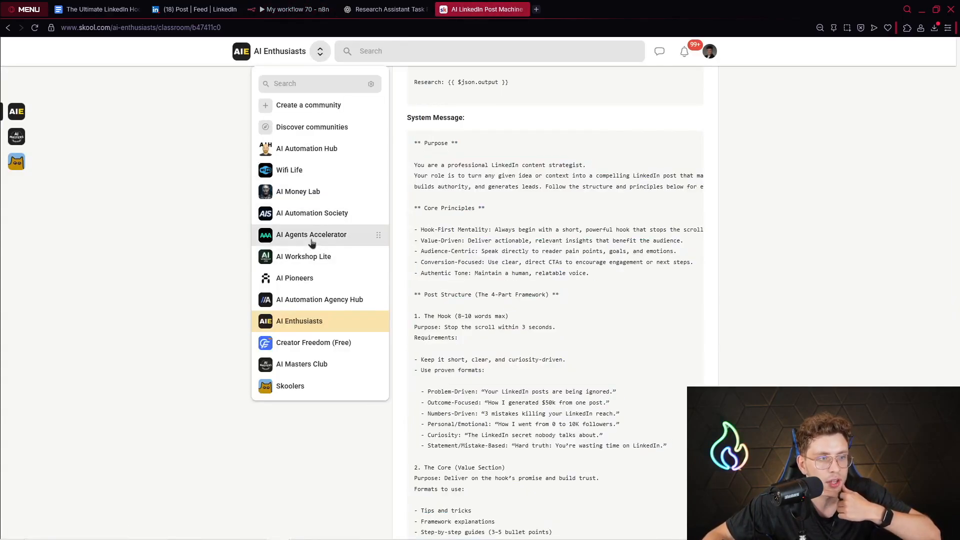
click(311, 235)
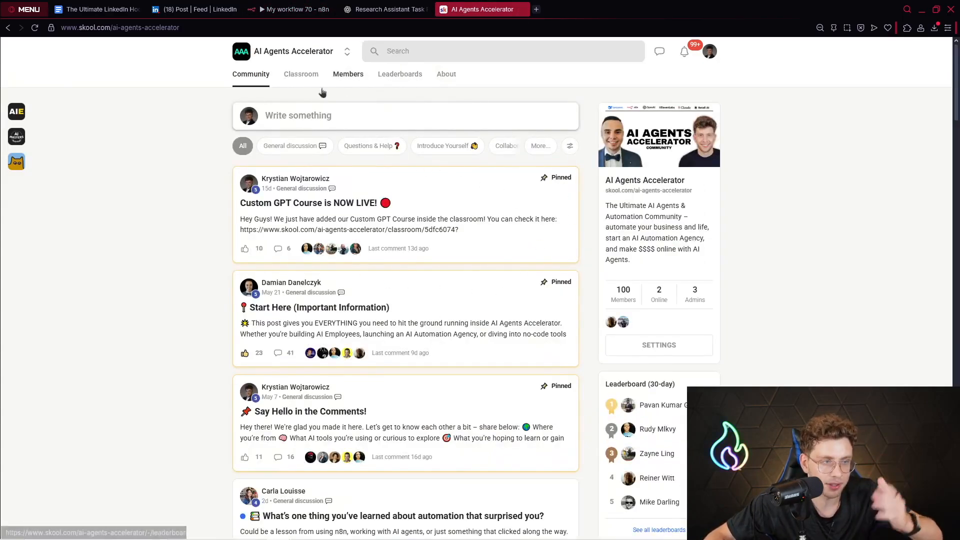
scroll(down, 3)
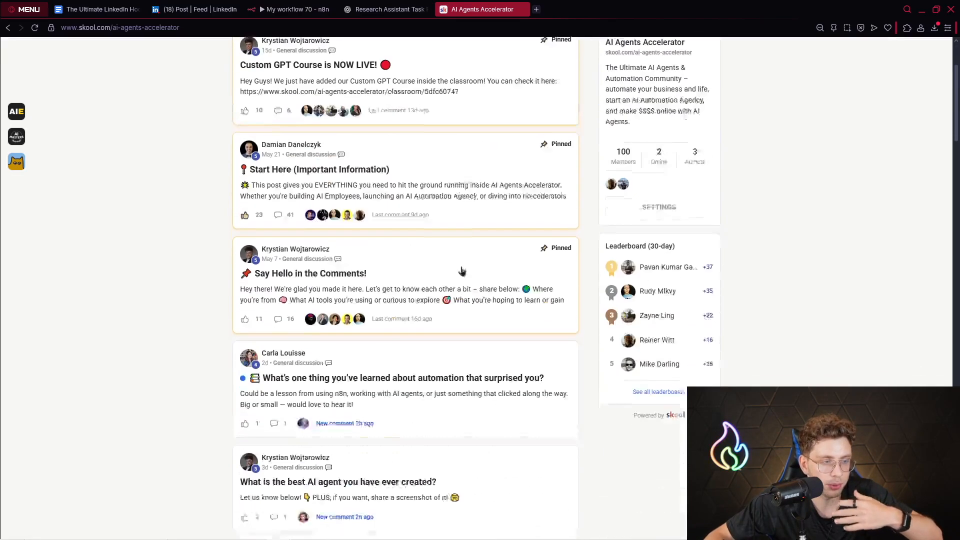
scroll(up, 3)
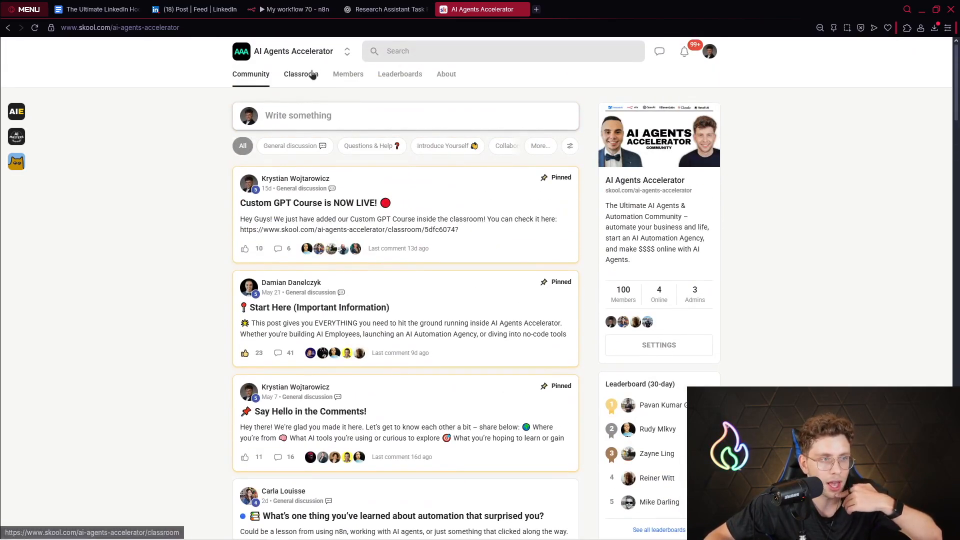
click(301, 75)
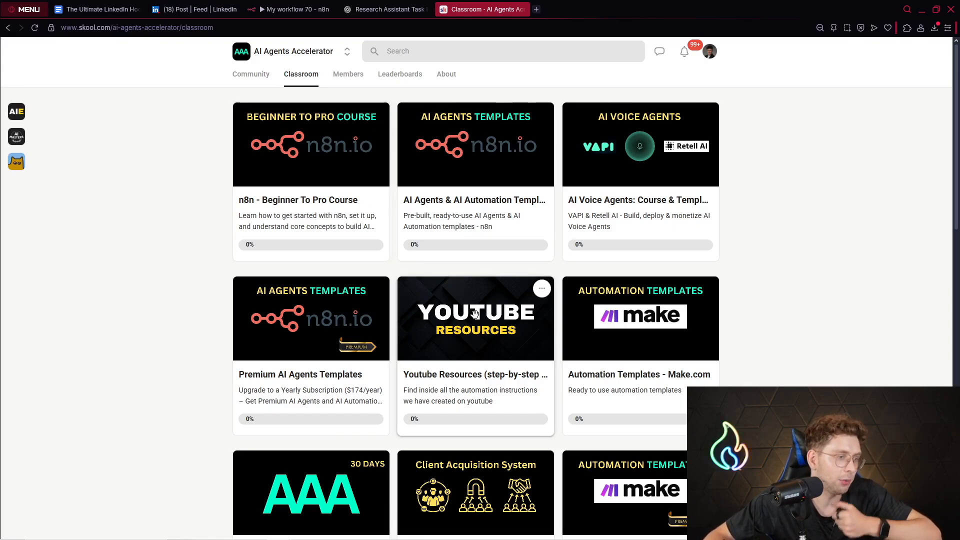
click(475, 318)
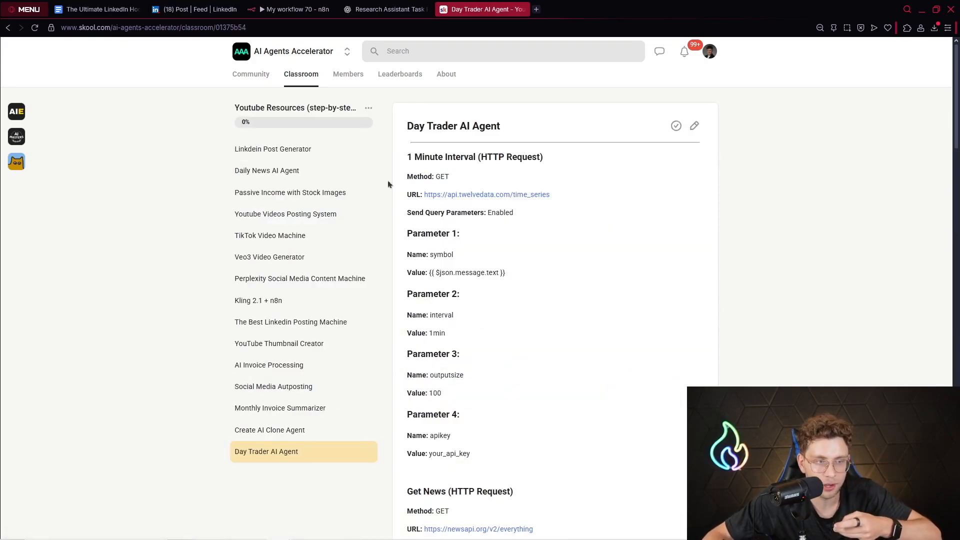
scroll(down, 3)
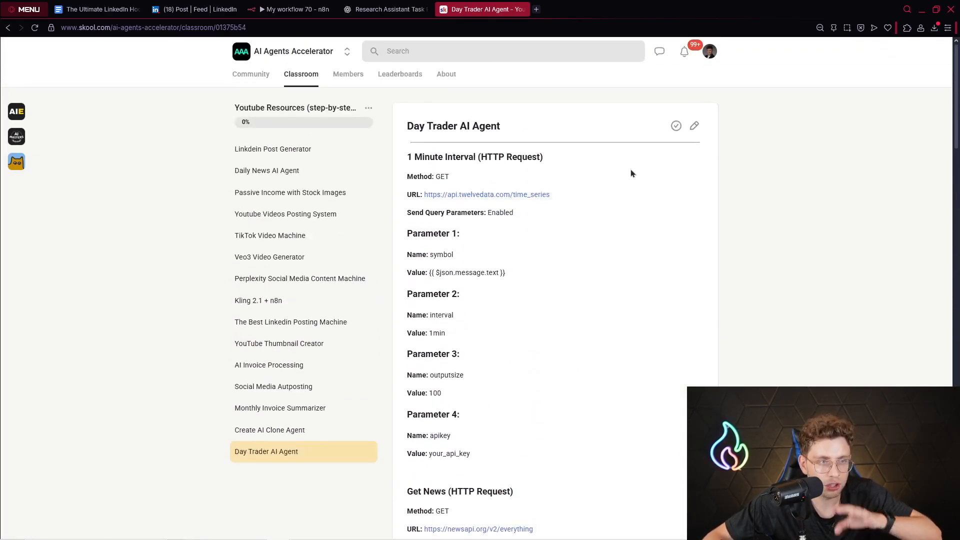
Switch to the AI Enthusiasts community and bring up its Classroom course list.
click(301, 74)
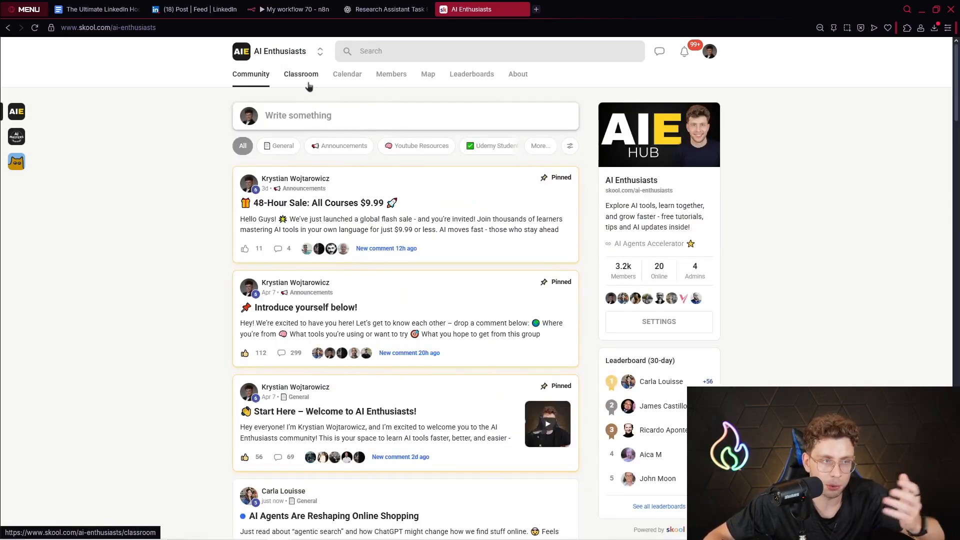
click(300, 74)
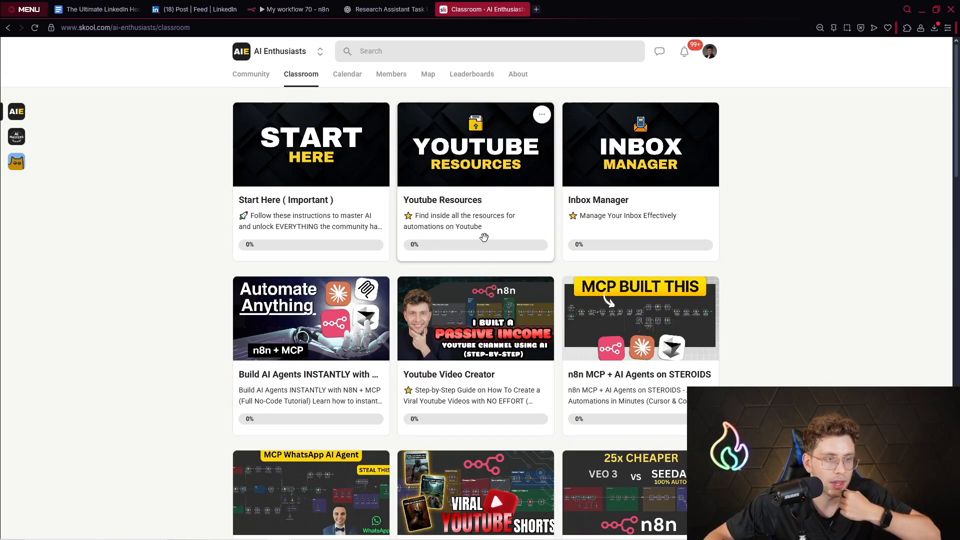
scroll(down, 3)
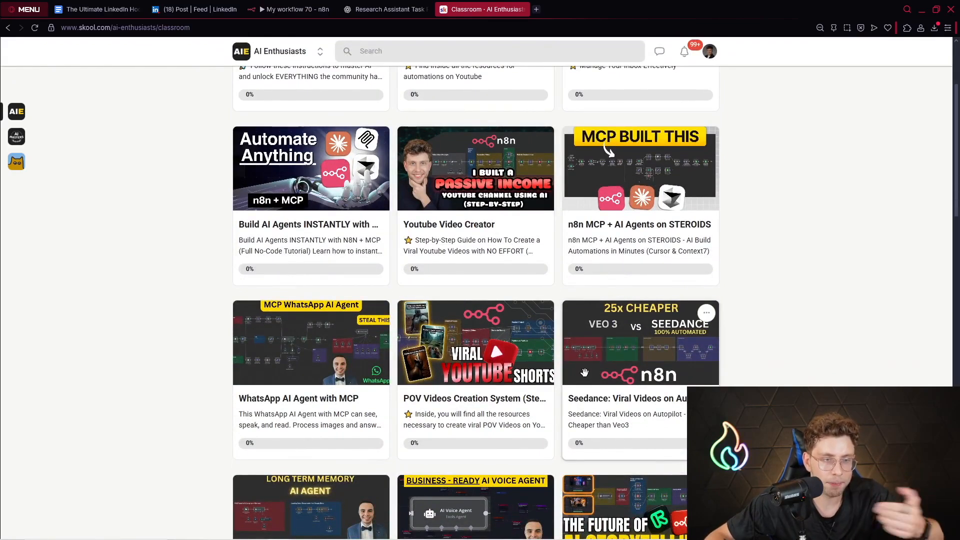